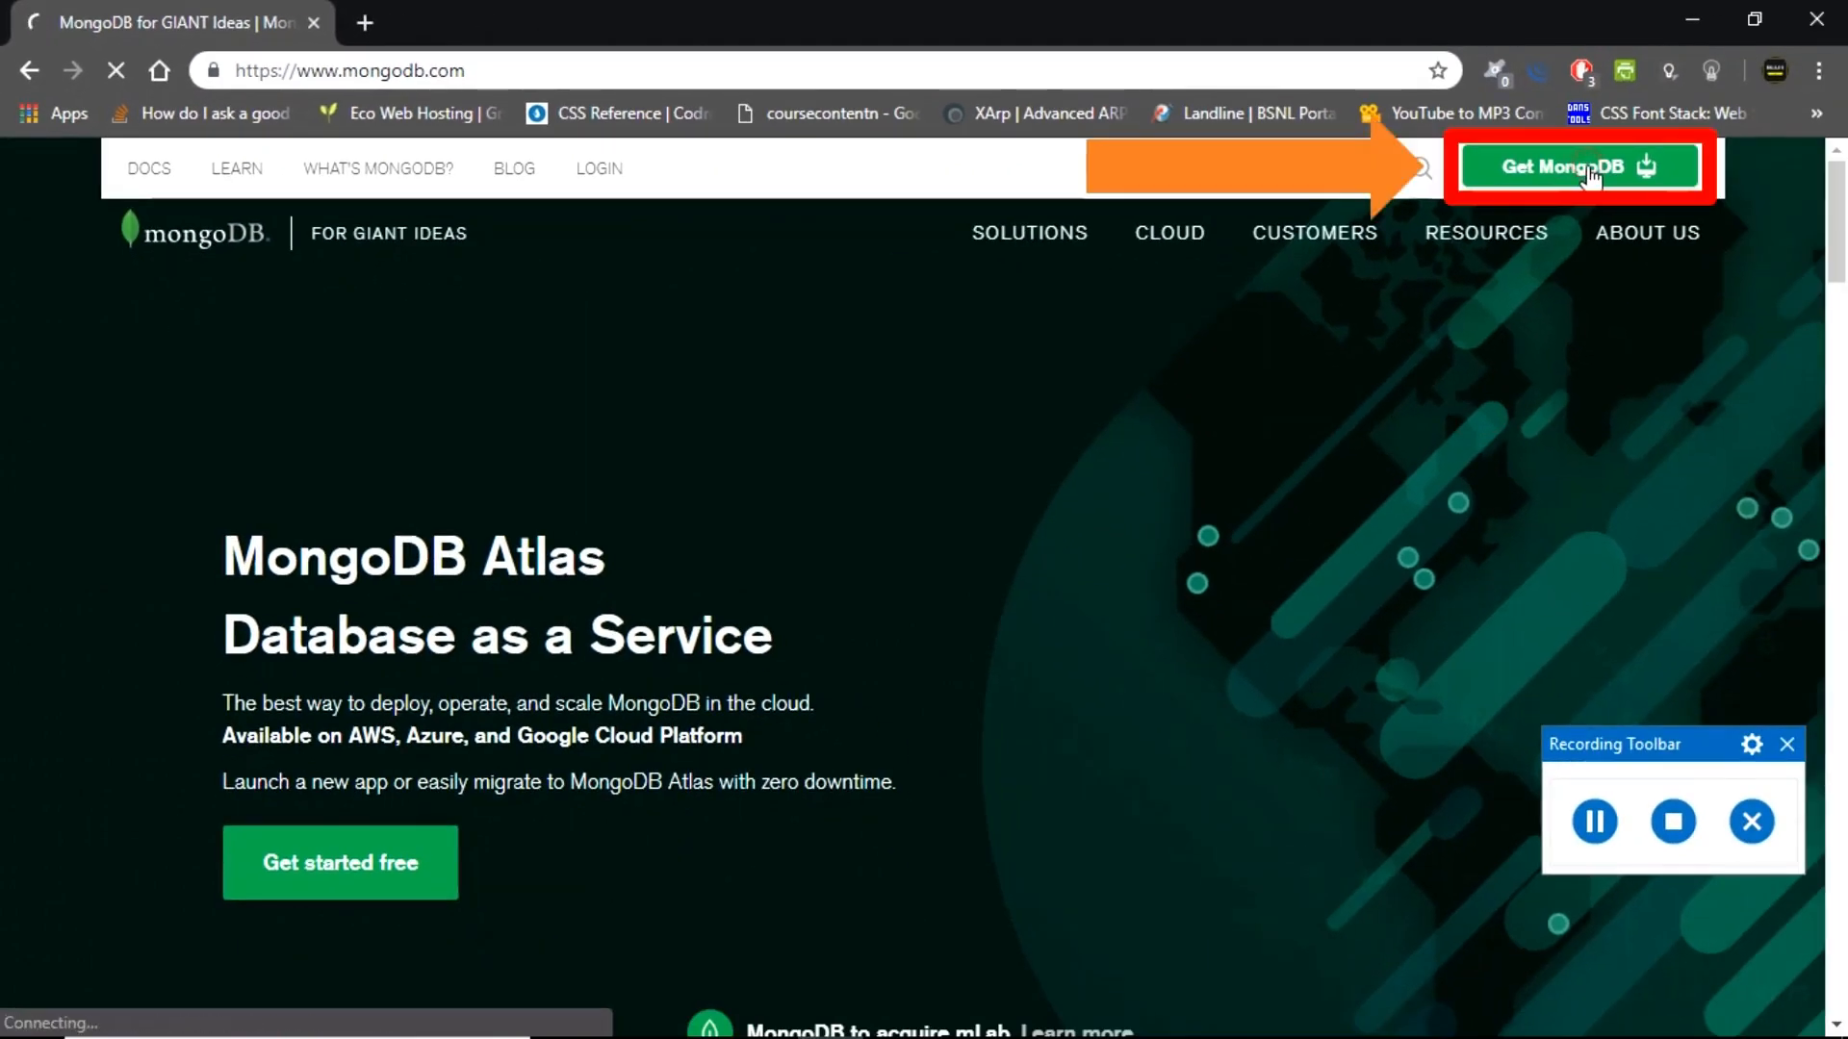
- Open the MongoDB download center's Server downloads, with Community Server 4.0.3 for Windows 64-bit selected
{"action": "left_click", "coordinate": [1579, 166]}
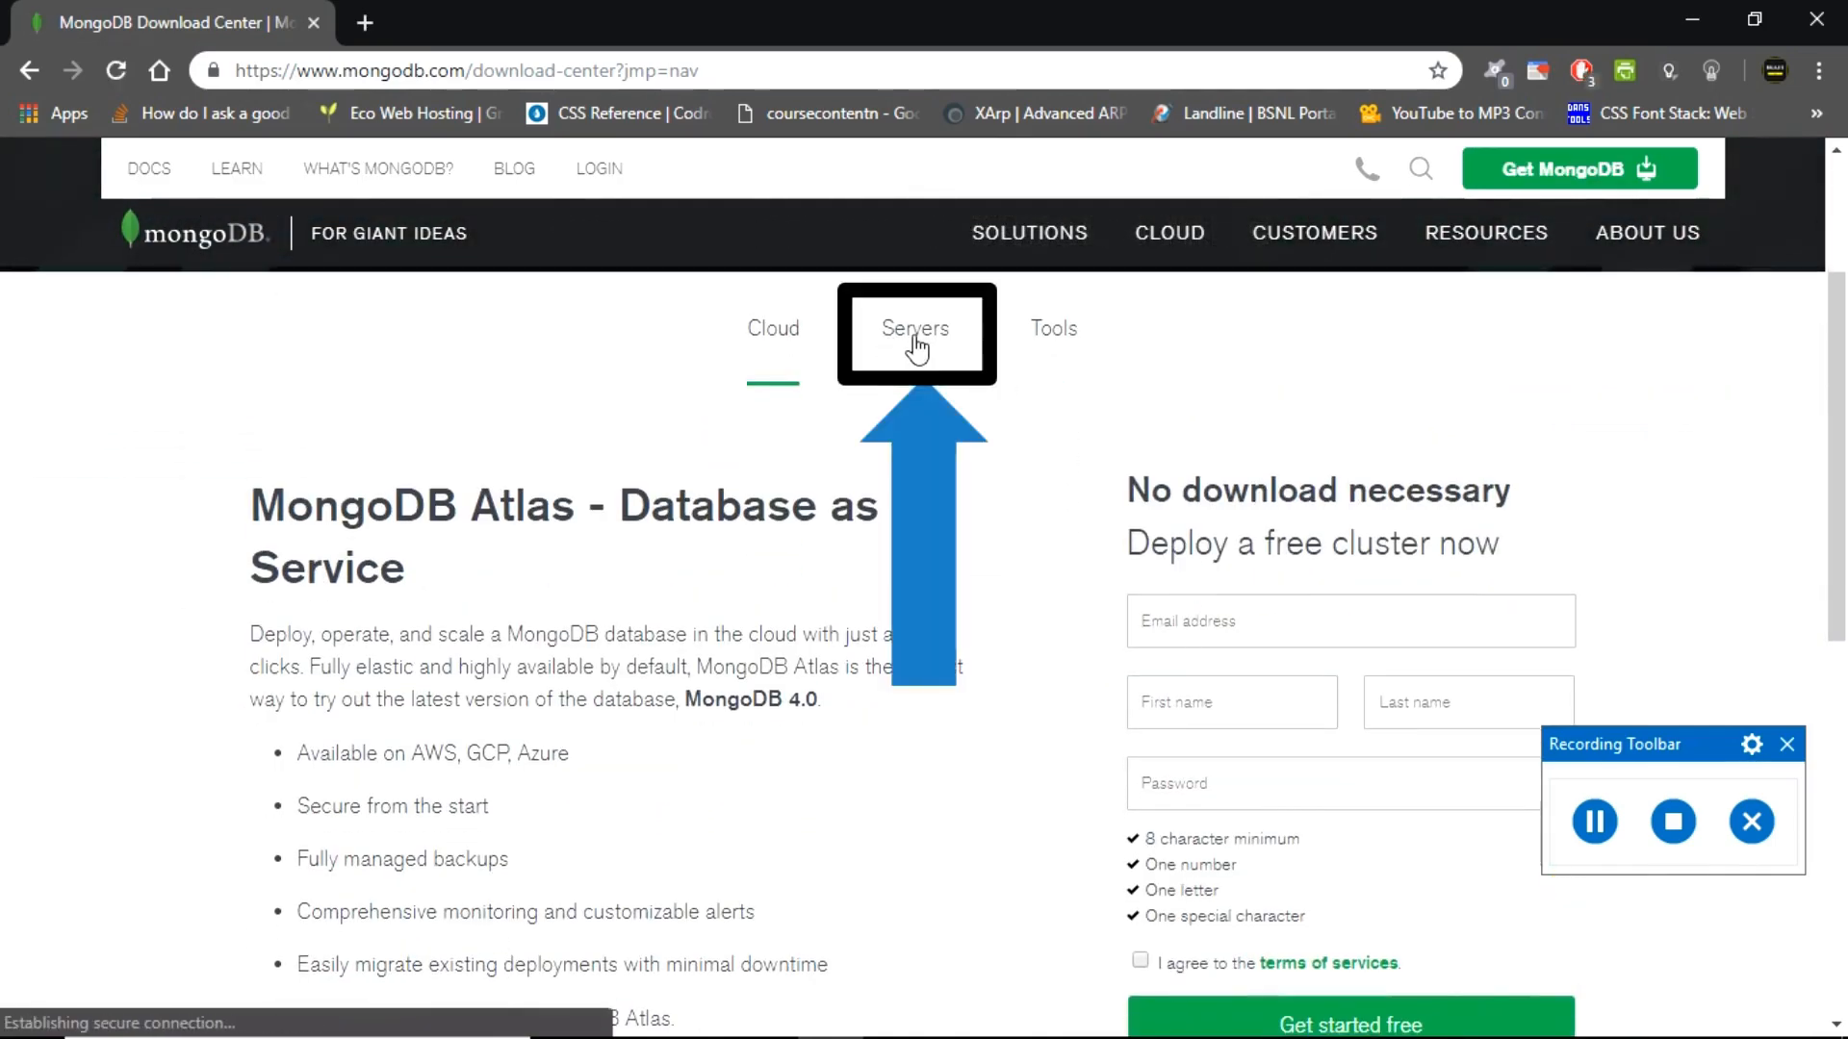
{"action": "left_click", "coordinate": [916, 327]}
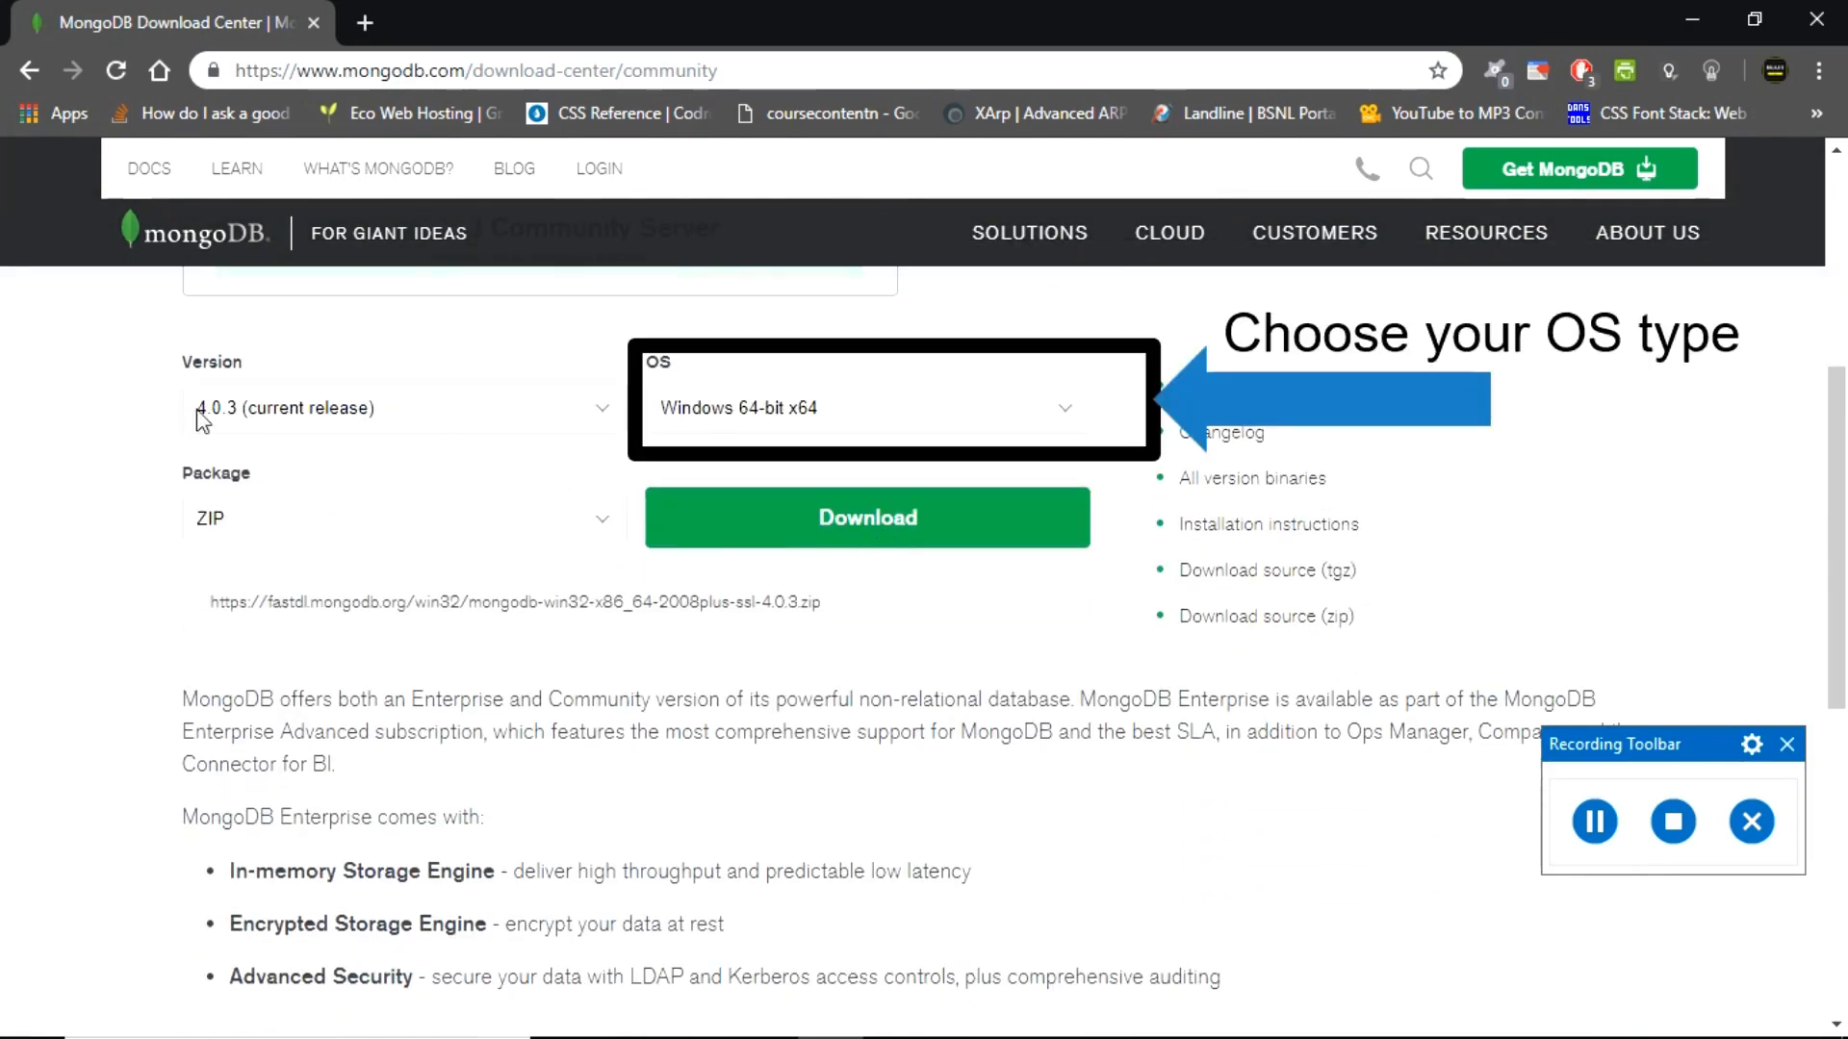
{"action": "mouse_move", "coordinate": [755, 427]}
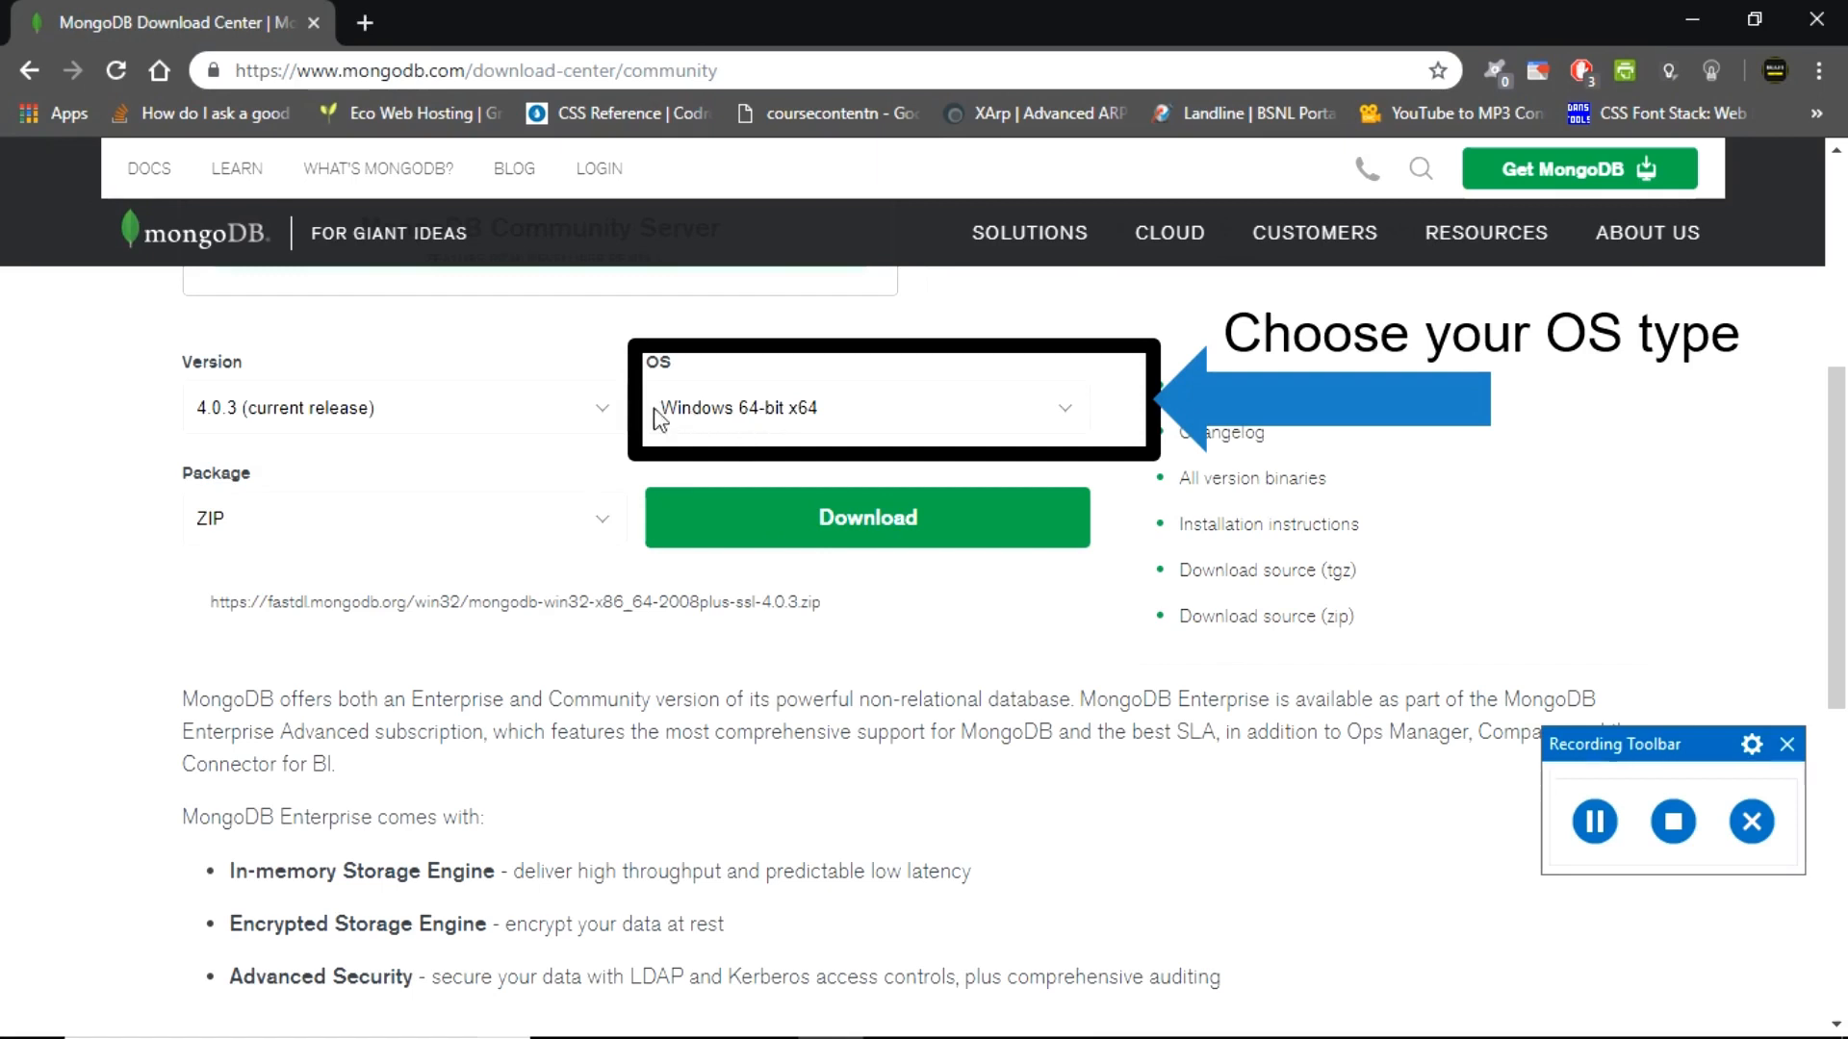
{"action": "mouse_move", "coordinate": [766, 419]}
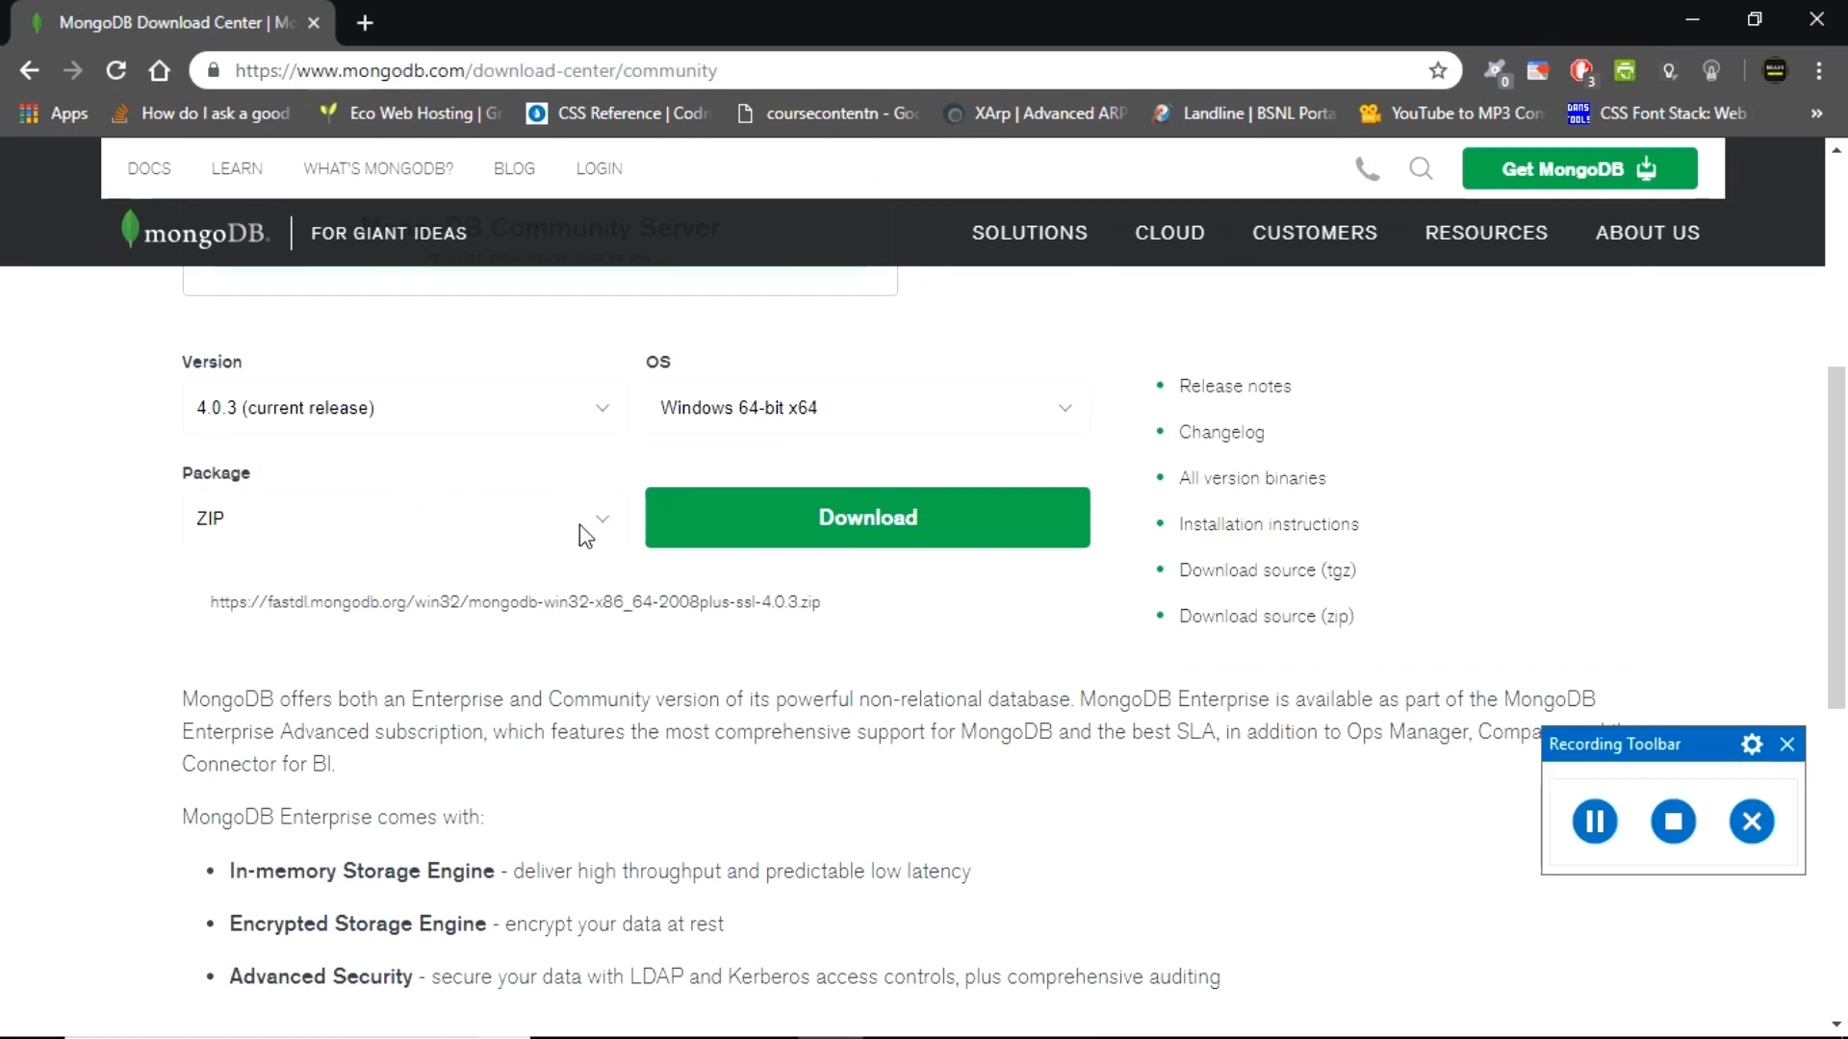
- Switch the package from ZIP to MSI and download the MongoDB 4.0.3 installer
{"action": "left_click", "coordinate": [400, 517]}
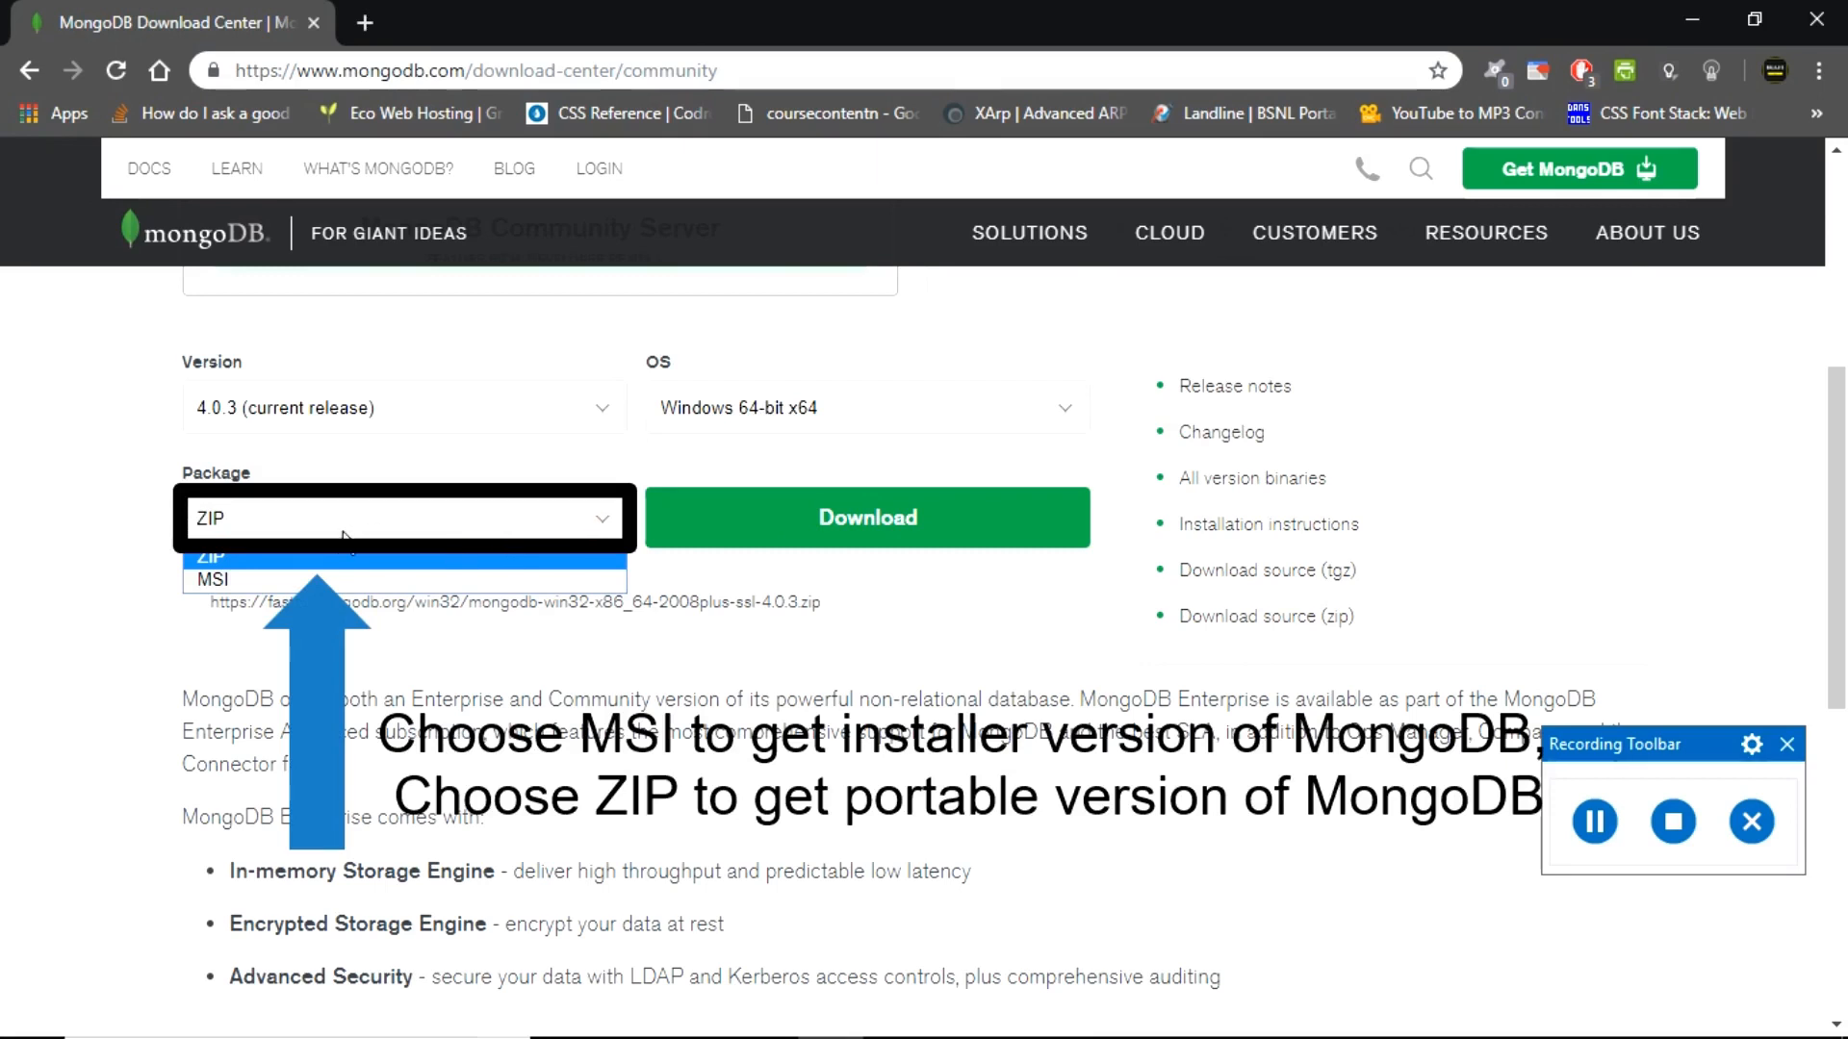
{"action": "left_click", "coordinate": [211, 578]}
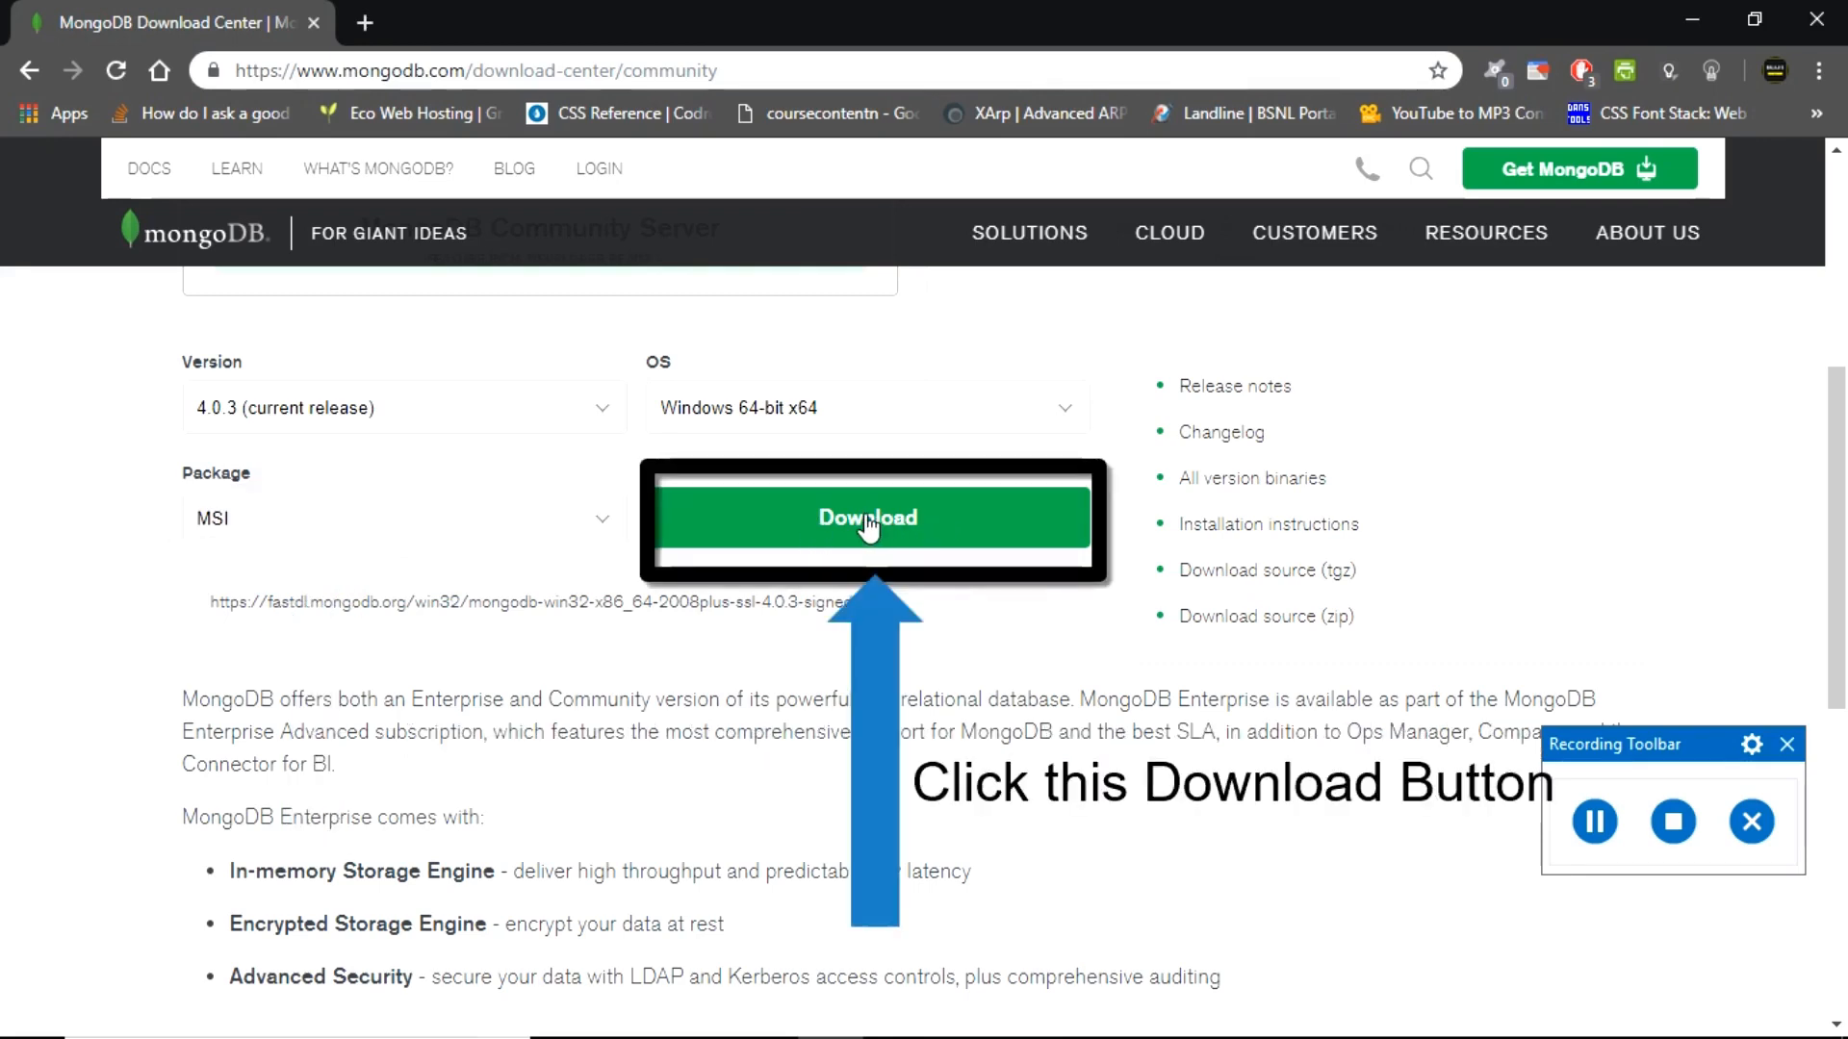
{"action": "left_click", "coordinate": [866, 518]}
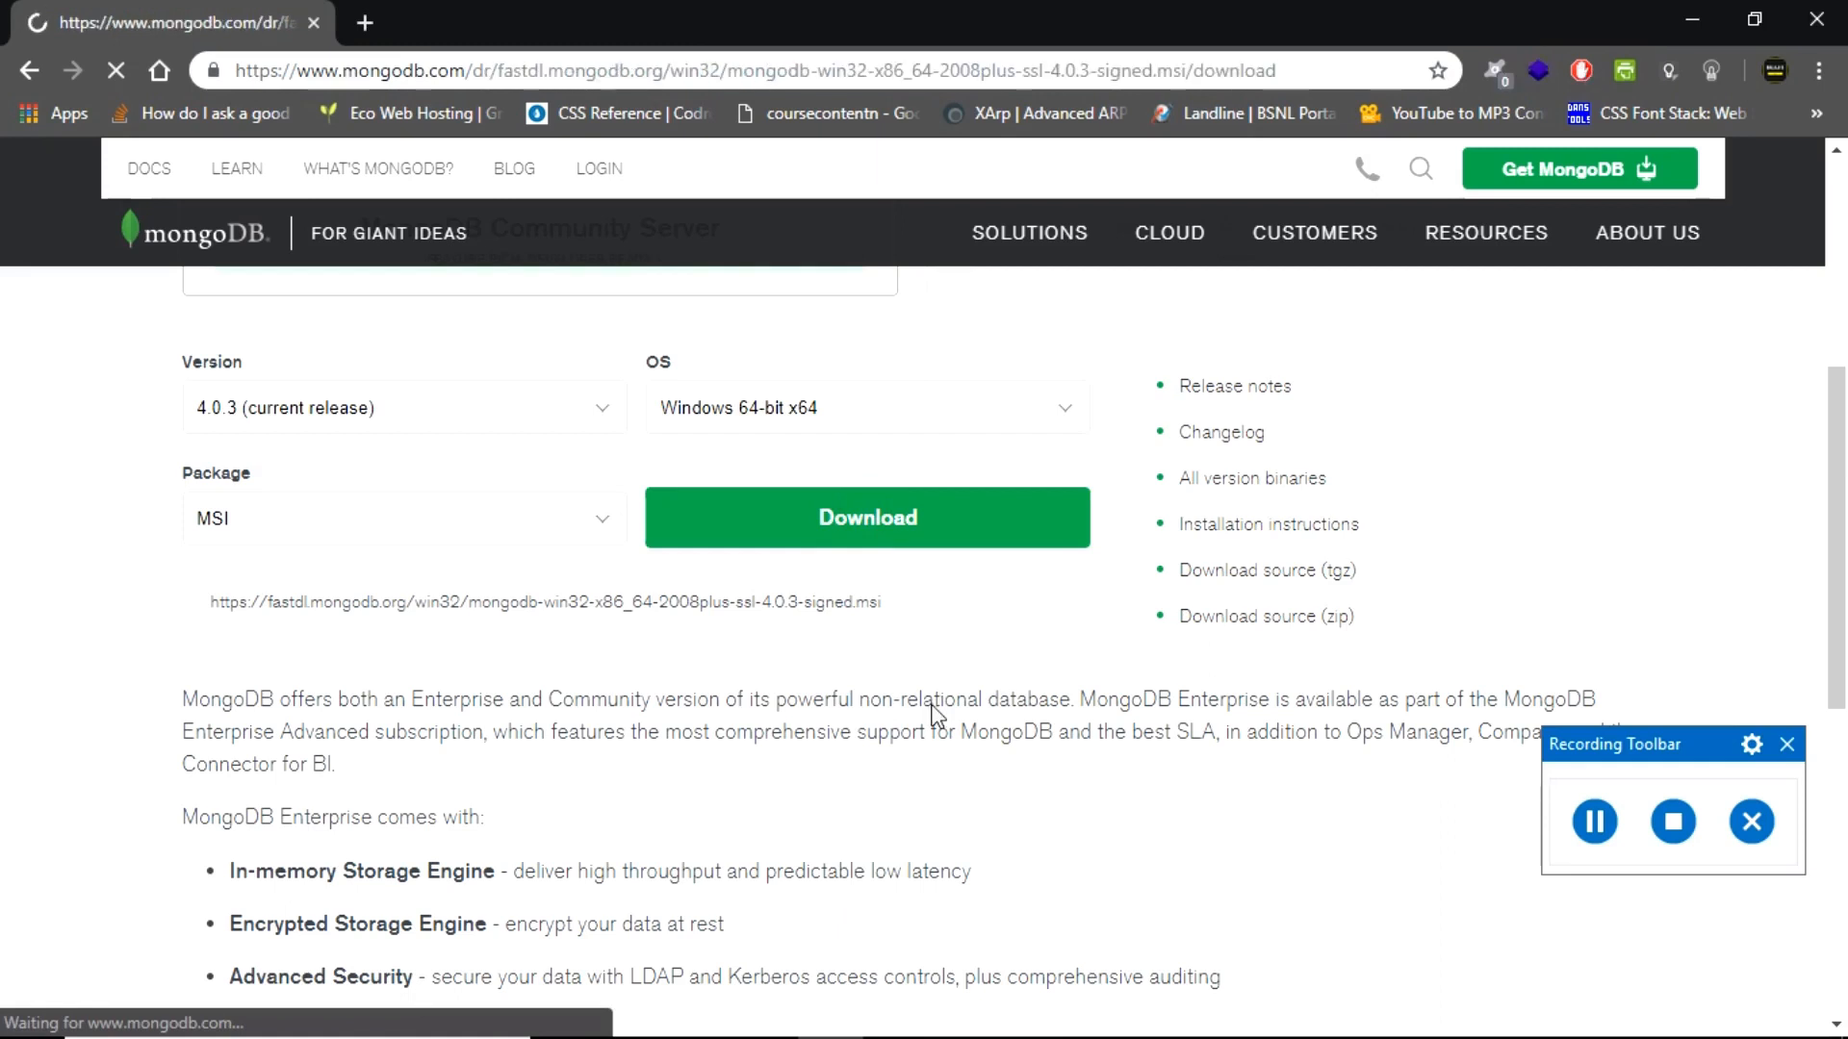
{"action": "left_click", "coordinate": [866, 518]}
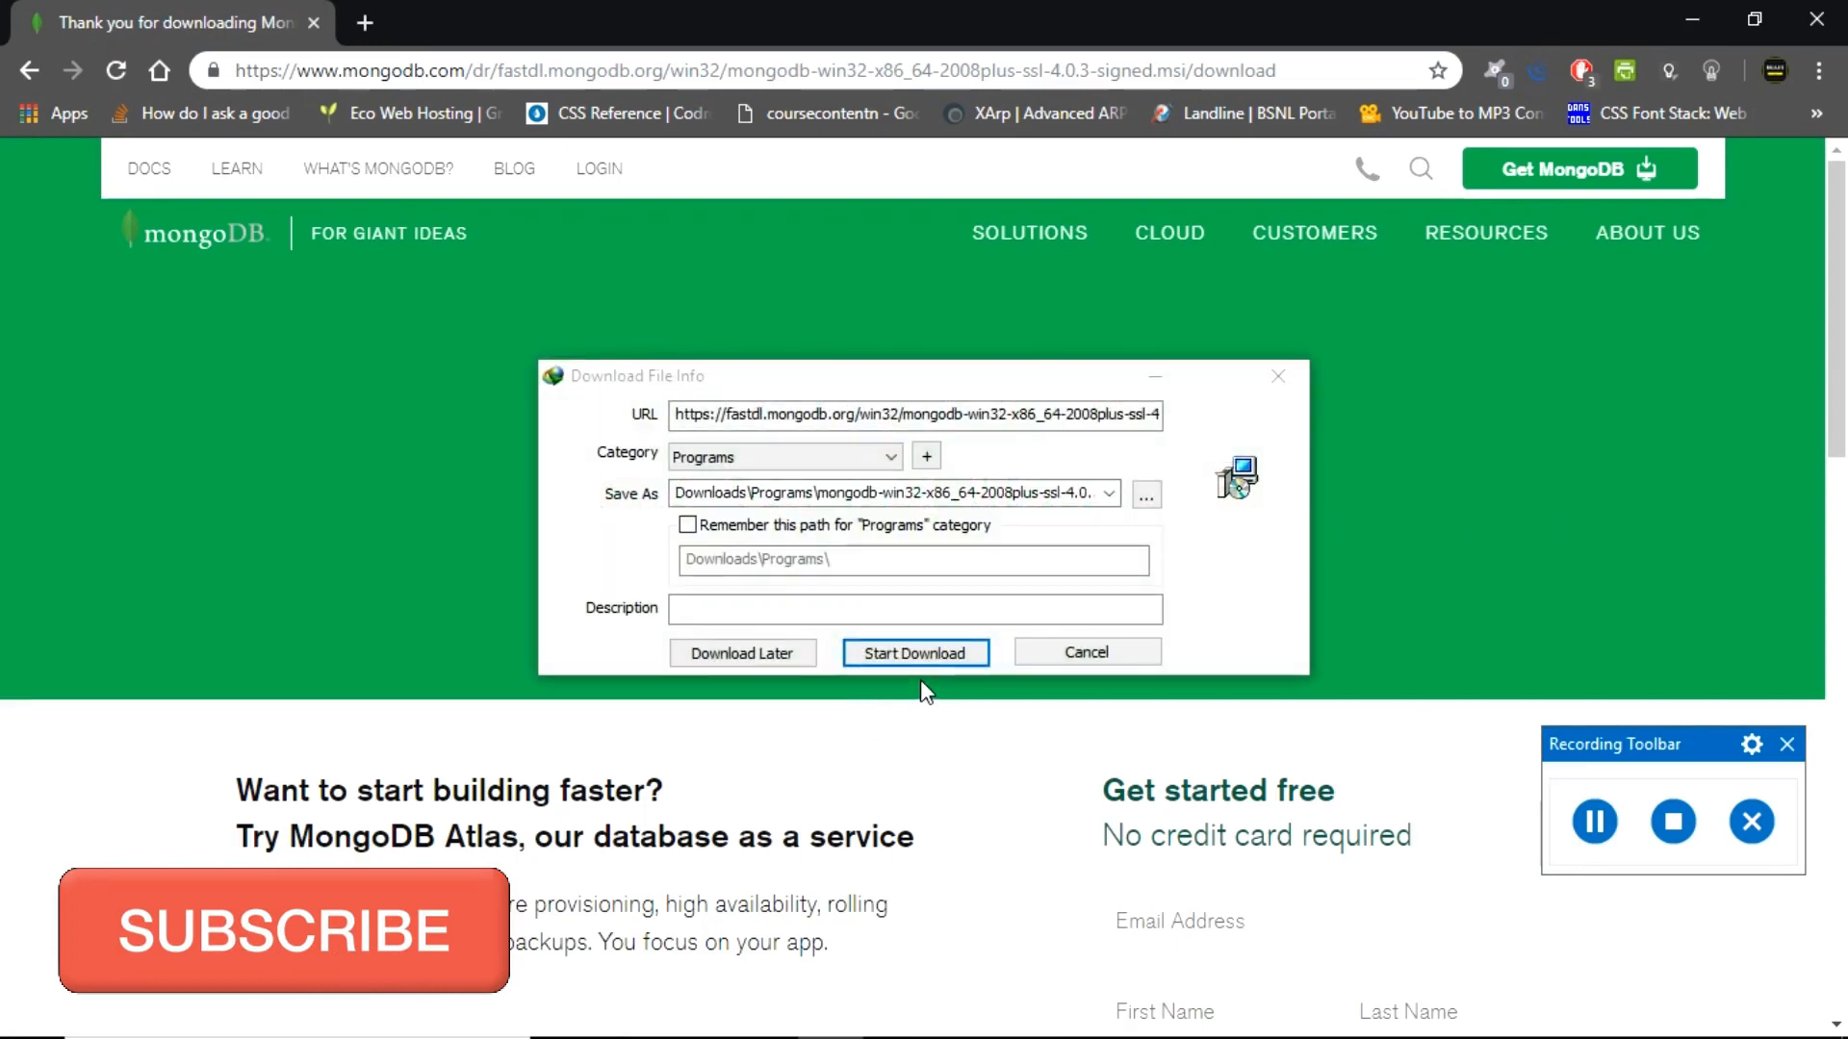
- Start the Internet Download Manager download of the MongoDB MSI installer
{"action": "left_click", "coordinate": [914, 652]}
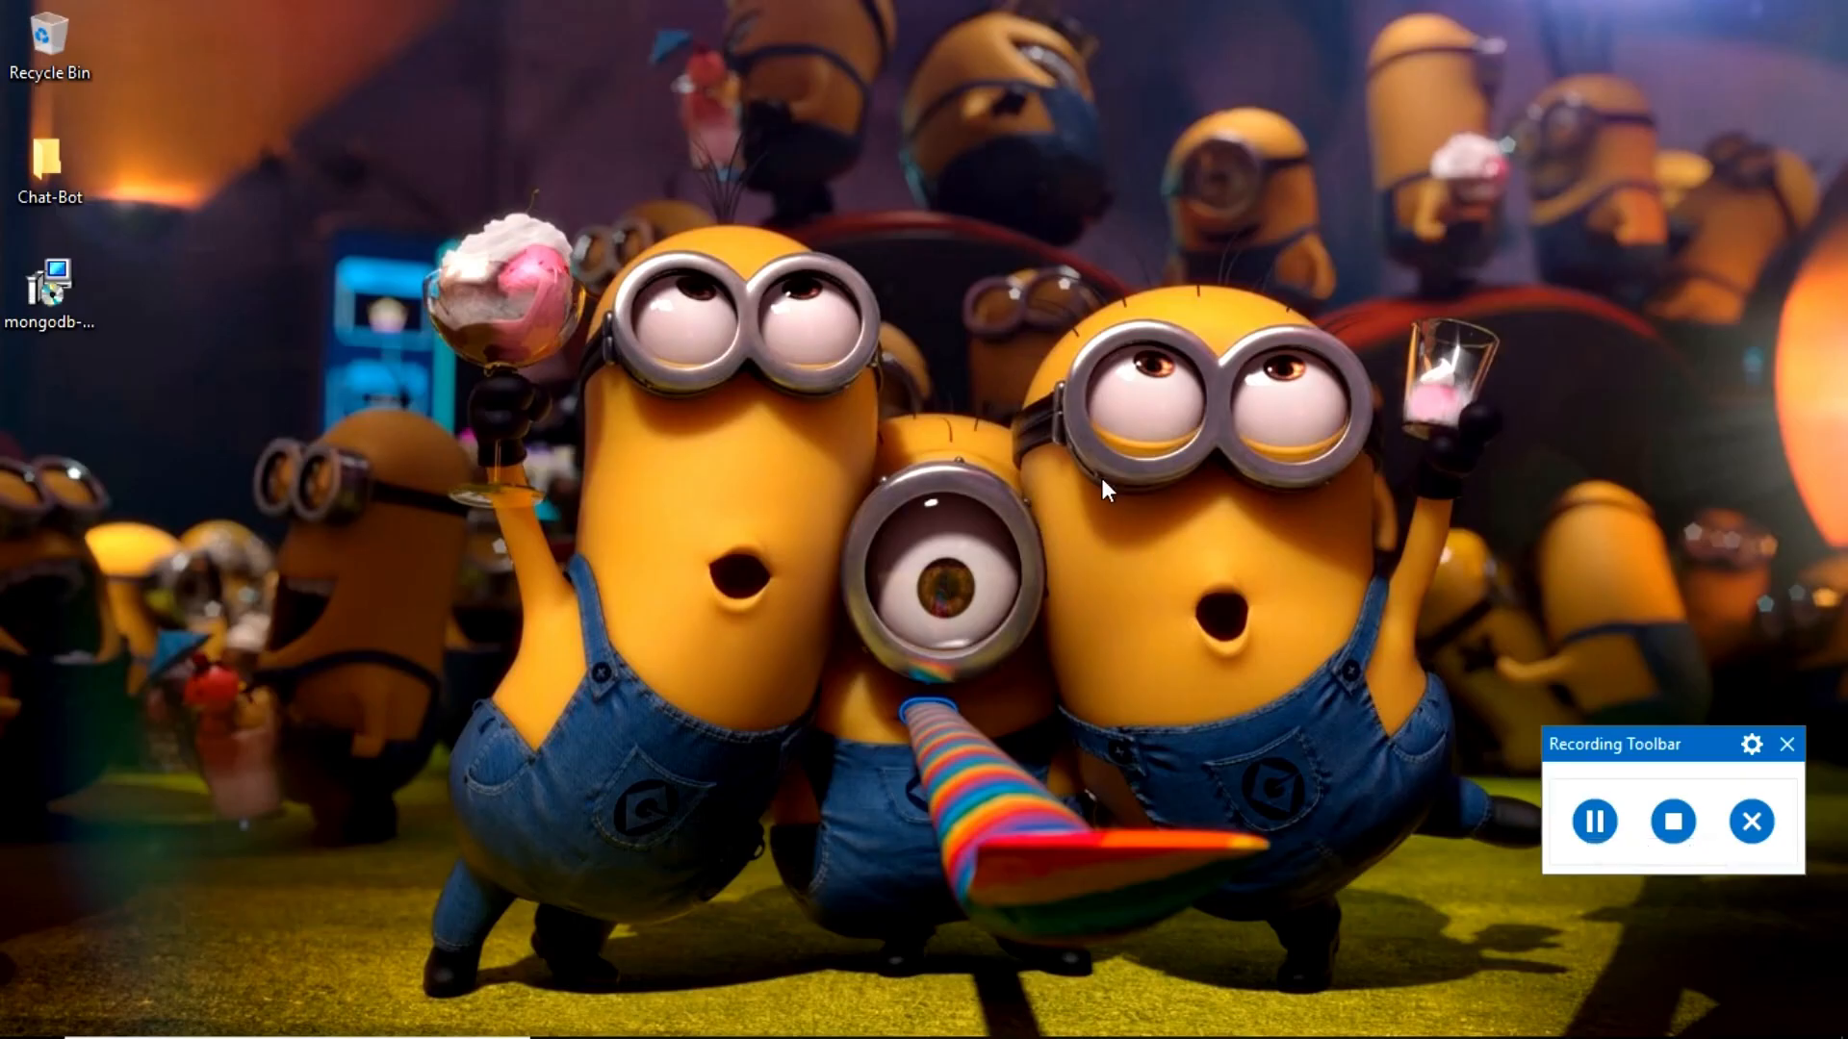
- Run the mongodb-win32-x86_64 installer from the desktop
{"action": "left_click", "coordinate": [49, 289]}
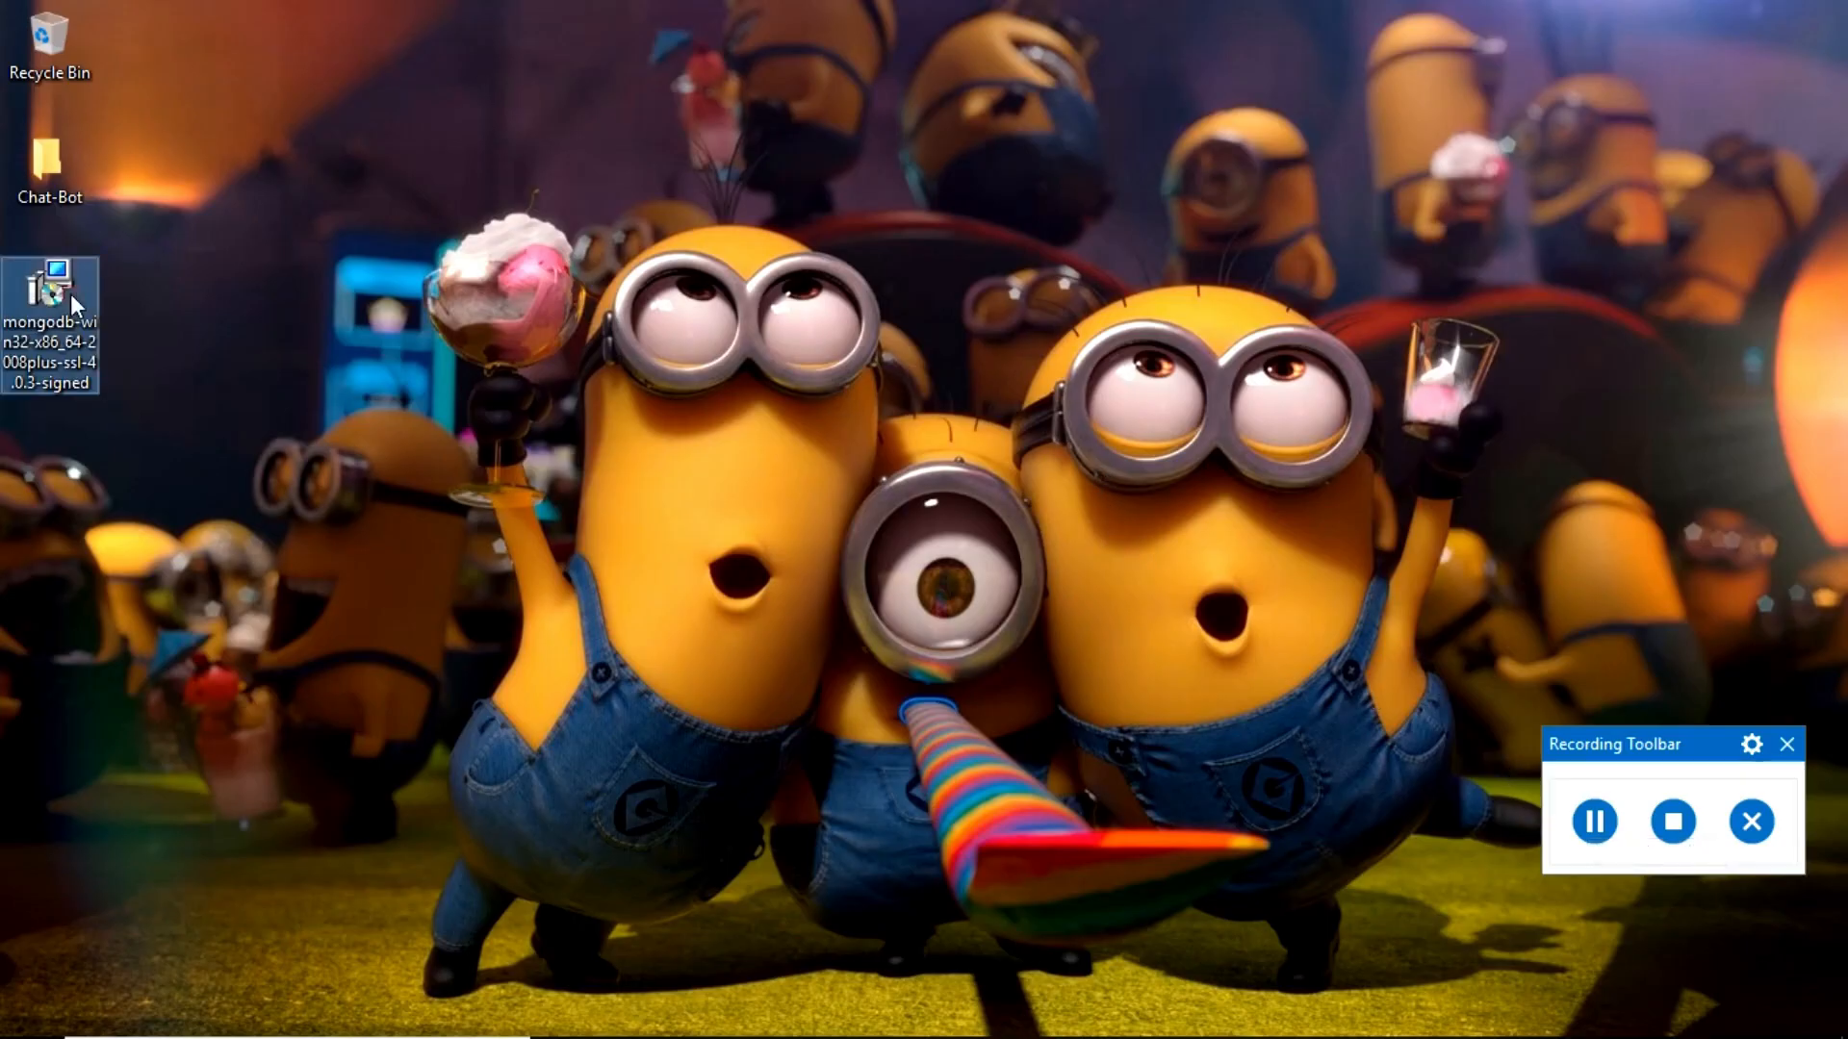
{"action": "mouse_move", "coordinate": [49, 288]}
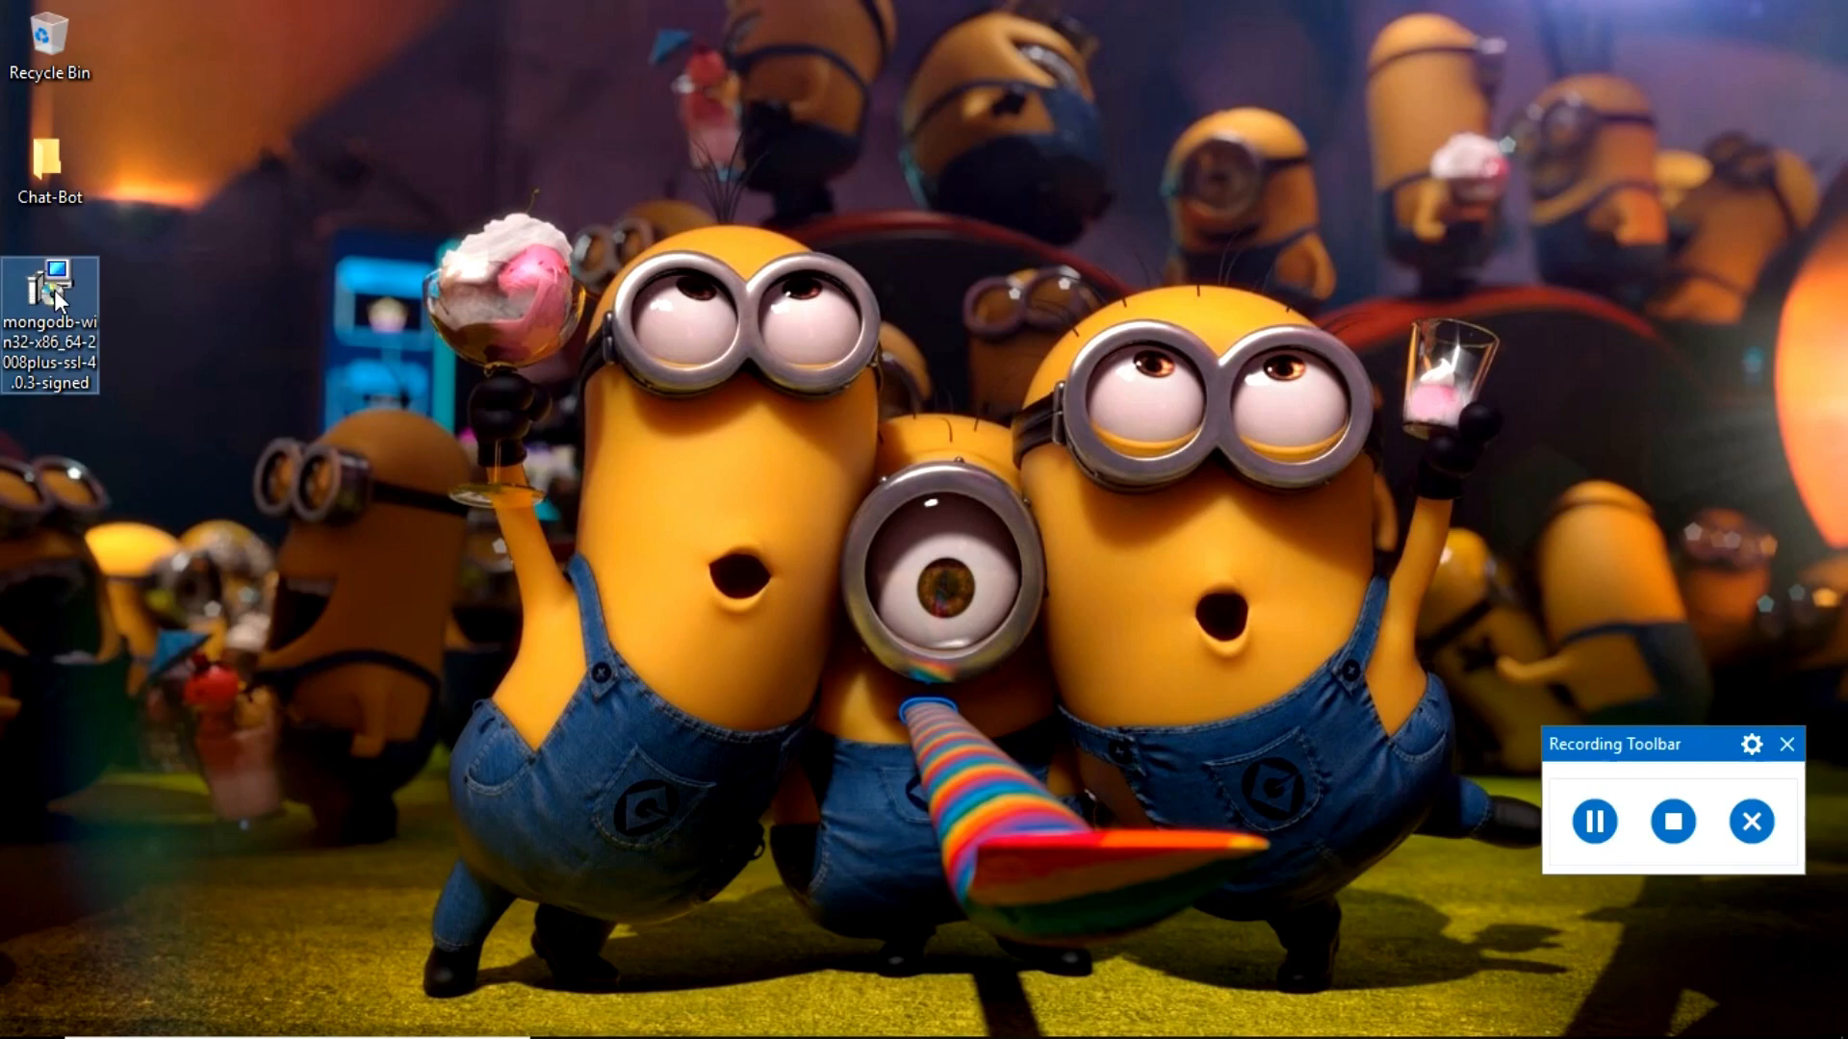
{"action": "double_click", "coordinate": [49, 287]}
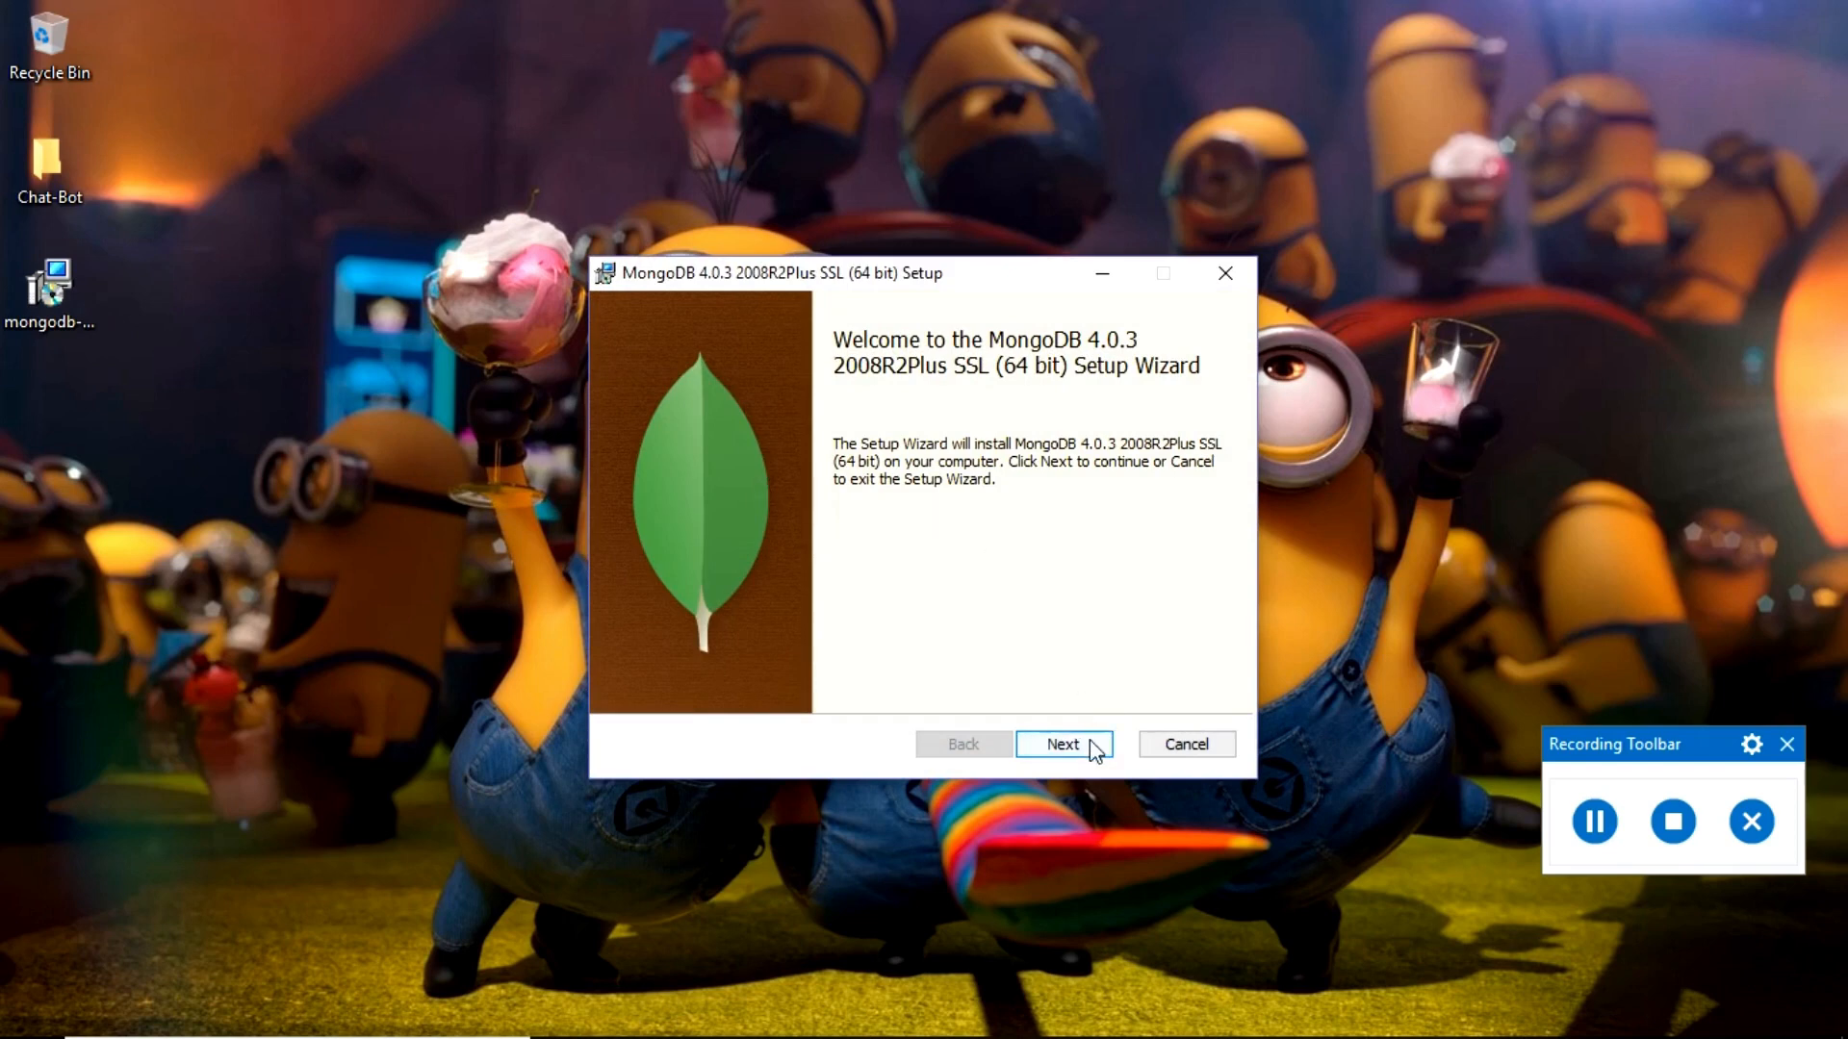
- Accept the license terms and choose a Complete setup with the default service configuration
{"action": "left_click", "coordinate": [1060, 744]}
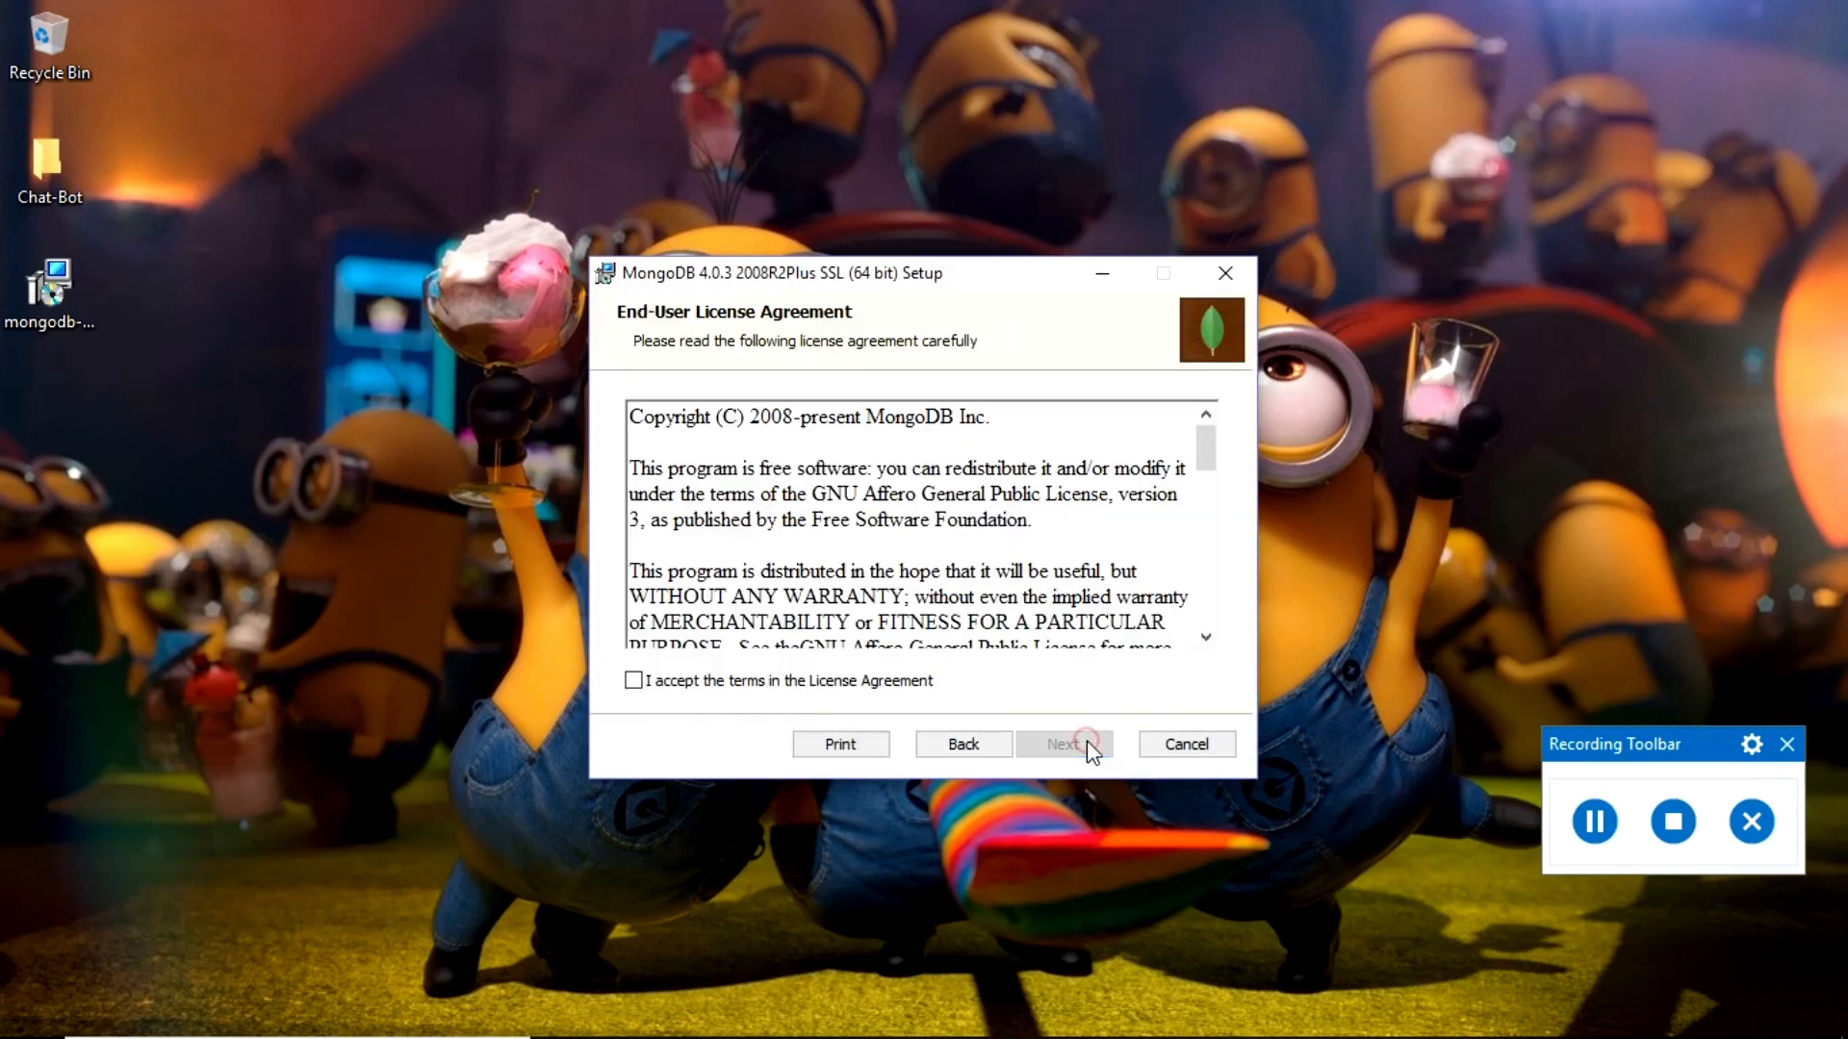
{"action": "left_click", "coordinate": [635, 680]}
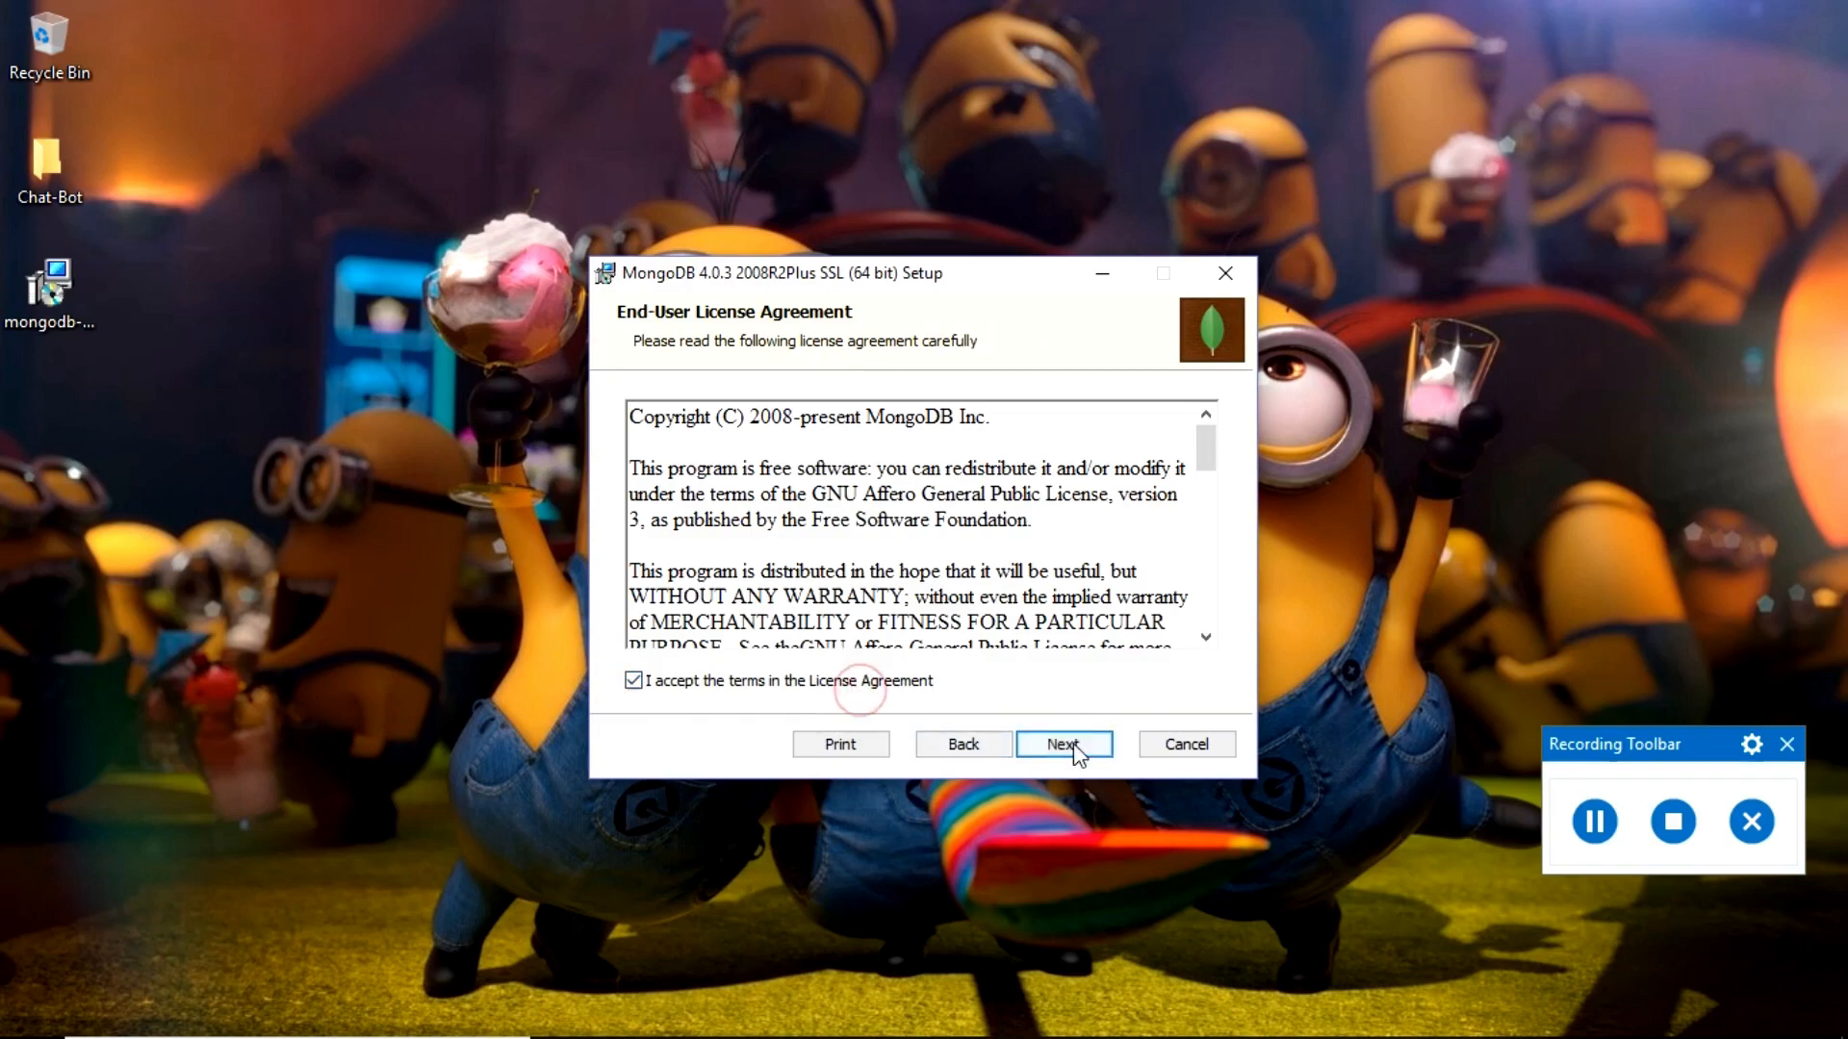
{"action": "left_click", "coordinate": [1061, 744]}
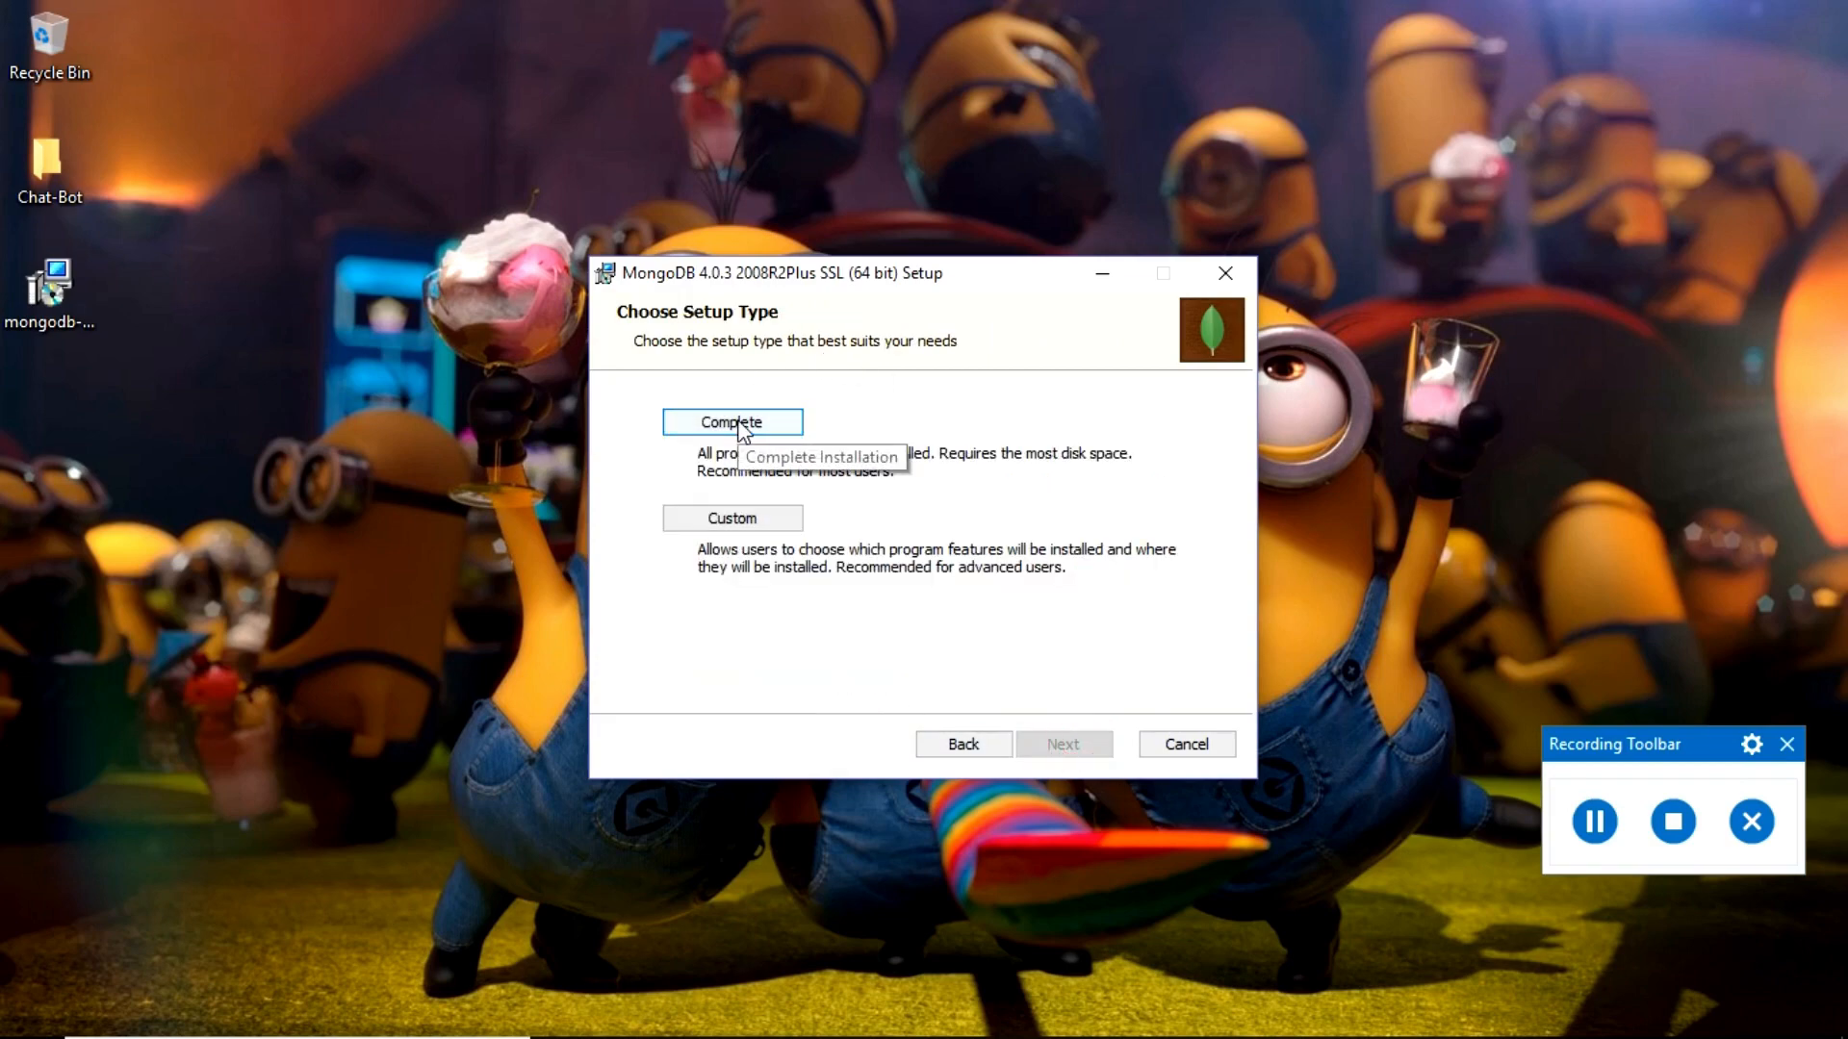
{"action": "left_click", "coordinate": [731, 421]}
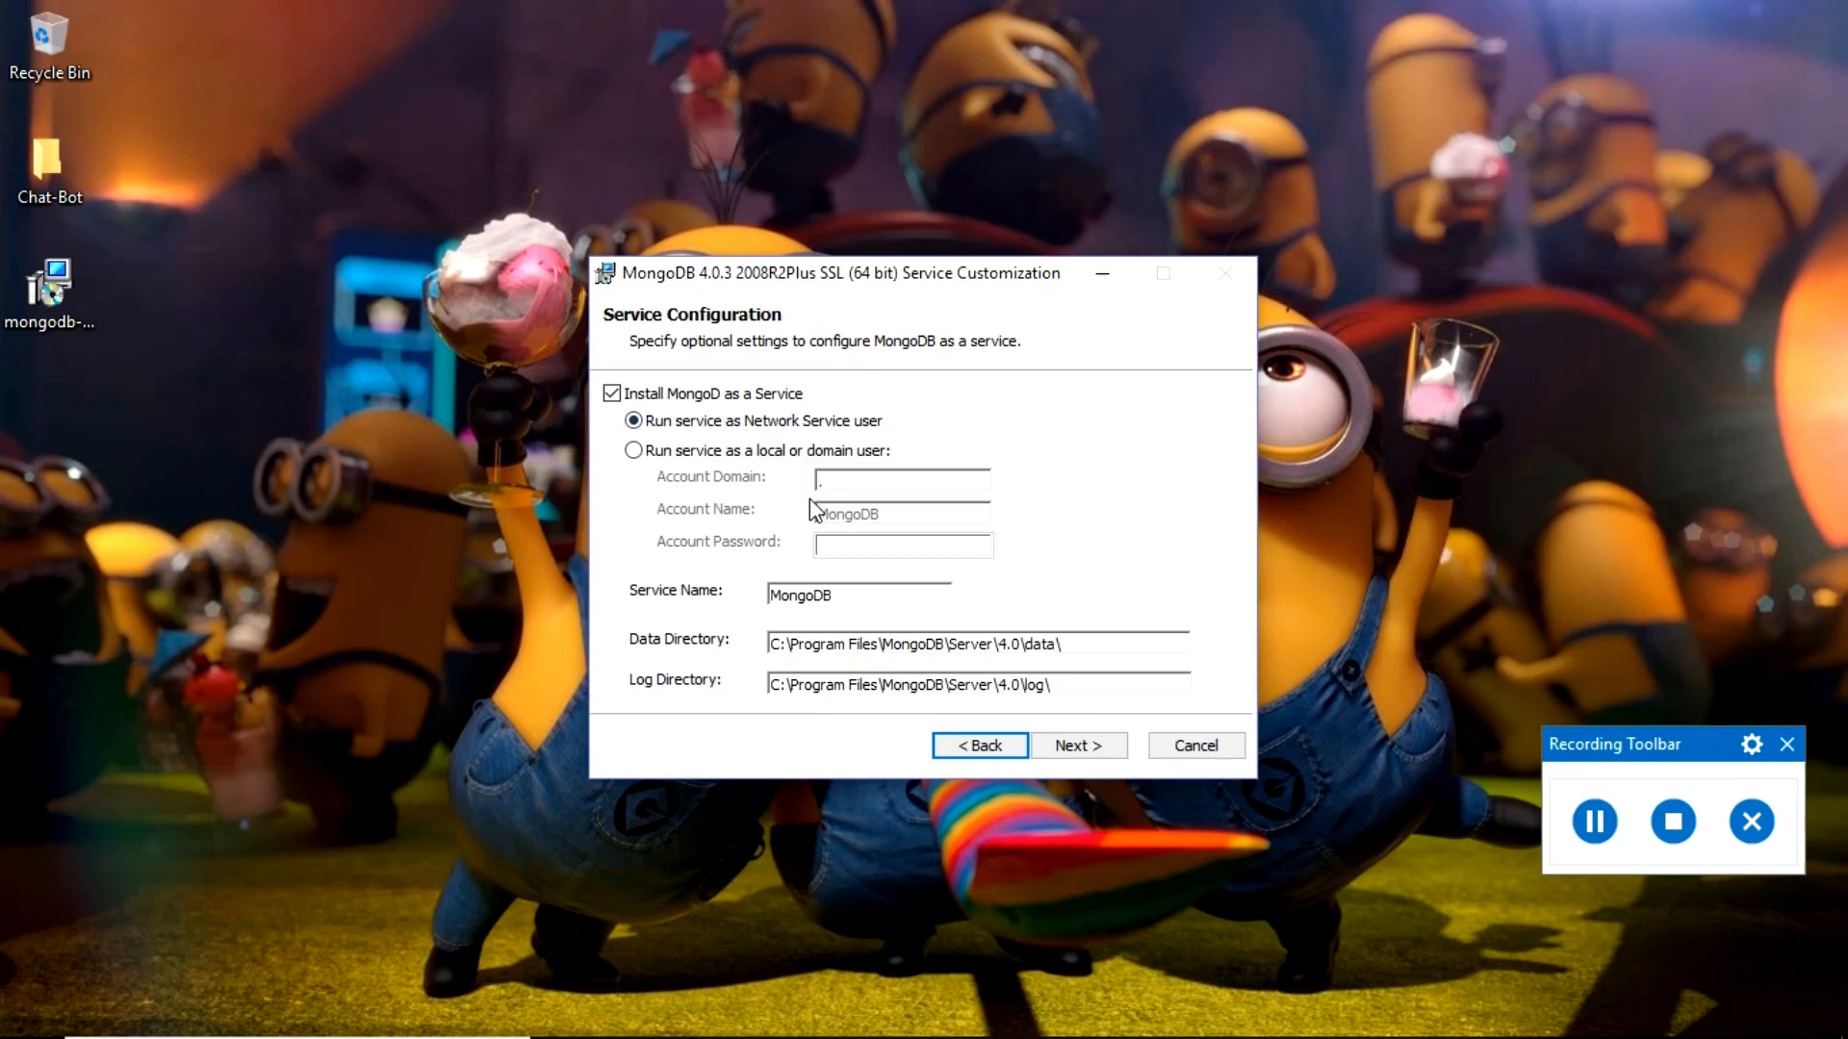
{"action": "left_click", "coordinate": [1076, 745]}
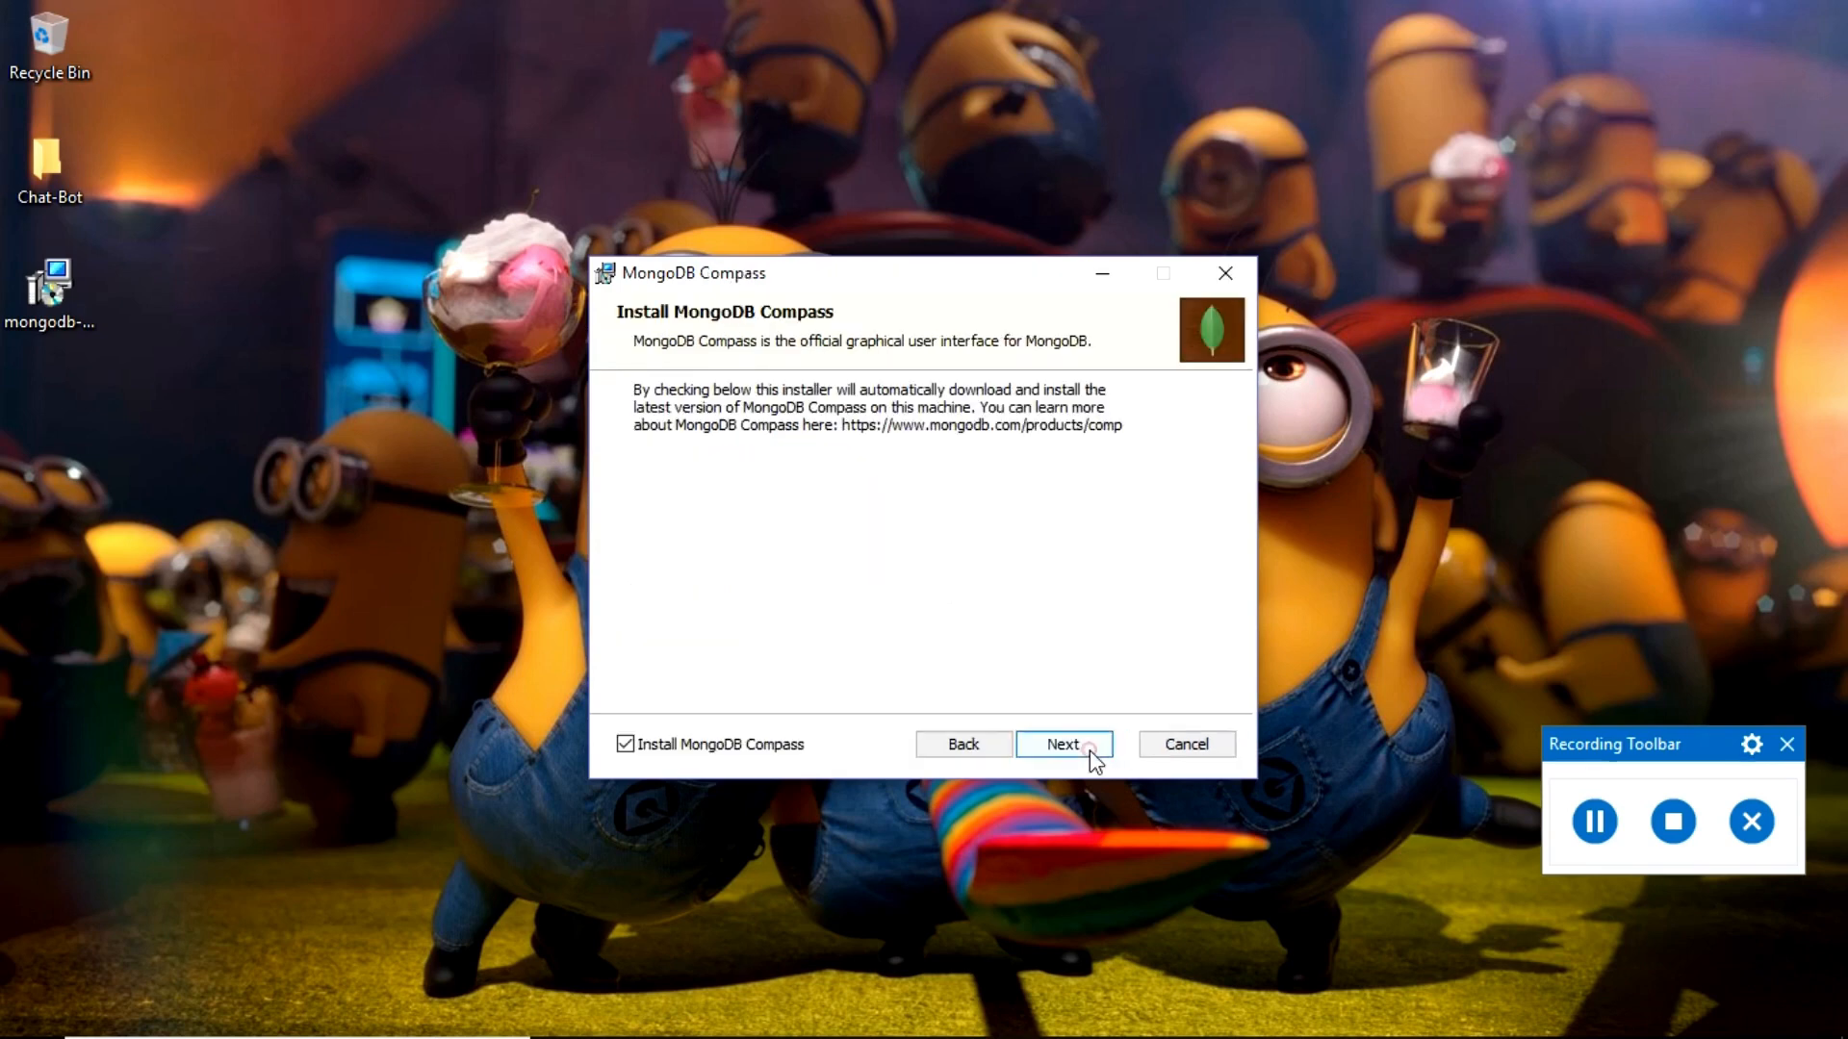
- Keep MongoDB Compass included and begin installing MongoDB 4.0.3
{"action": "left_click", "coordinate": [1062, 744]}
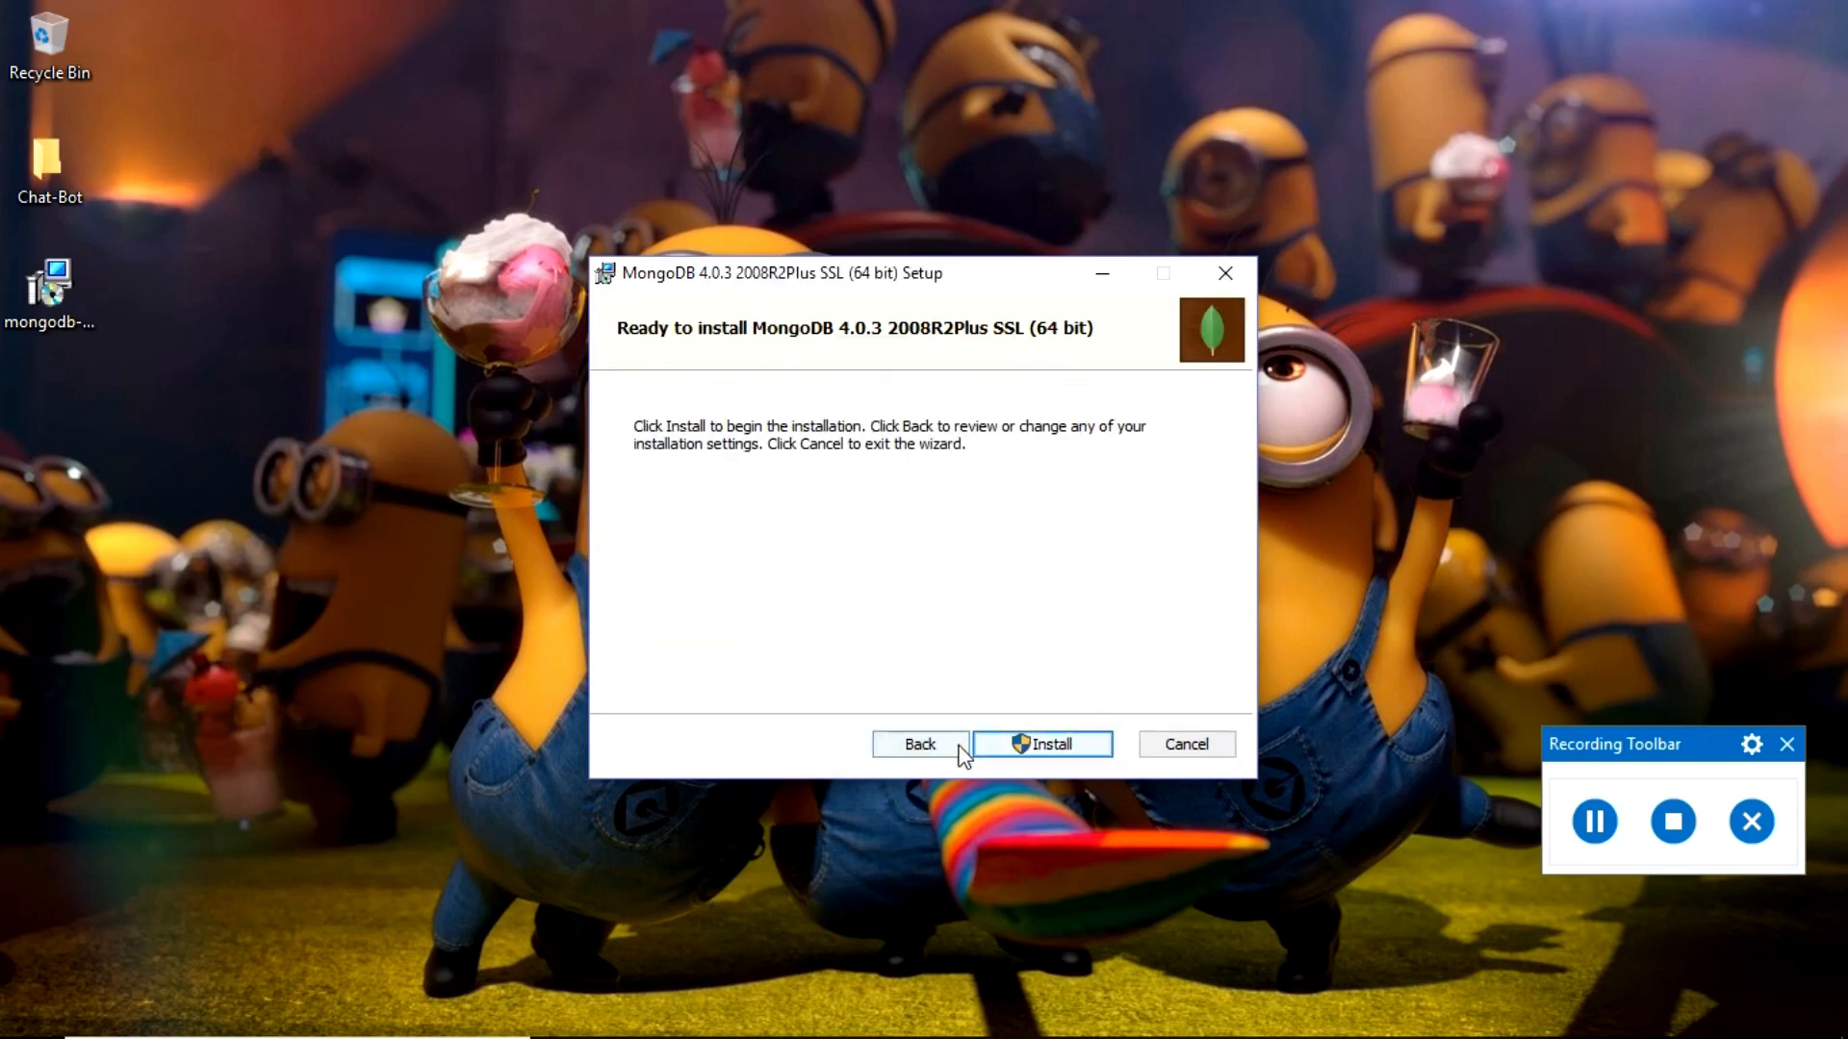
{"action": "left_click", "coordinate": [1039, 744]}
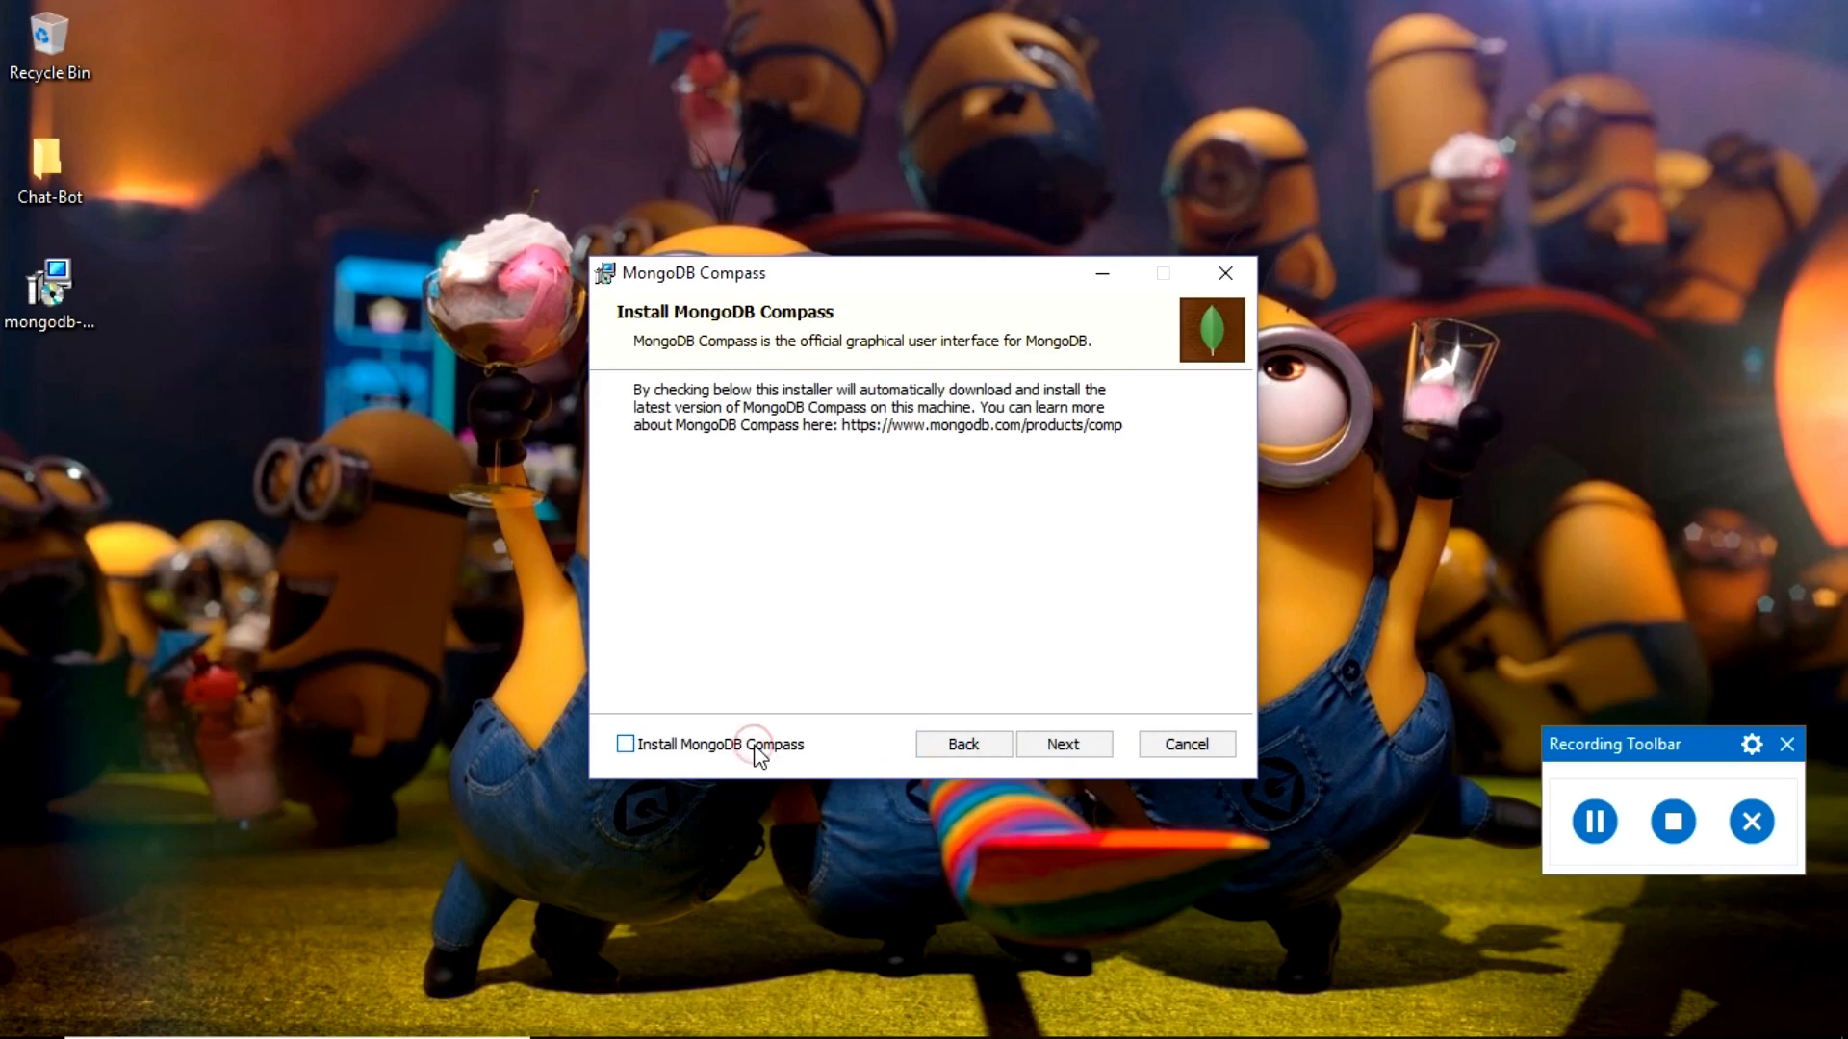
{"action": "left_click", "coordinate": [625, 744]}
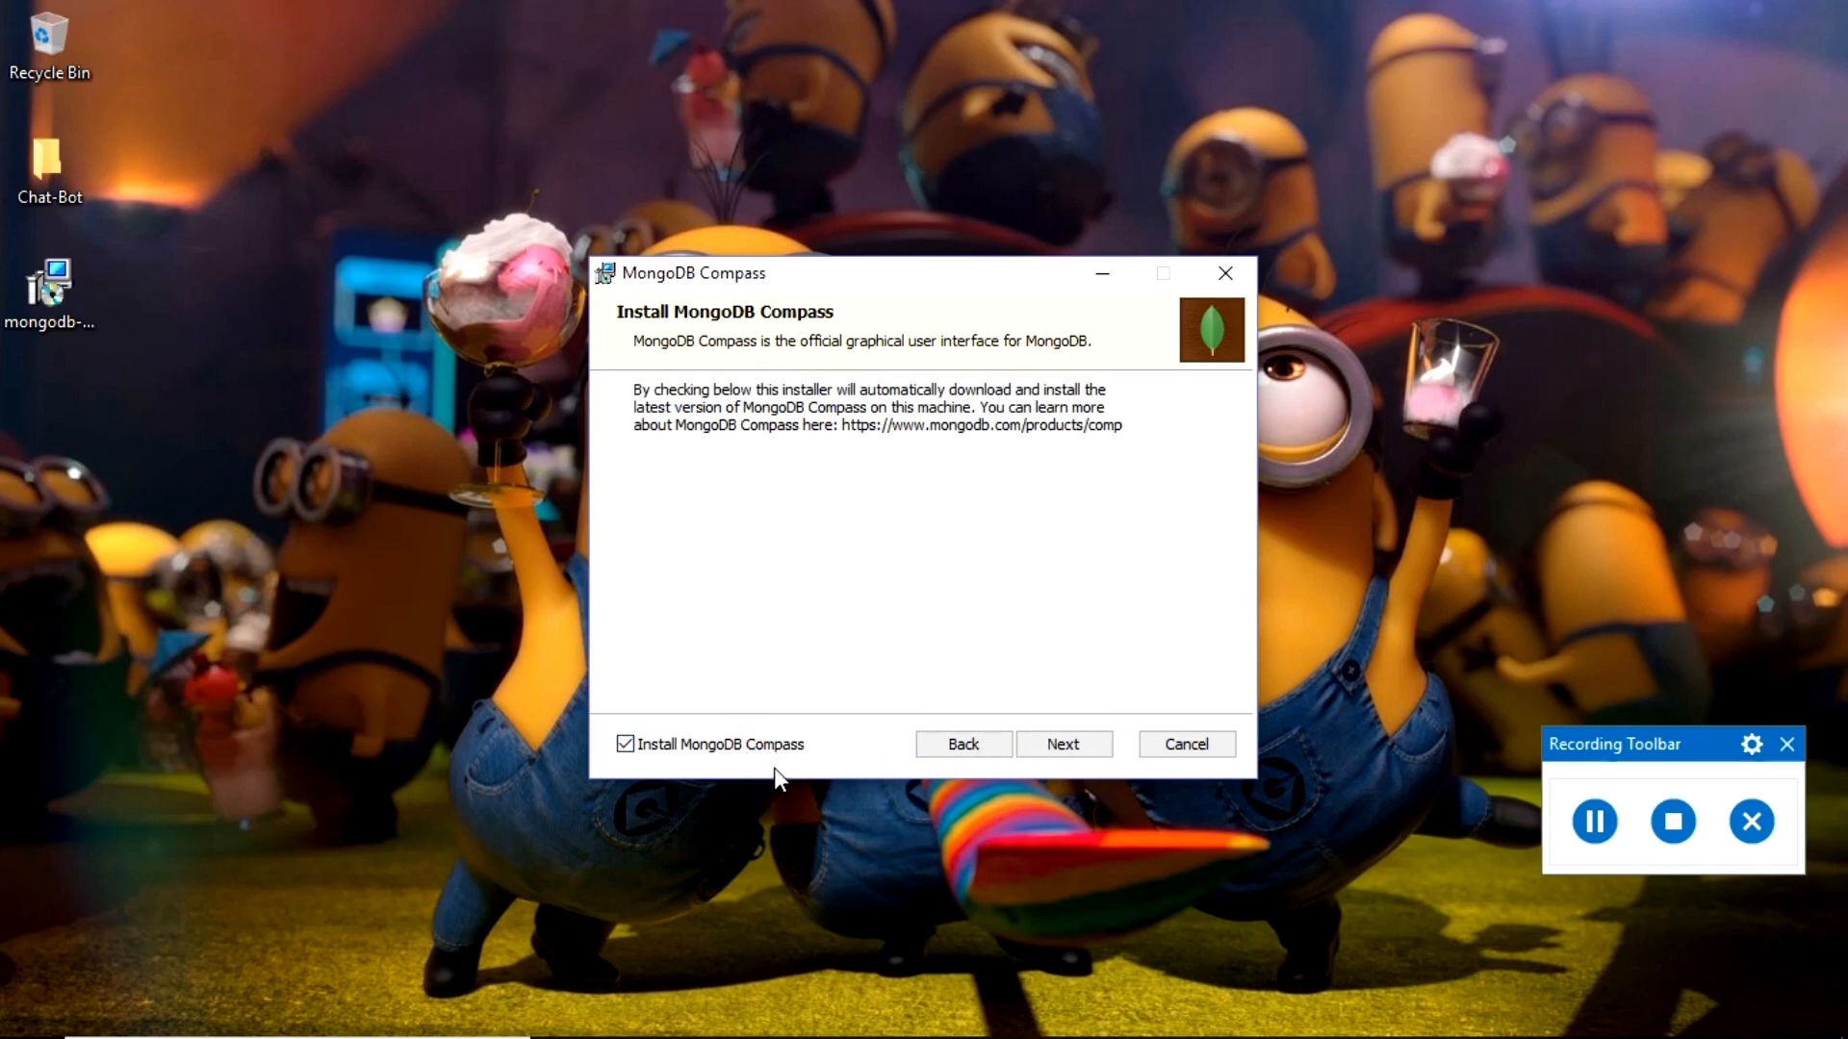
{"action": "mouse_move", "coordinate": [786, 715]}
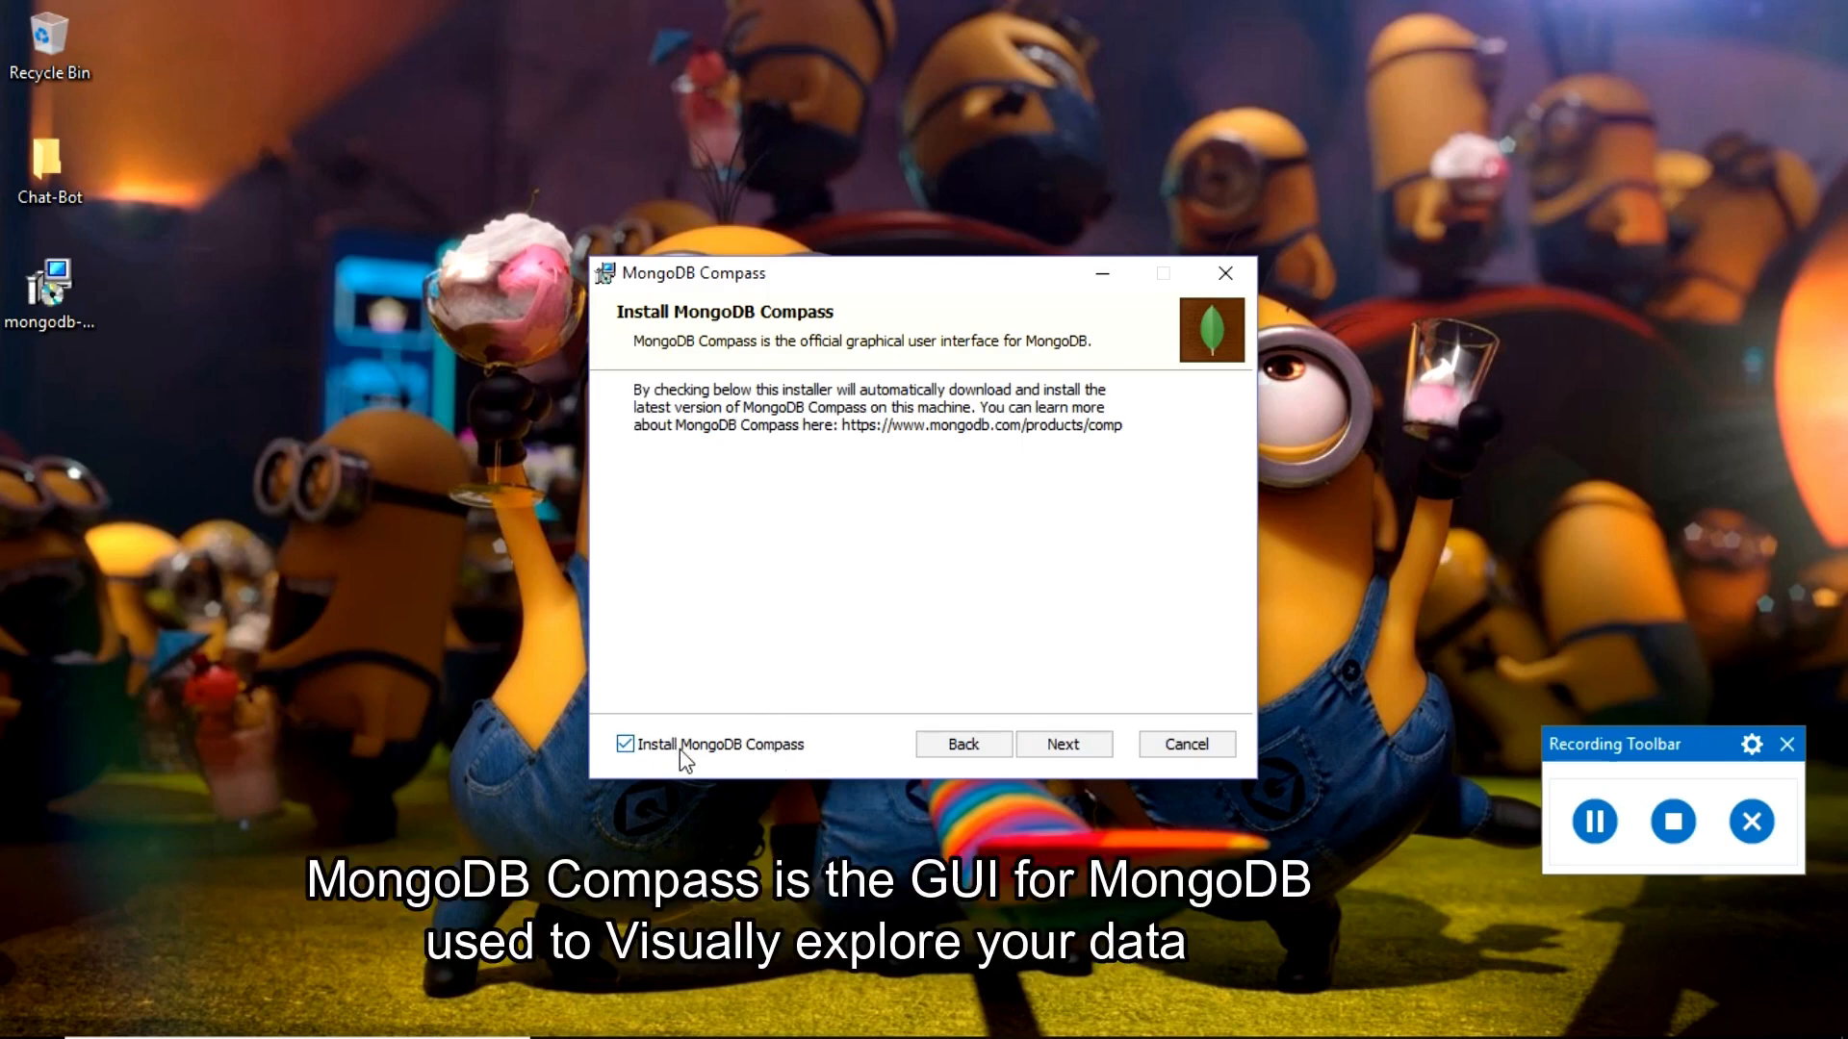
{"action": "left_click", "coordinate": [1061, 744]}
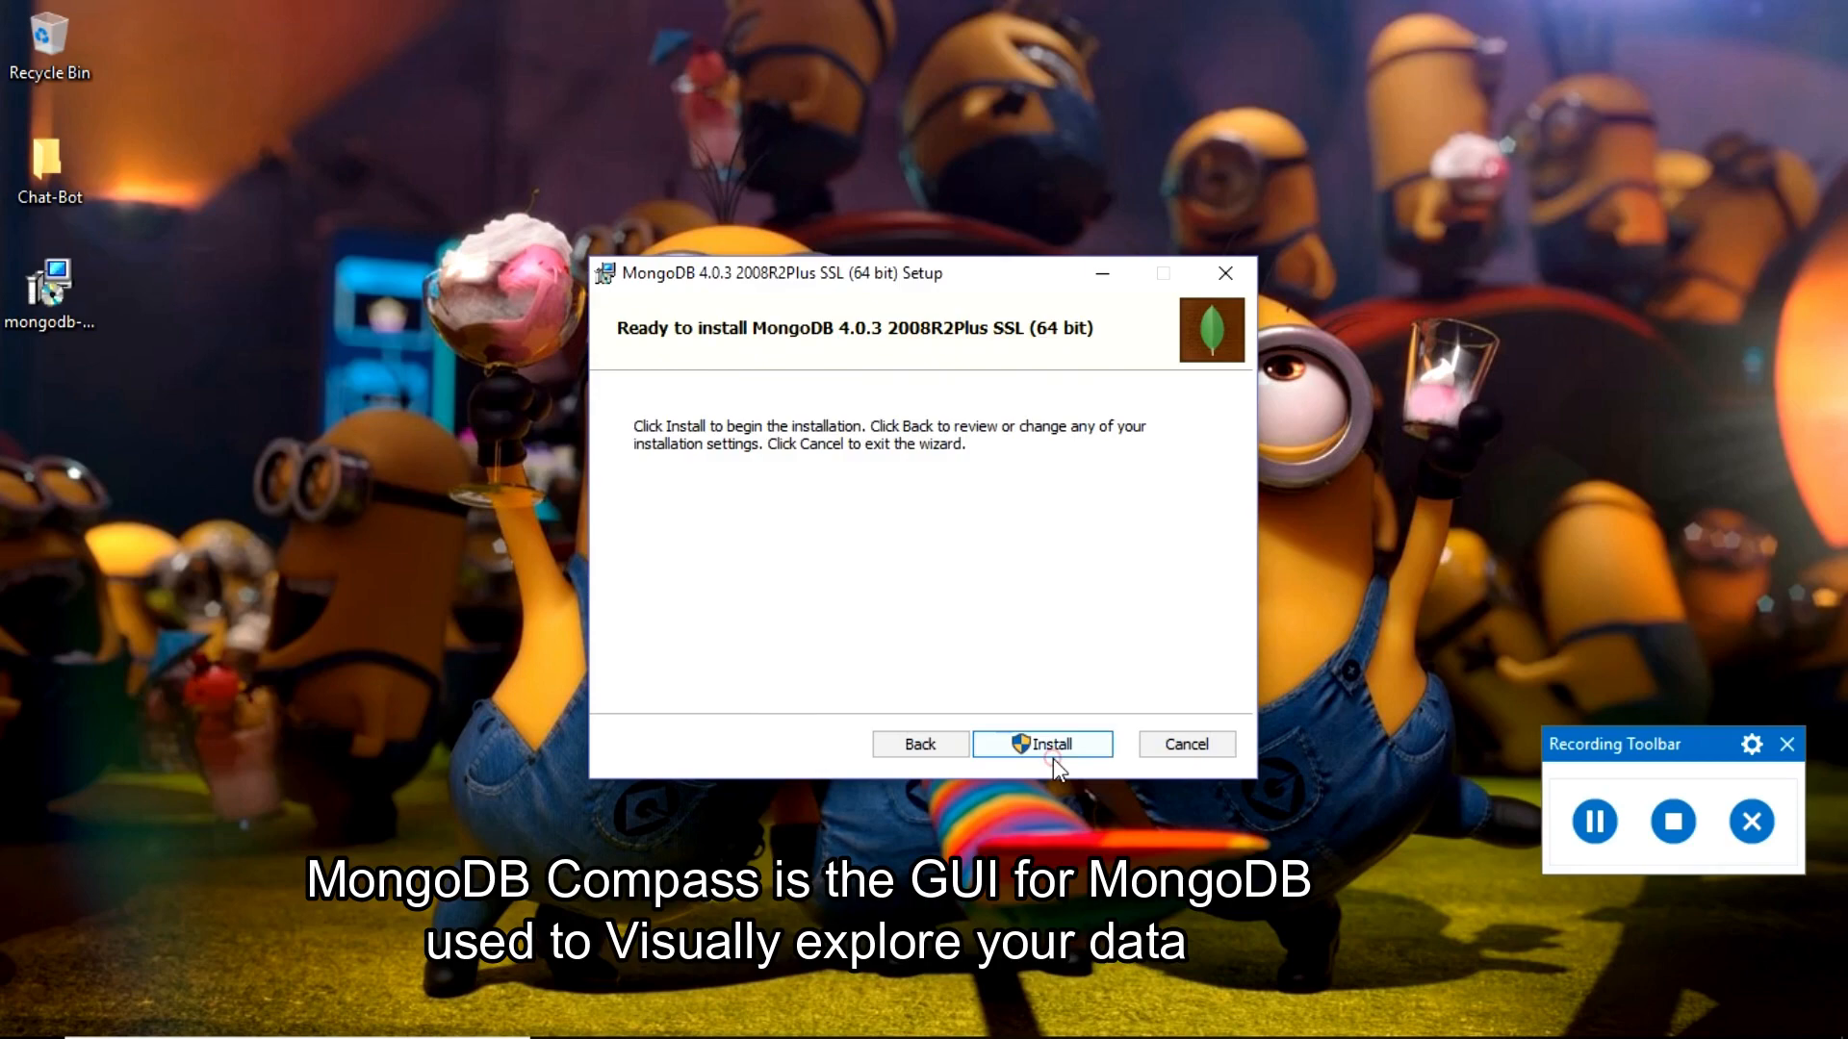
{"action": "left_click", "coordinate": [1042, 744]}
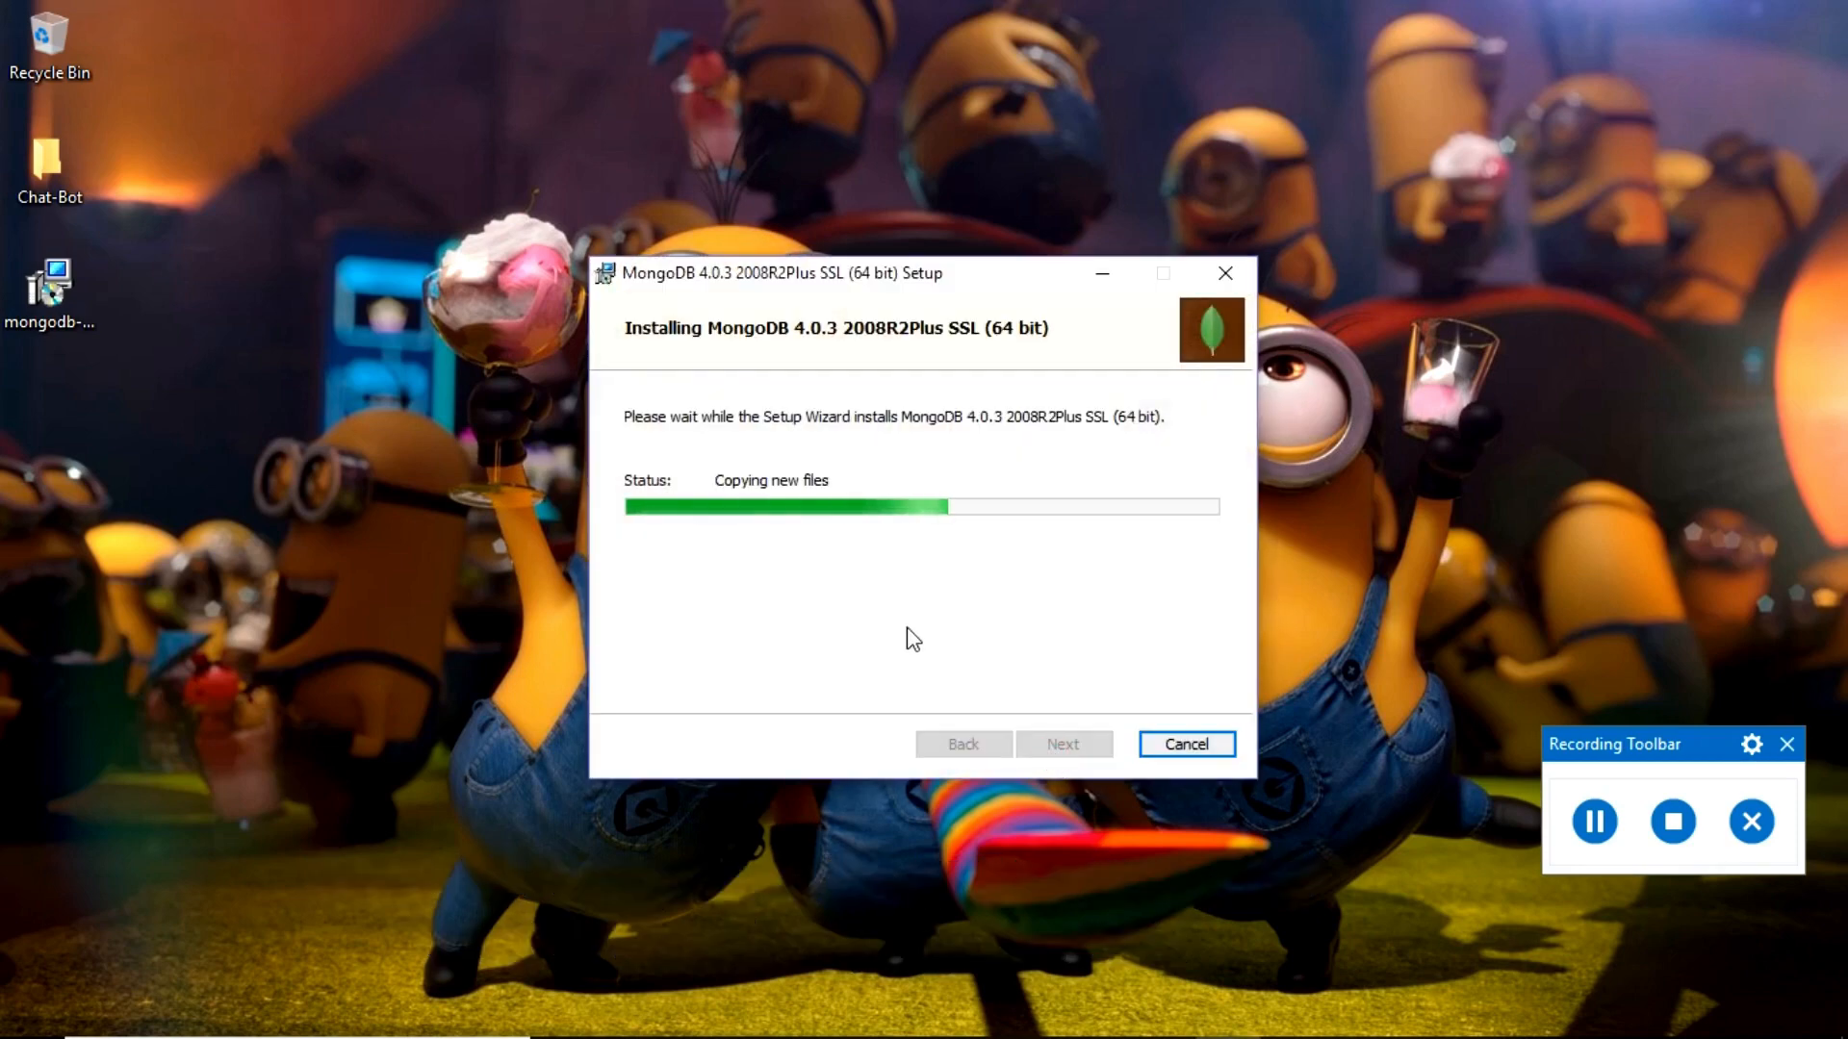
{"action": "mouse_move", "coordinate": [881, 644]}
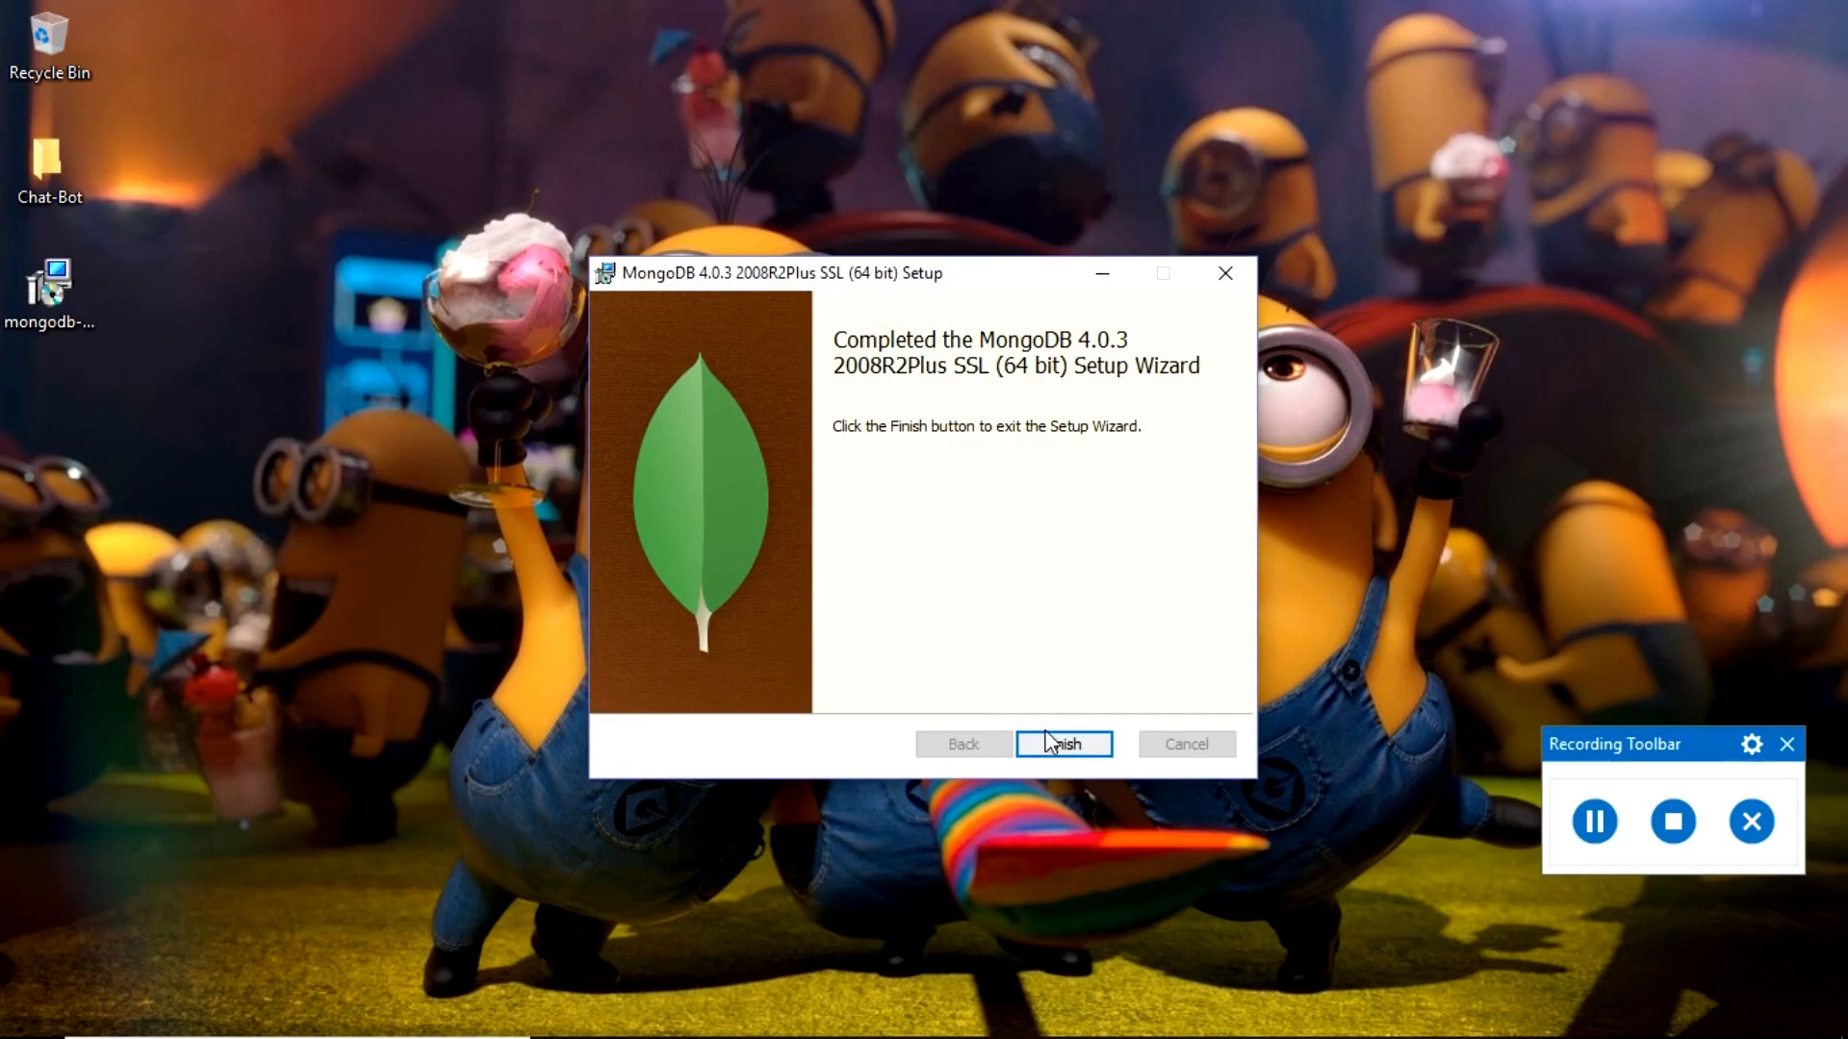
- Close the completed MongoDB 4.0.3 setup wizard with Finish
{"action": "left_click", "coordinate": [1061, 744]}
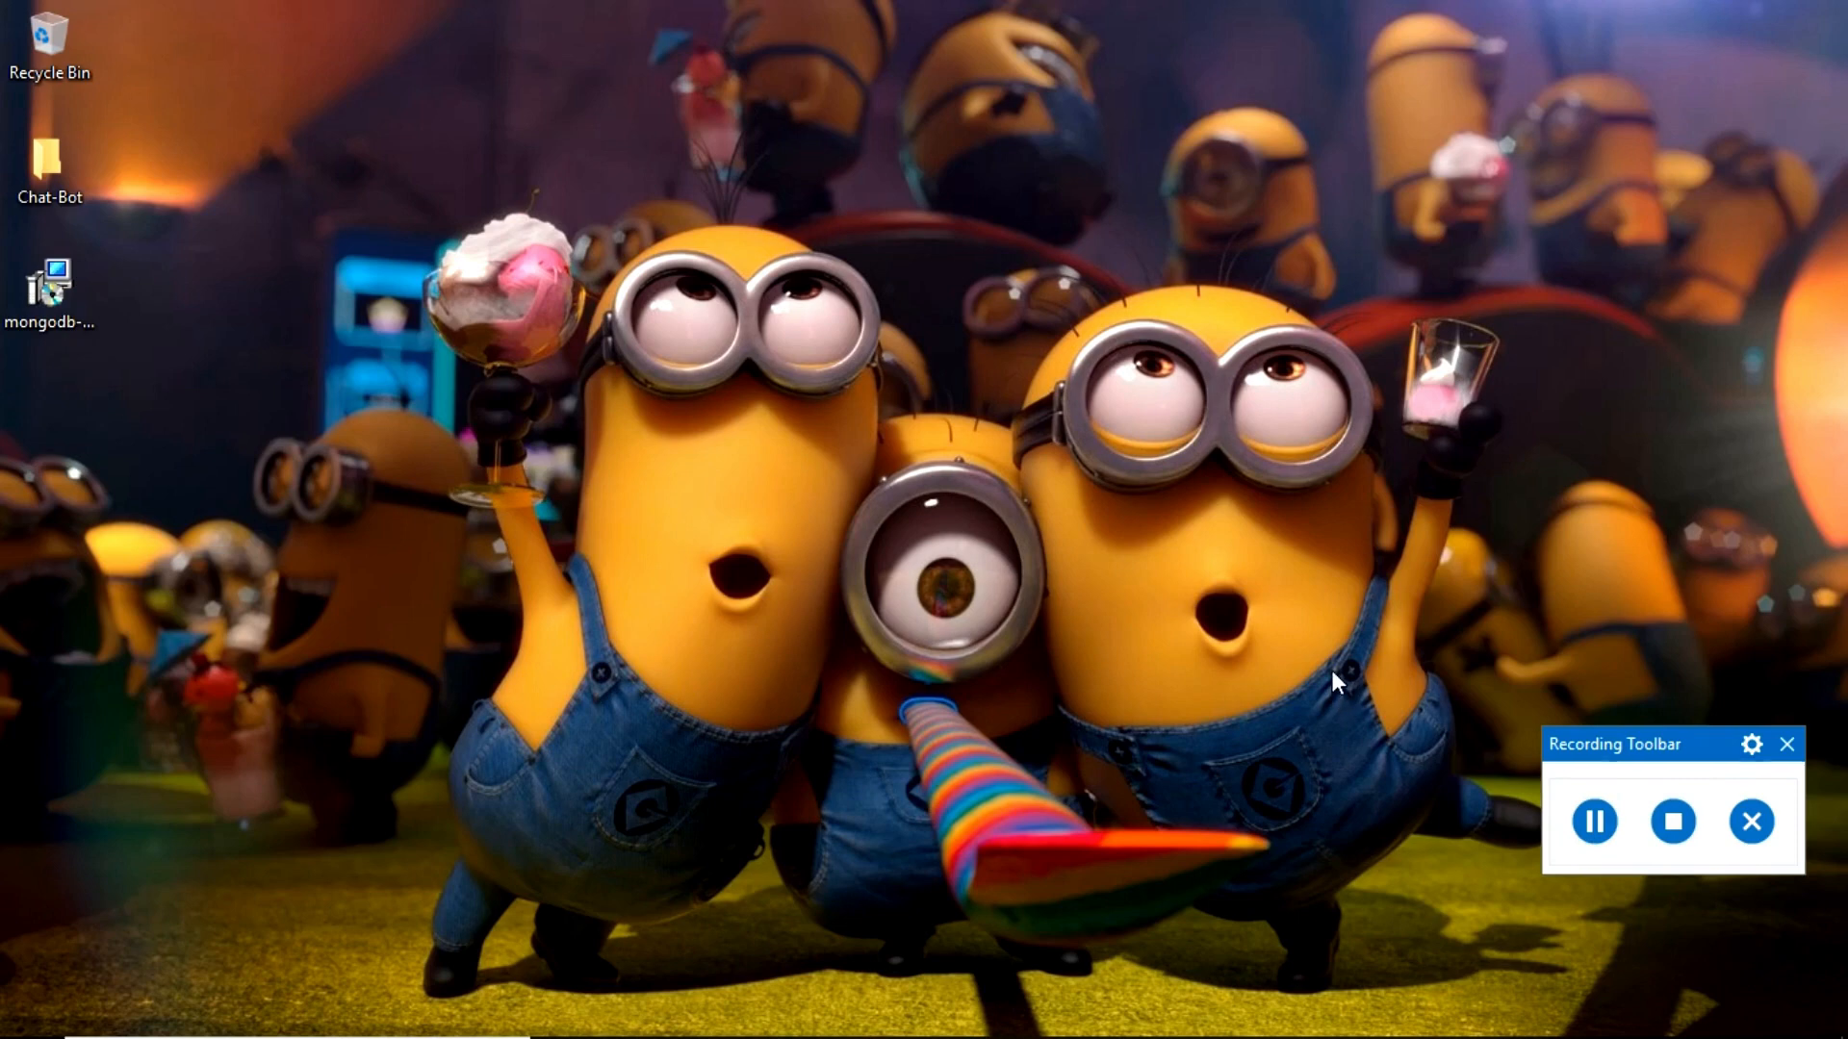
{"action": "mouse_move", "coordinate": [1452, 623]}
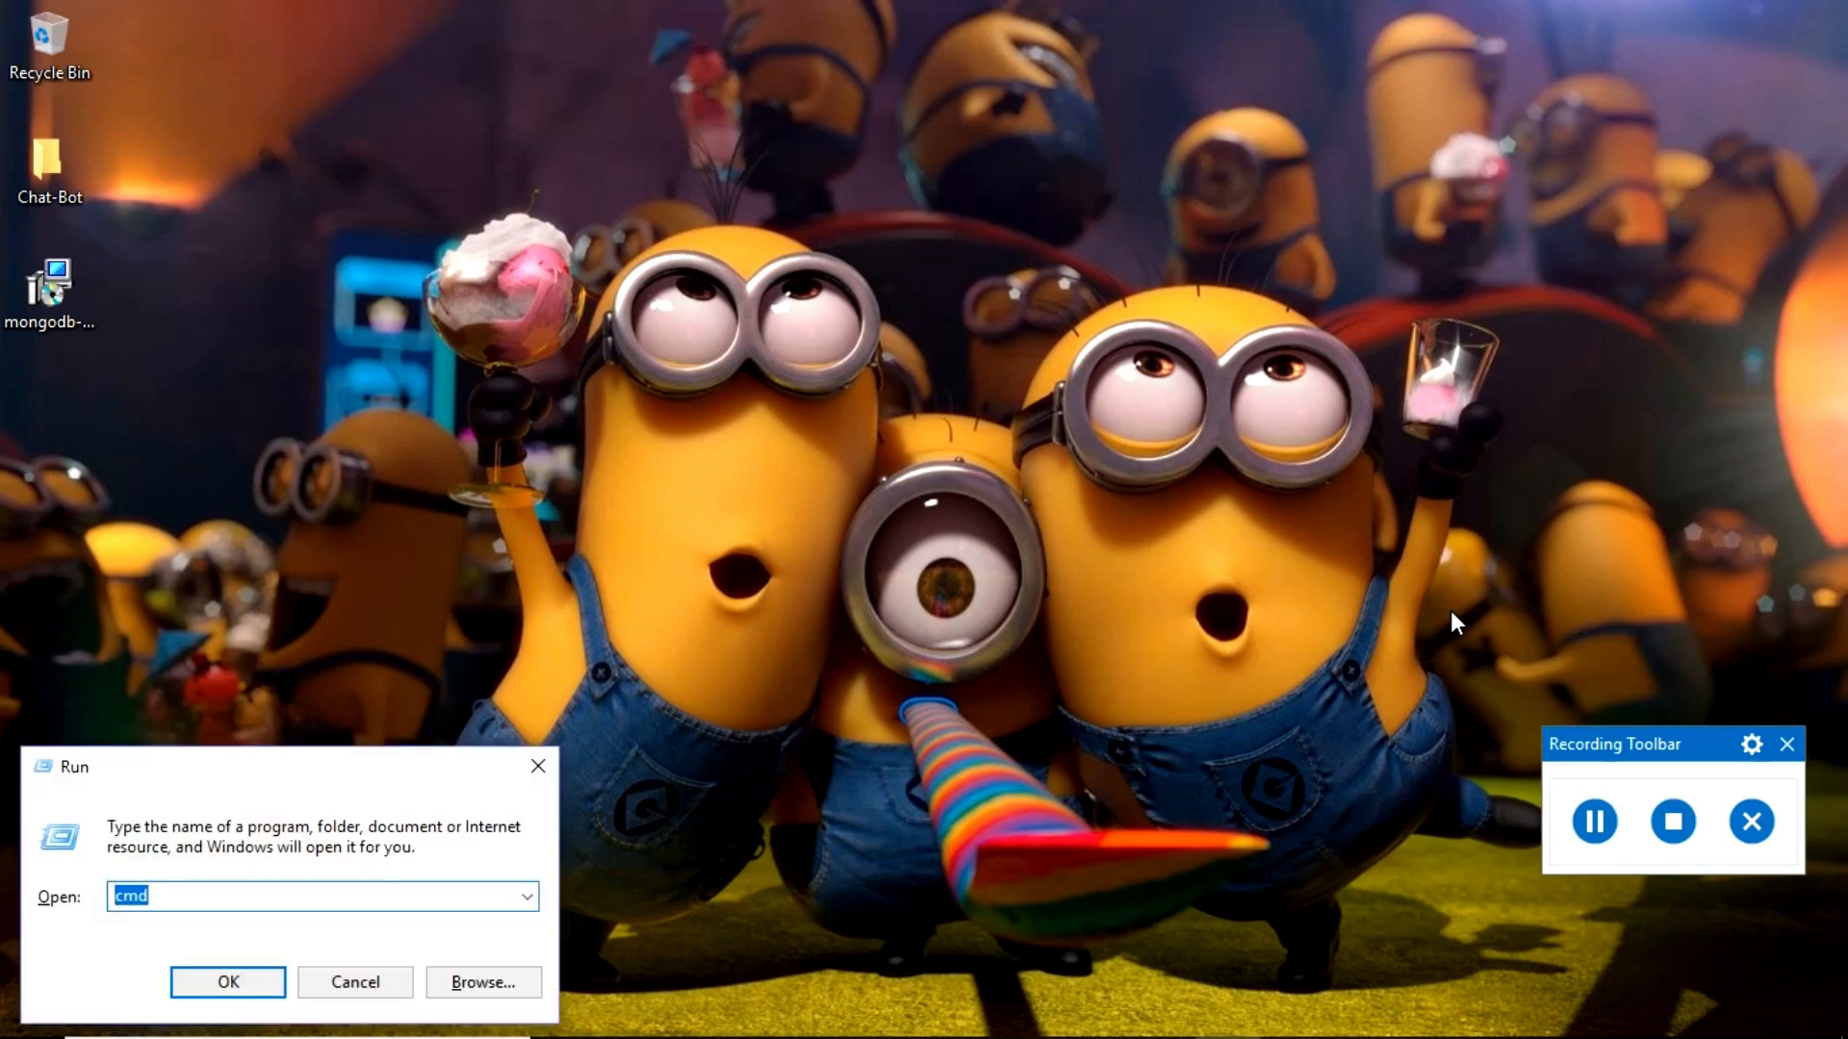
- Run mongod --dbpath pointing at the desktop data folder in Command Prompt
{"action": "left_click", "coordinate": [227, 981]}
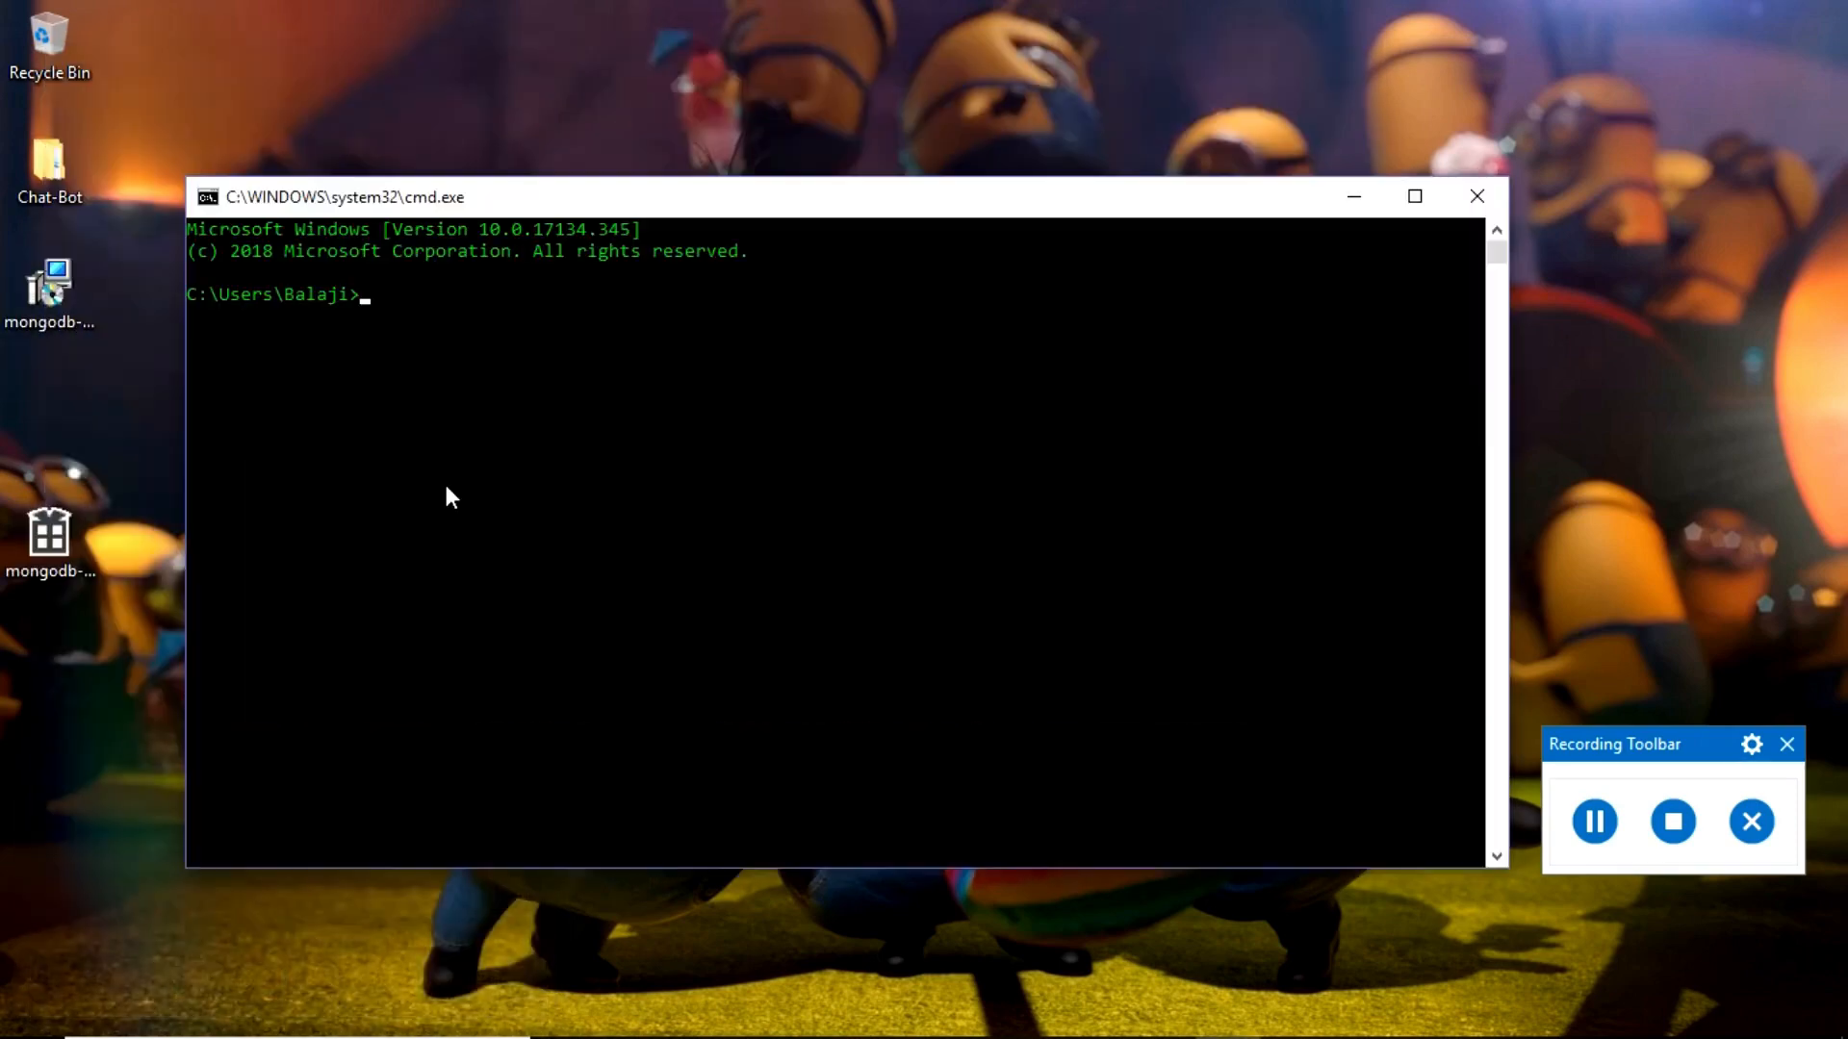
{"action": "type", "text": "mongd"}
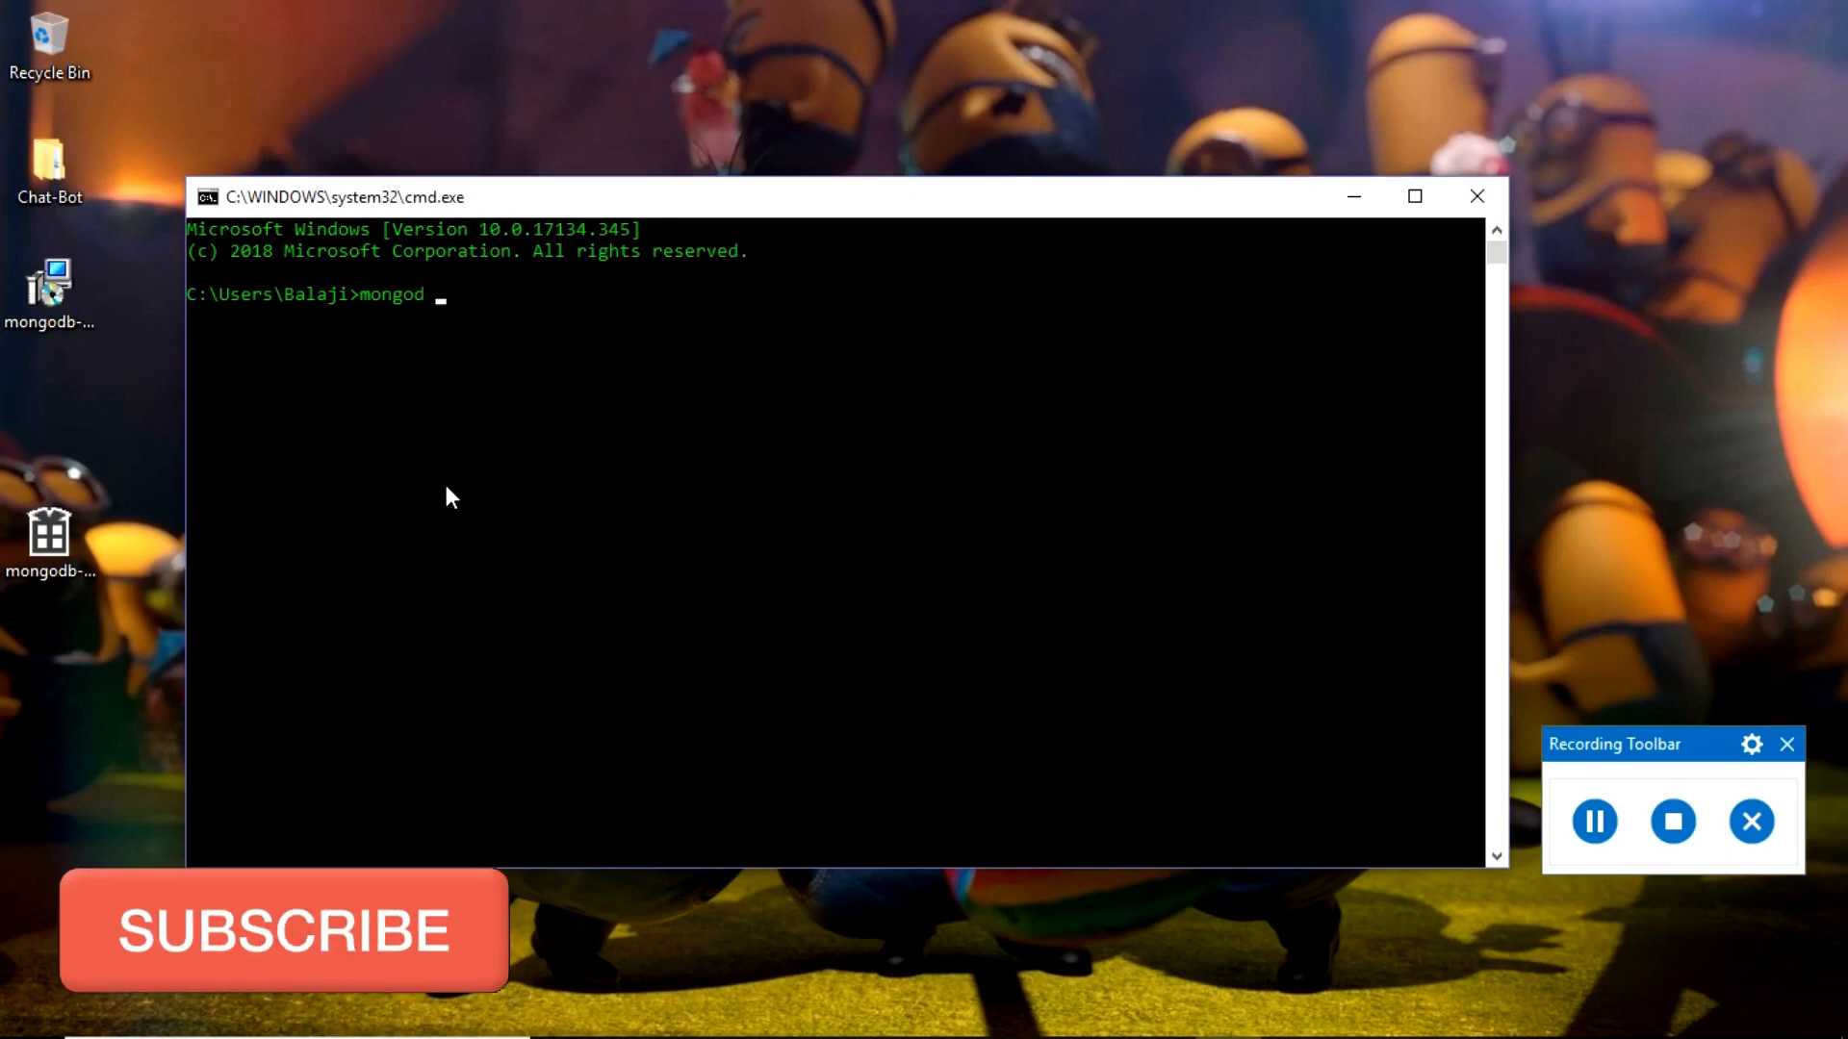
{"action": "type", "text": "--"}
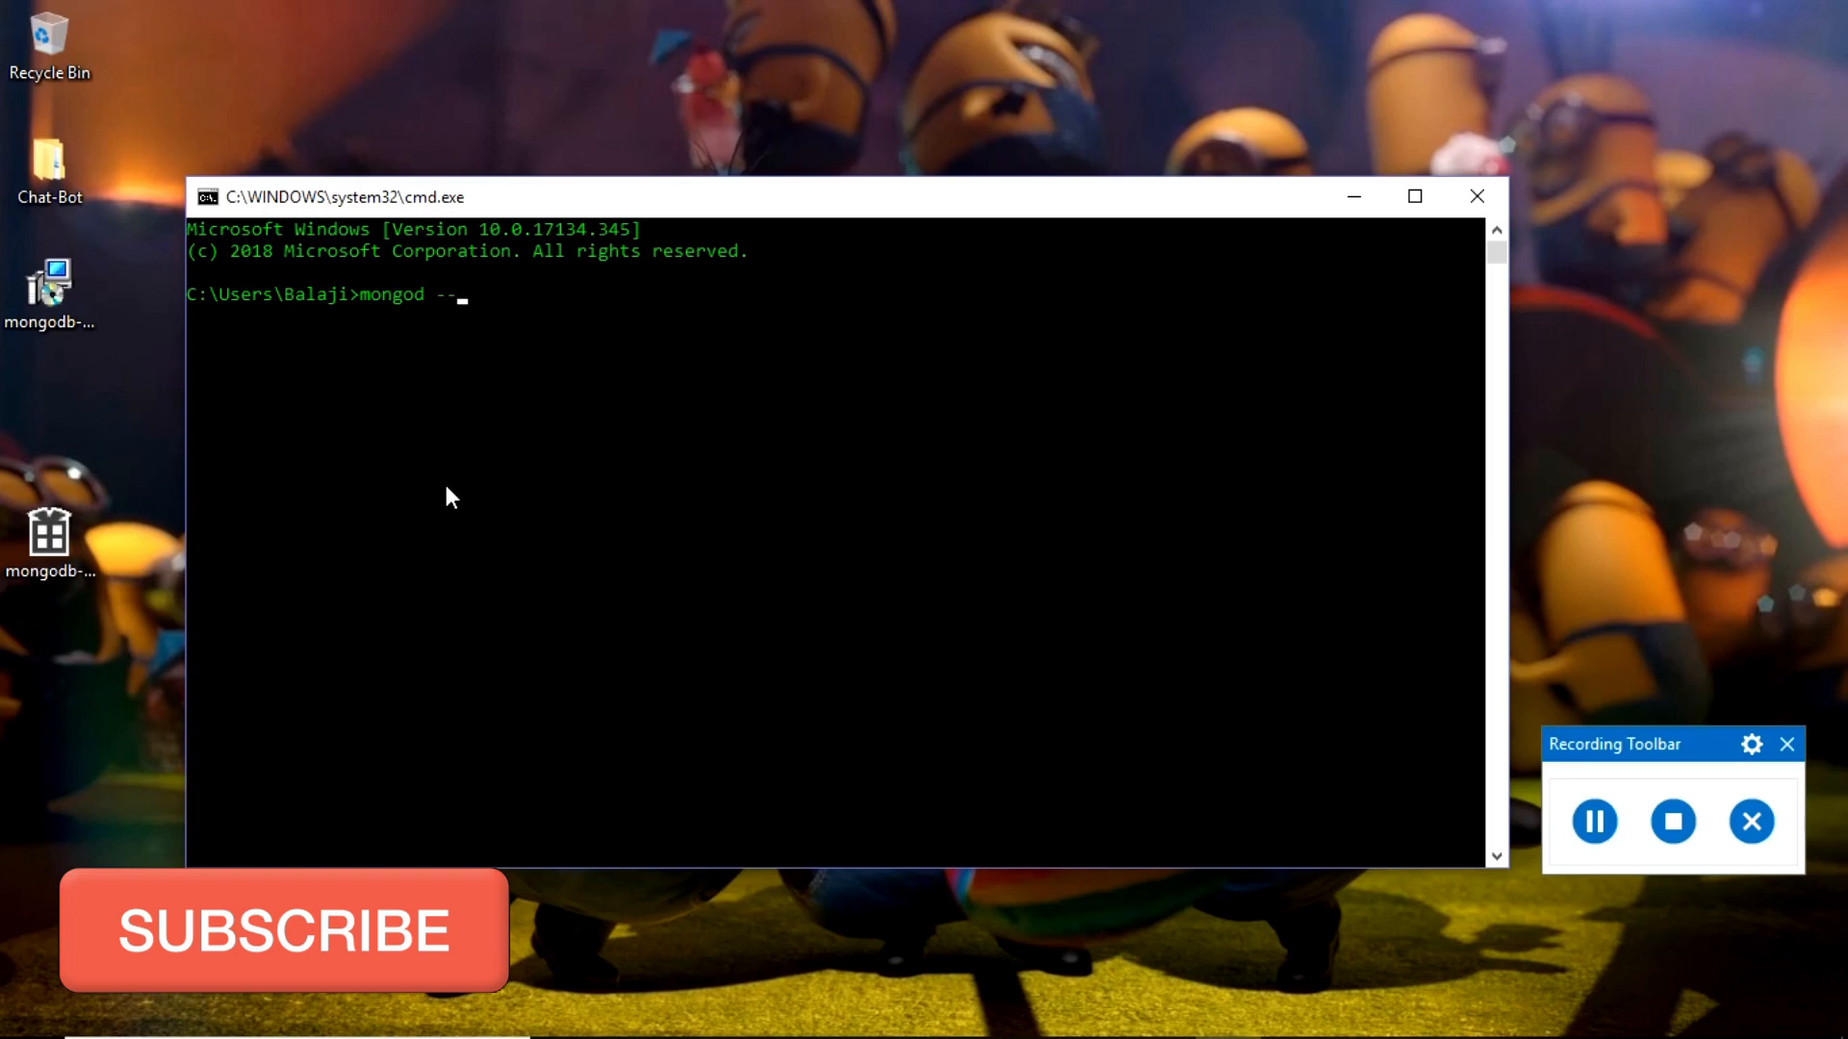
{"action": "type", "text": "d"}
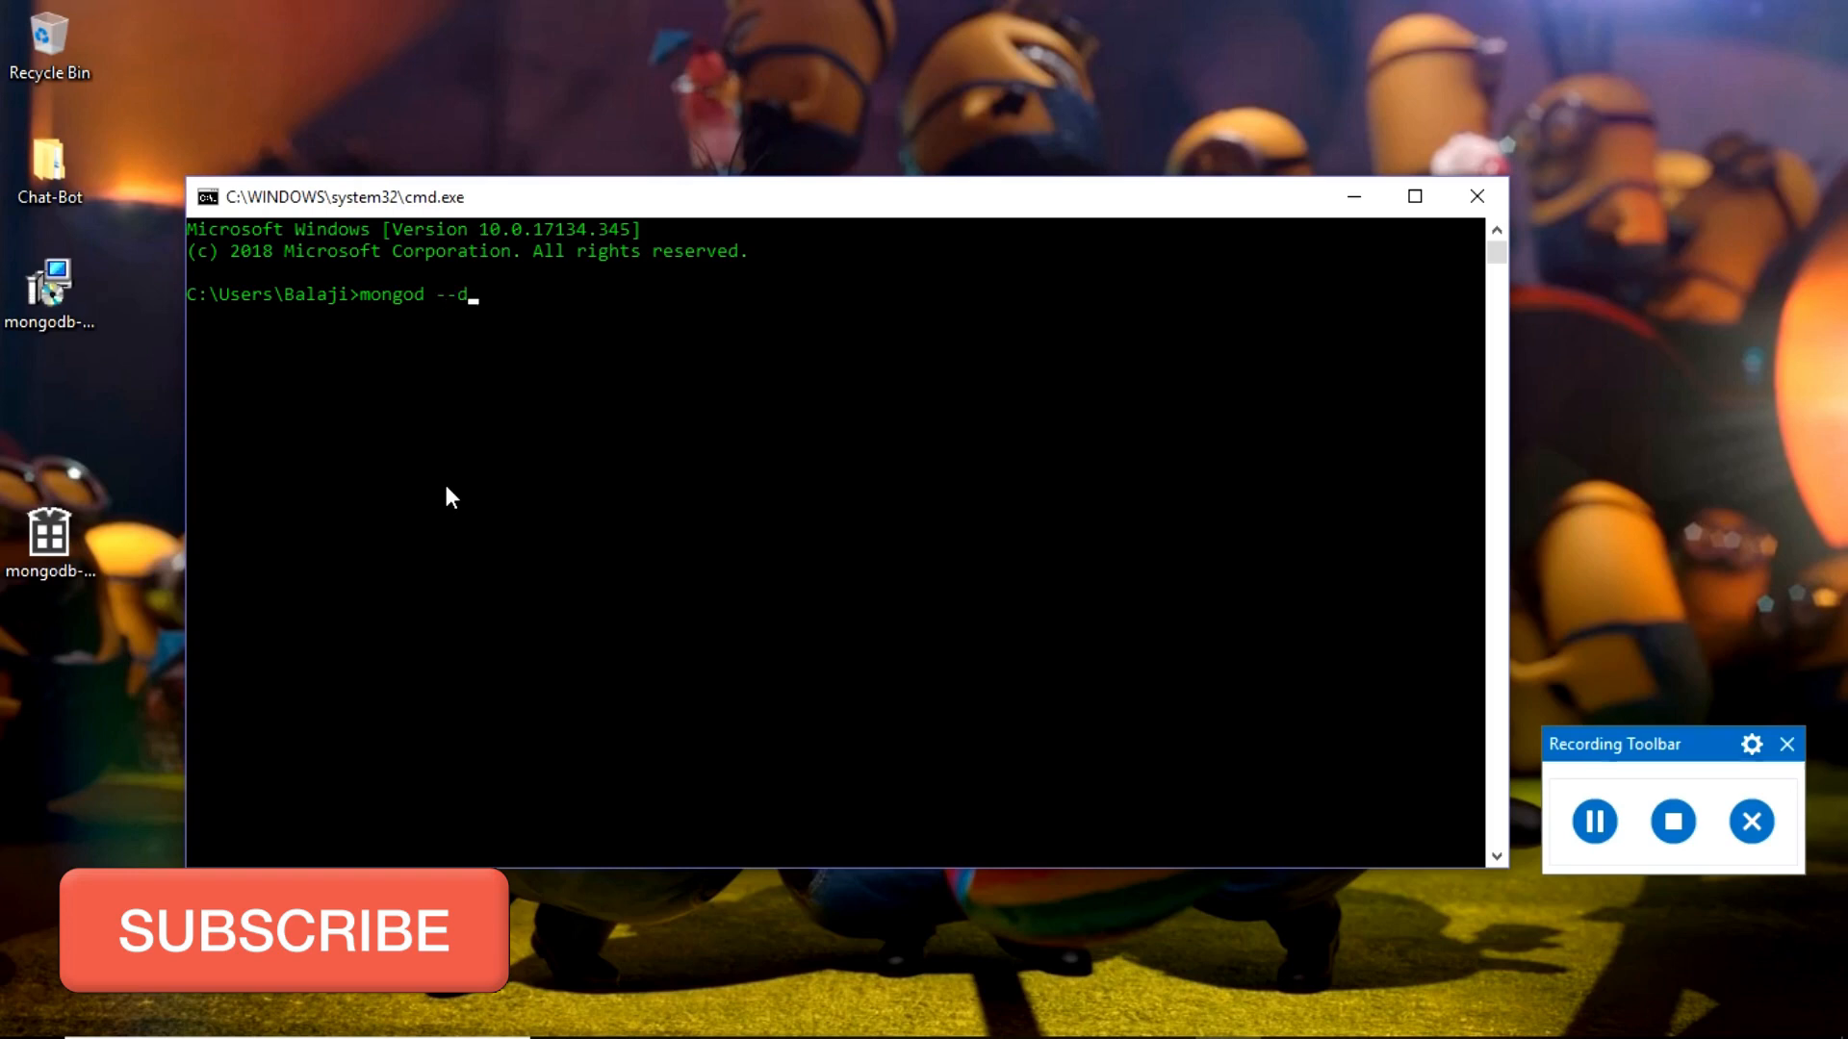
{"action": "type", "text": "bp"}
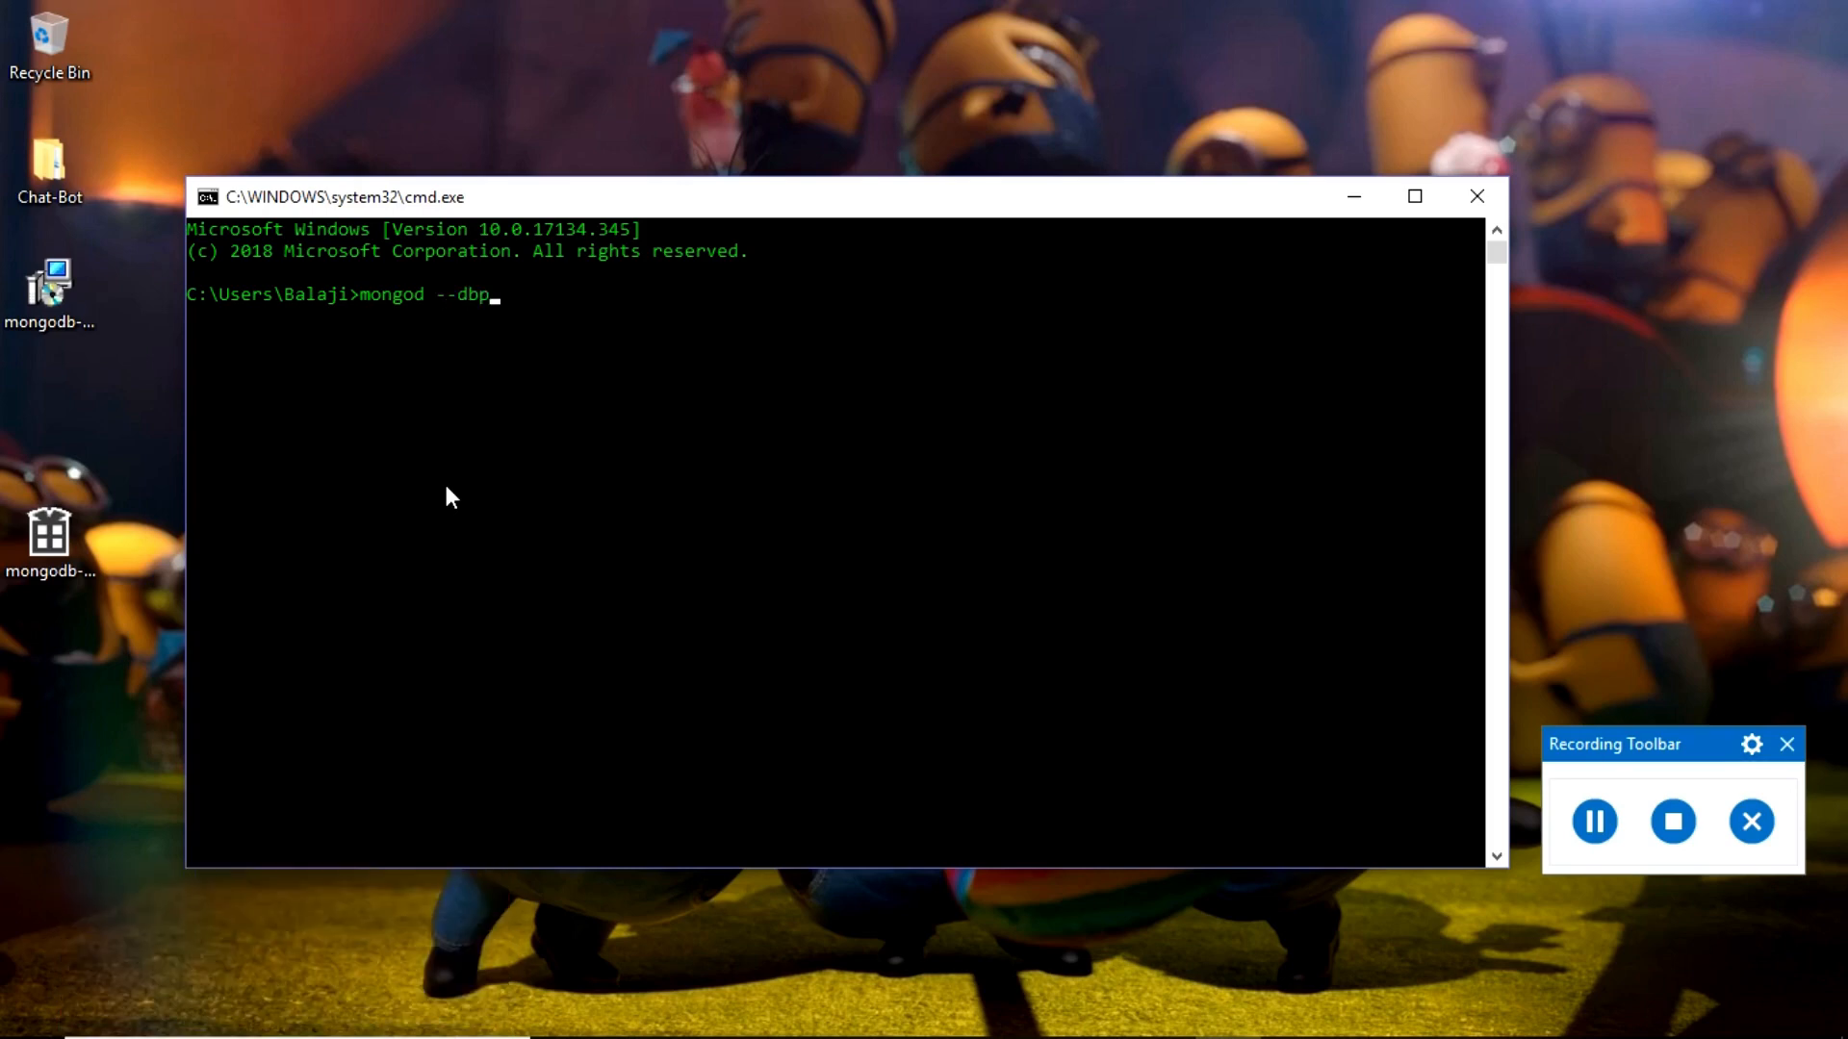
{"action": "type", "text": "ath="}
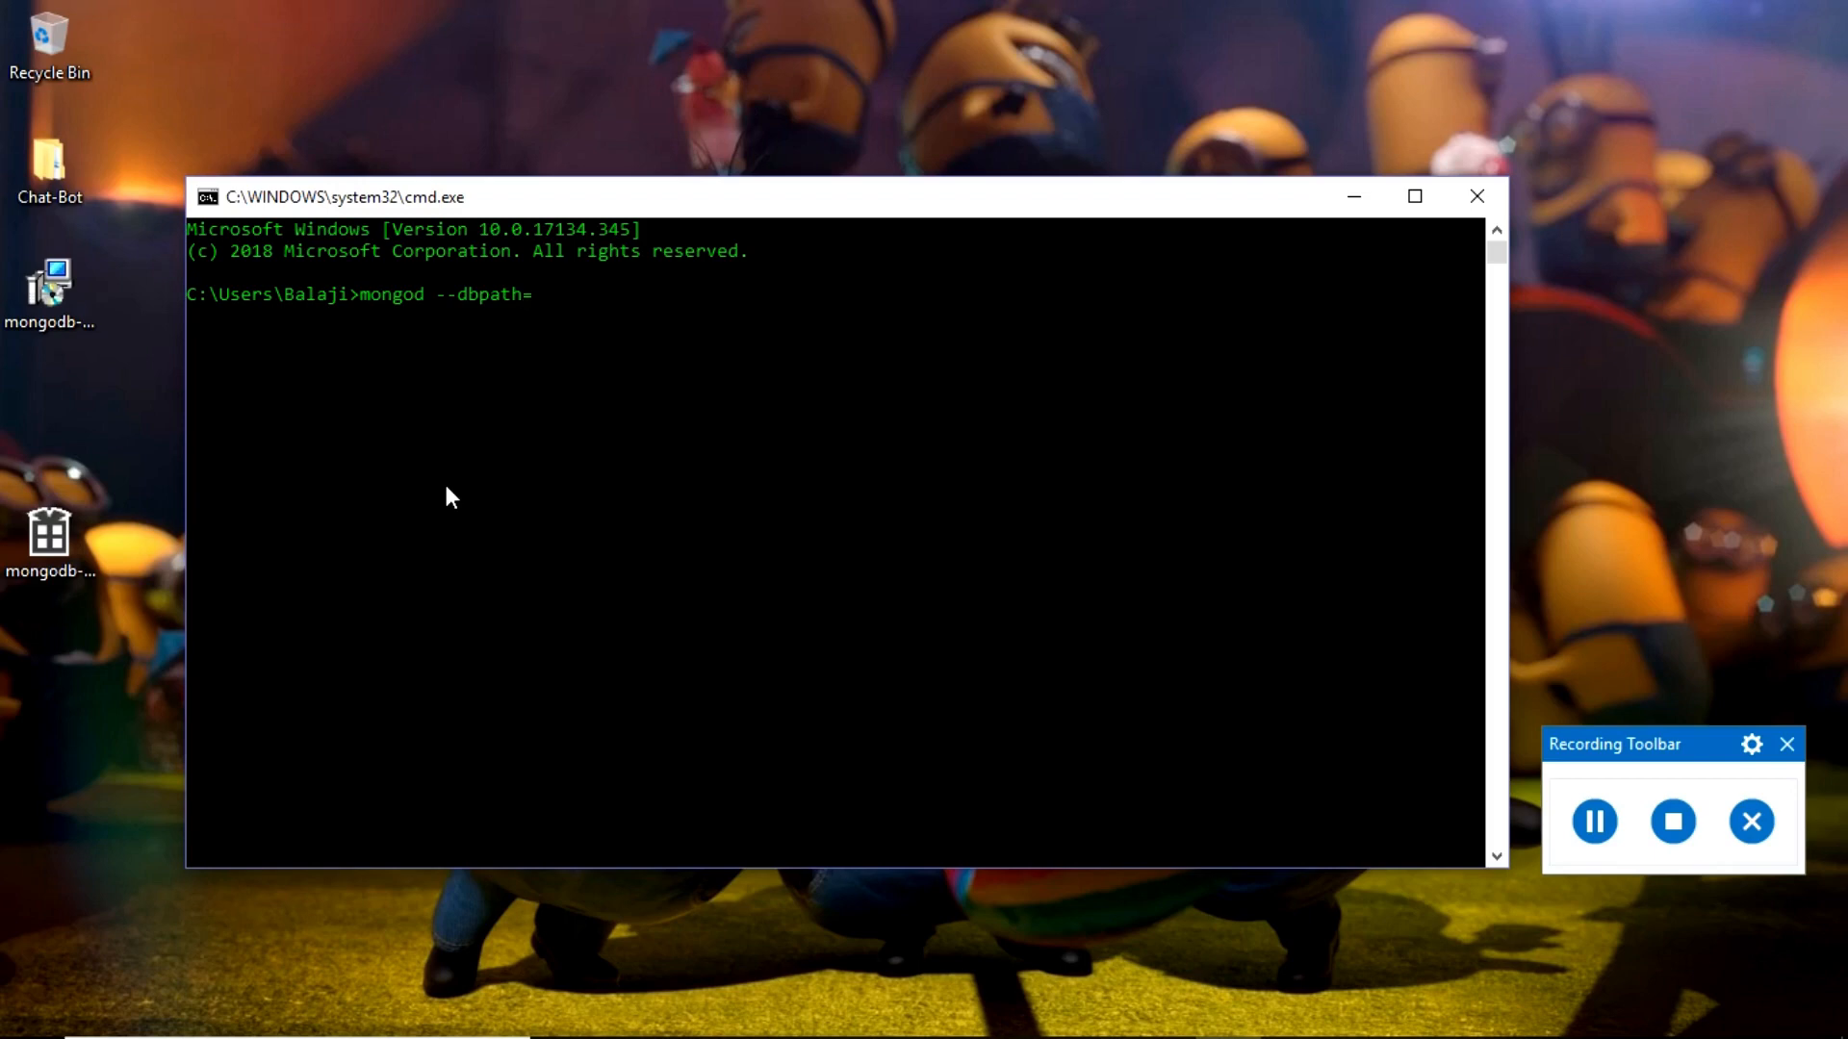
{"action": "type", "text": "\"\""}
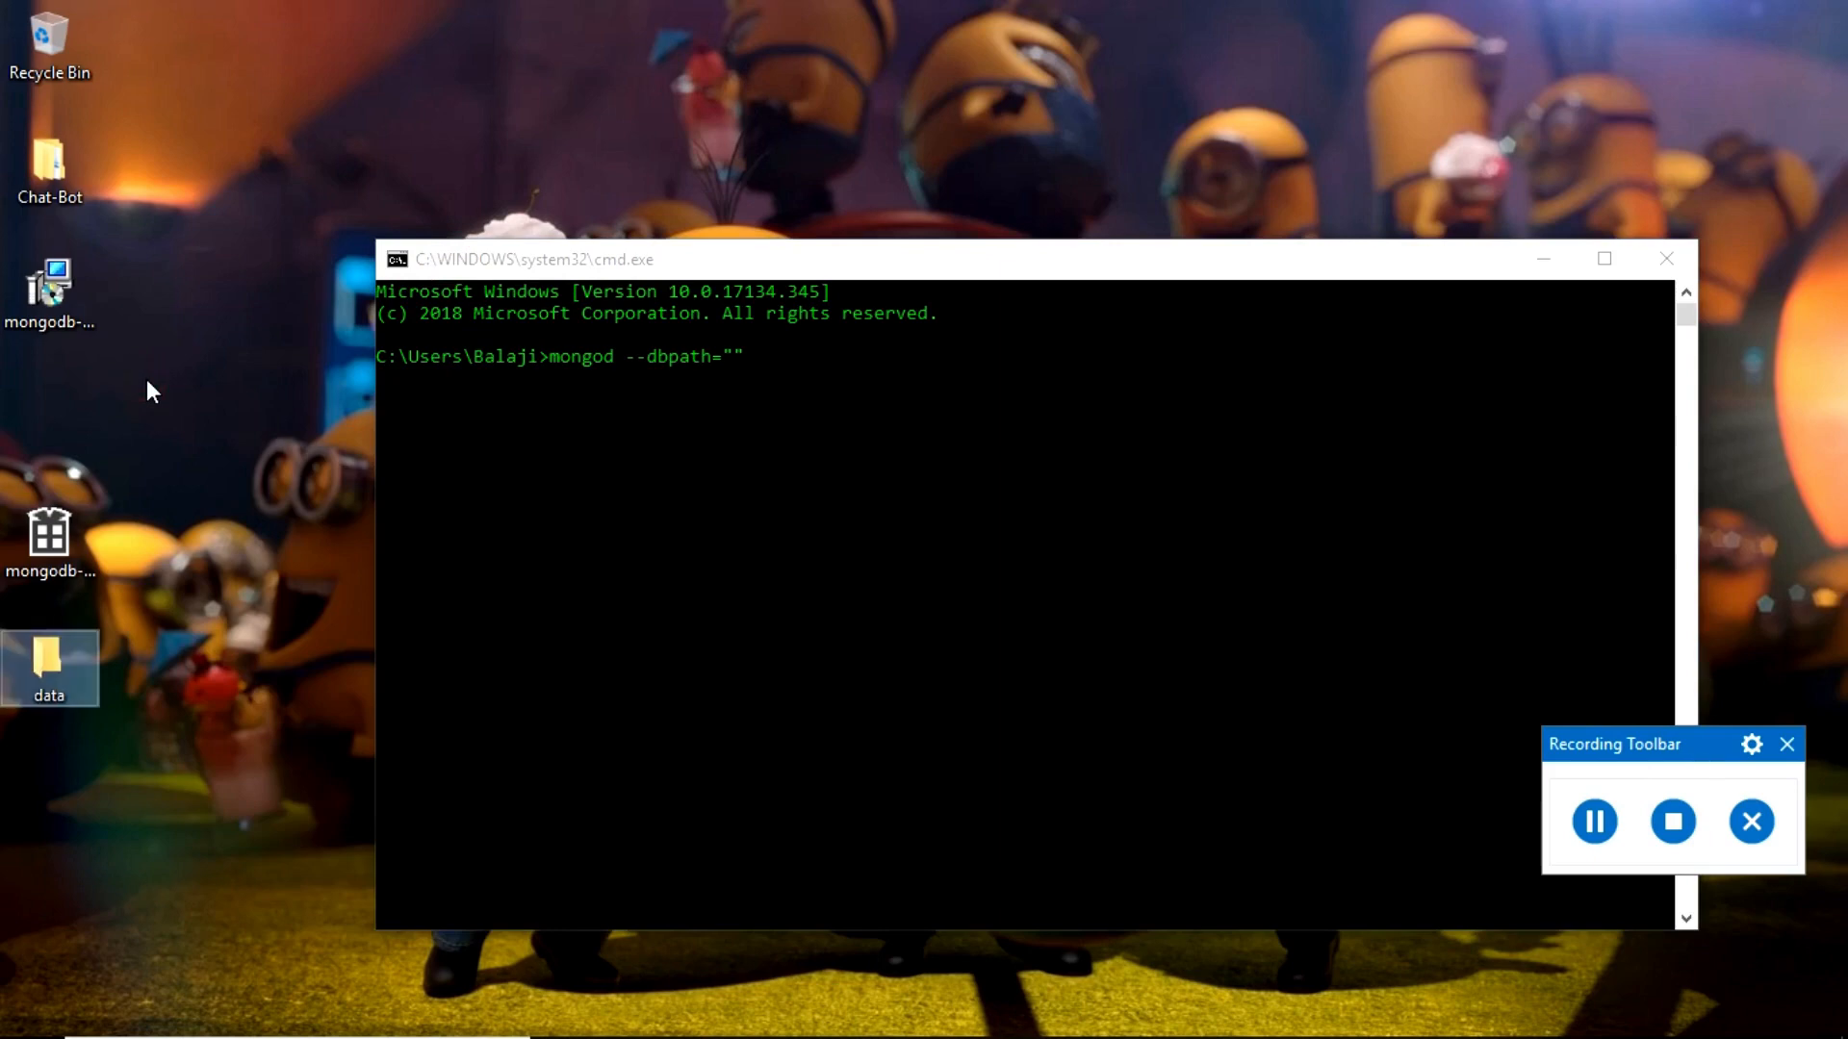
{"action": "double_click", "coordinate": [49, 667]}
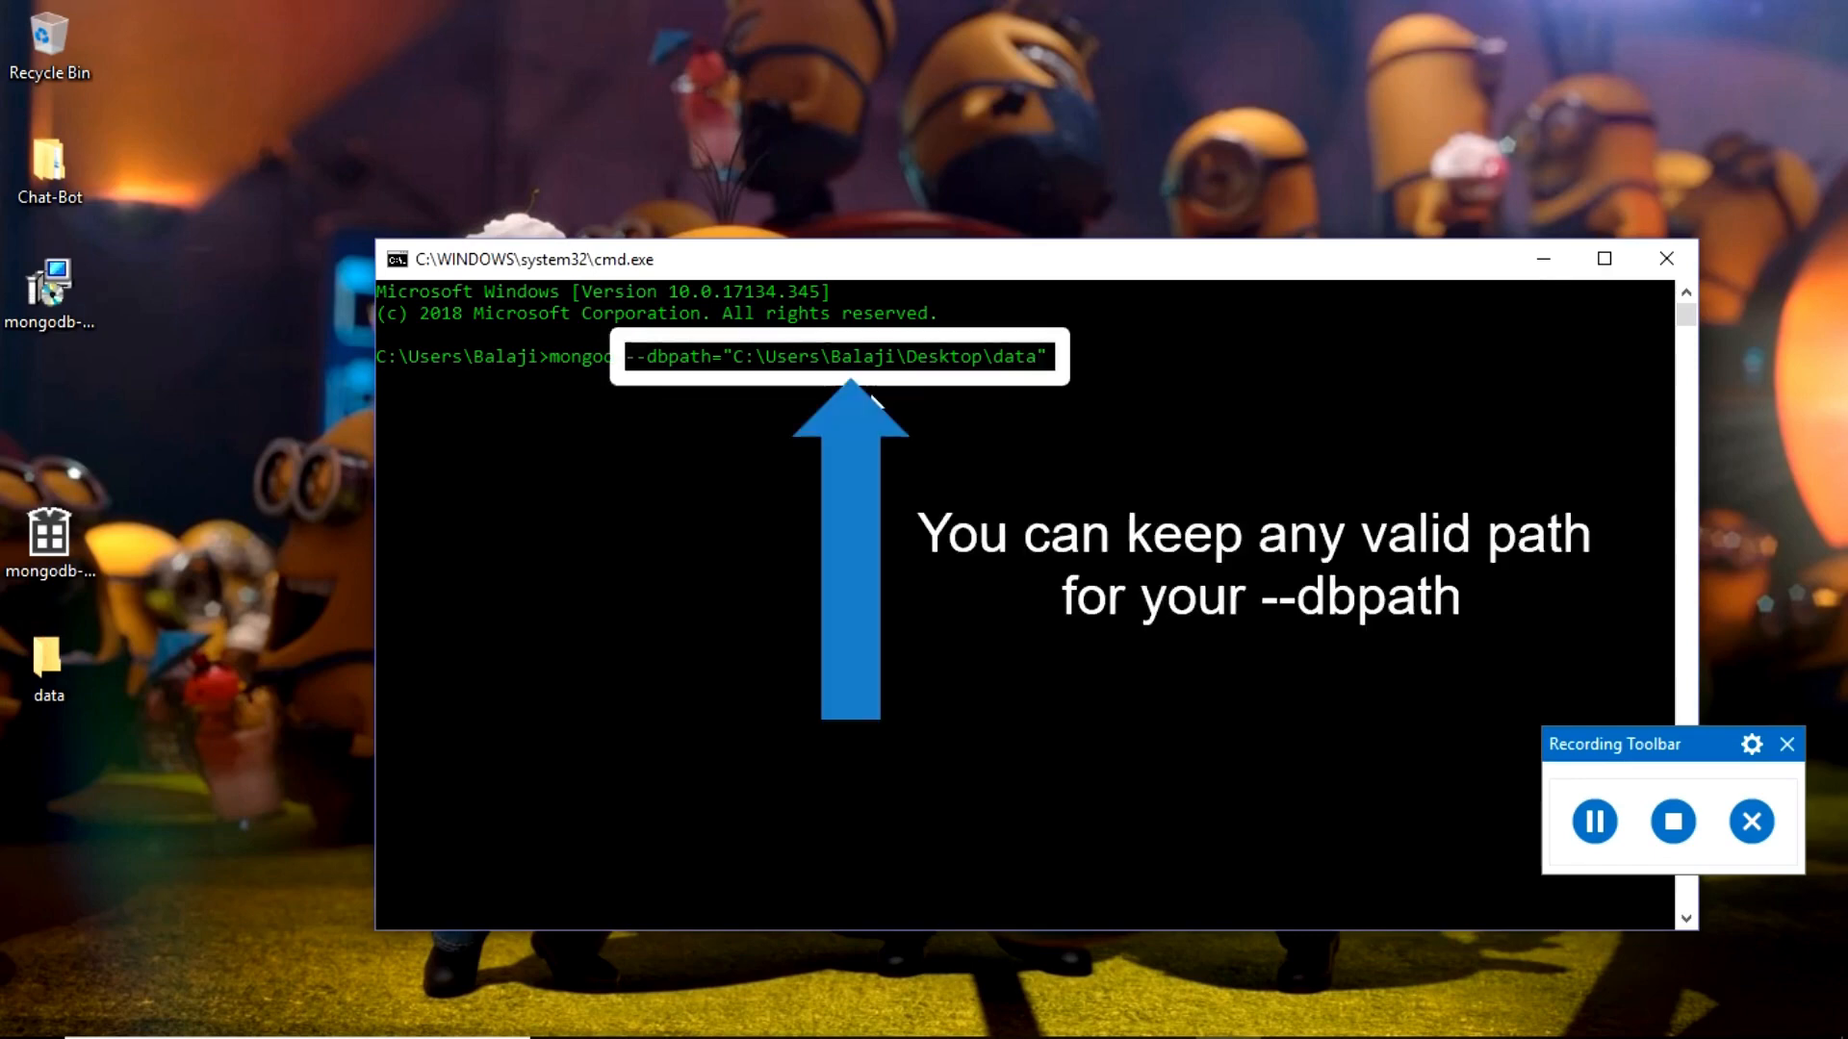
{"action": "key", "text": "enter"}
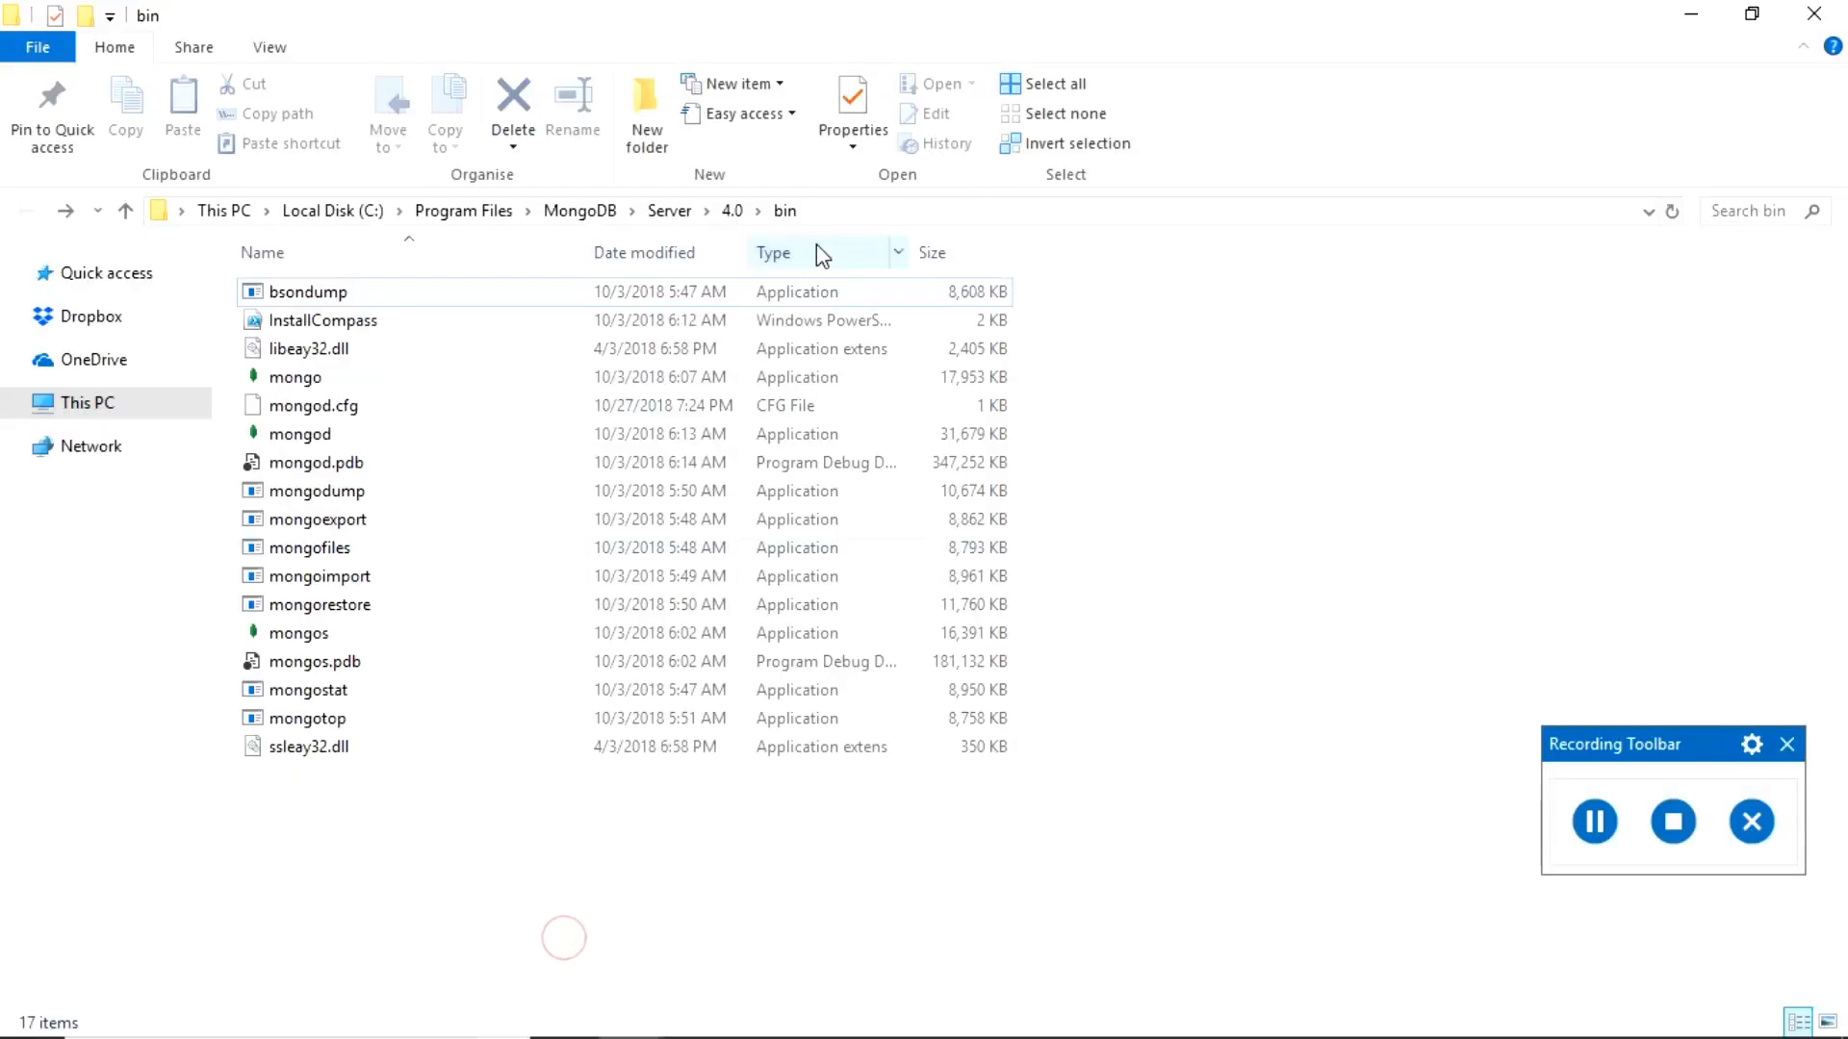
{"action": "mouse_move", "coordinate": [767, 221]}
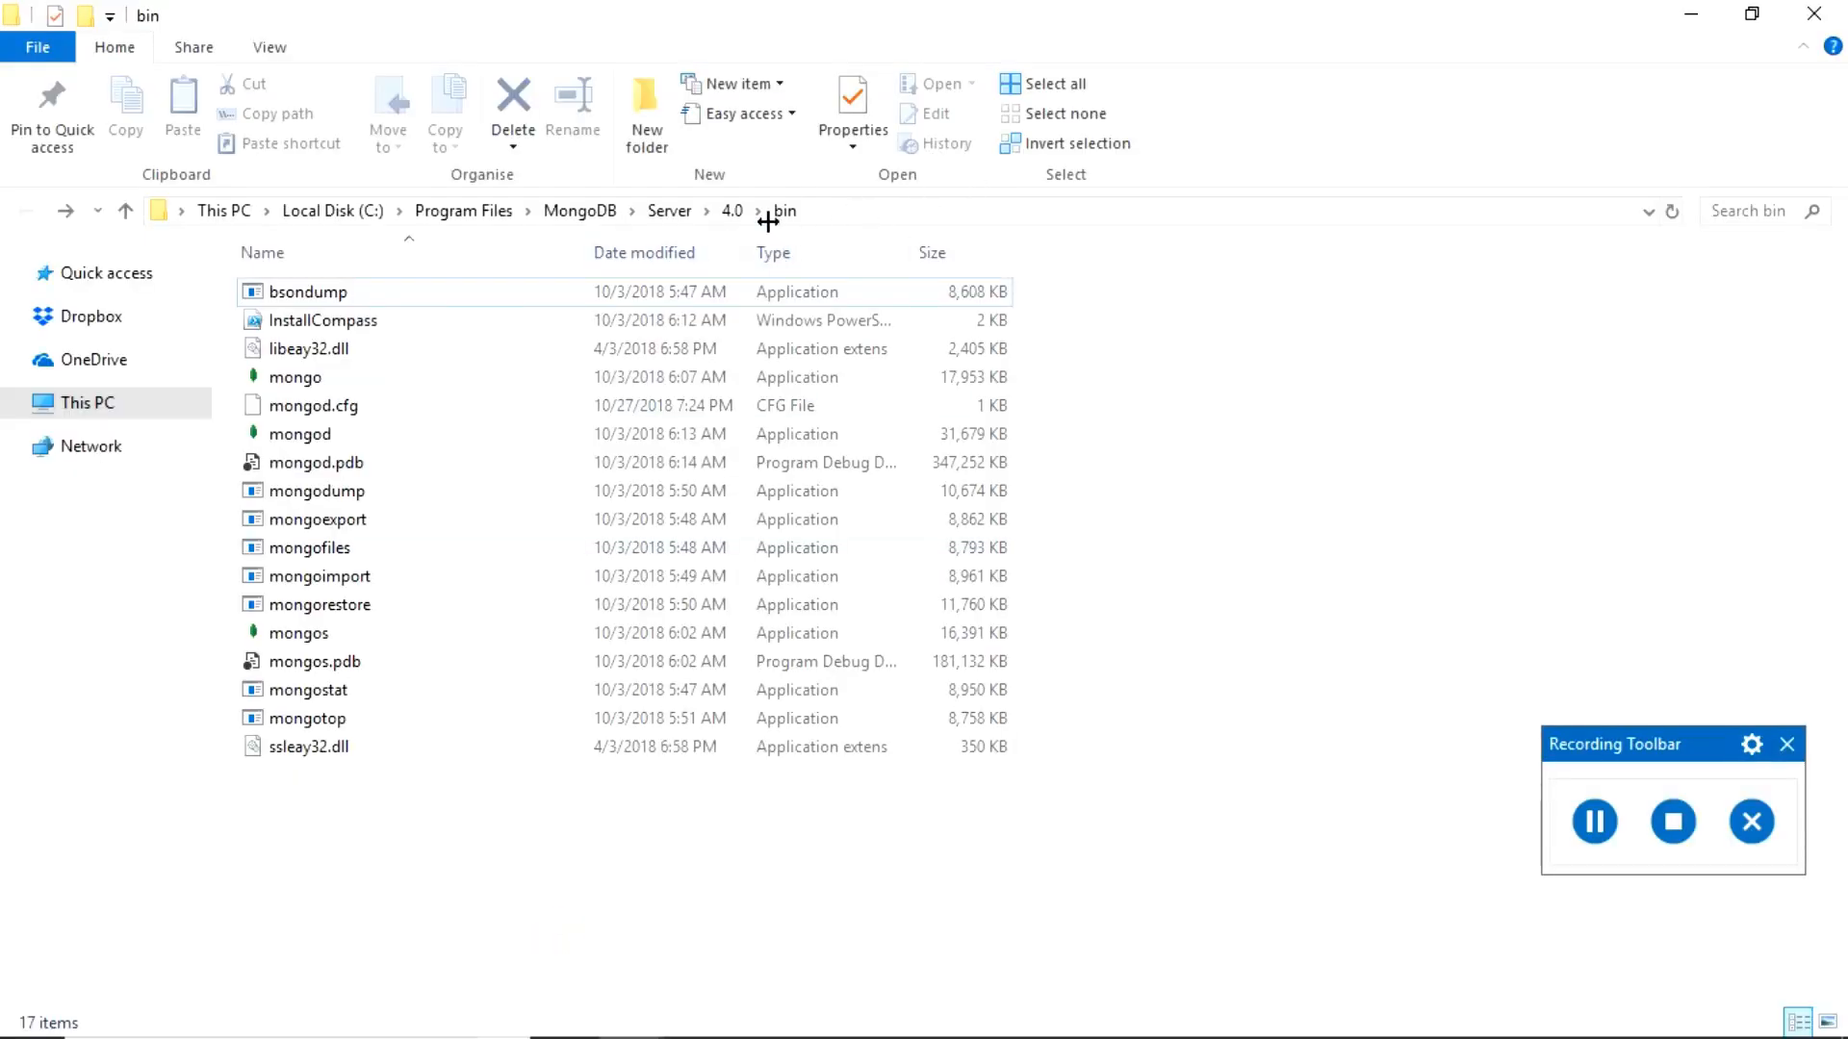
{"action": "mouse_move", "coordinate": [542, 460]}
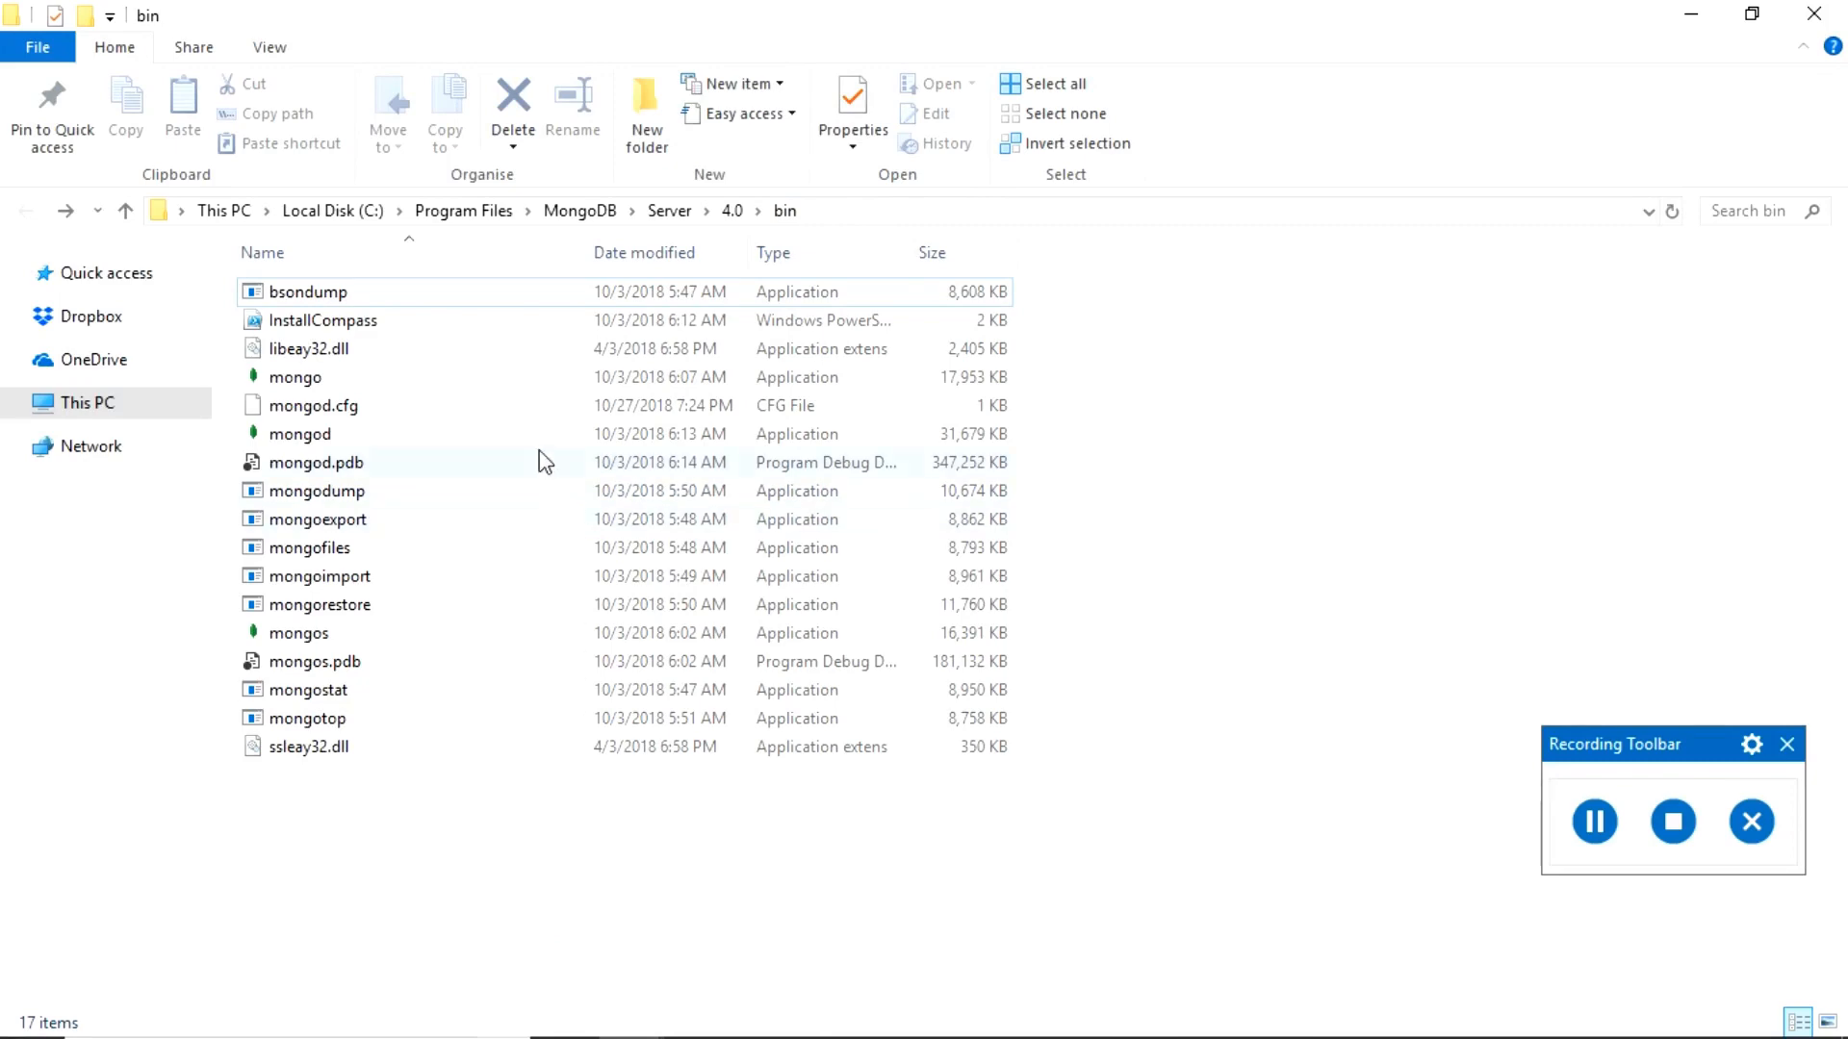
- Show C:\Program Files\MongoDB\Server\4.0\bin in File Explorer and copy its path
{"action": "left_click", "coordinate": [300, 434]}
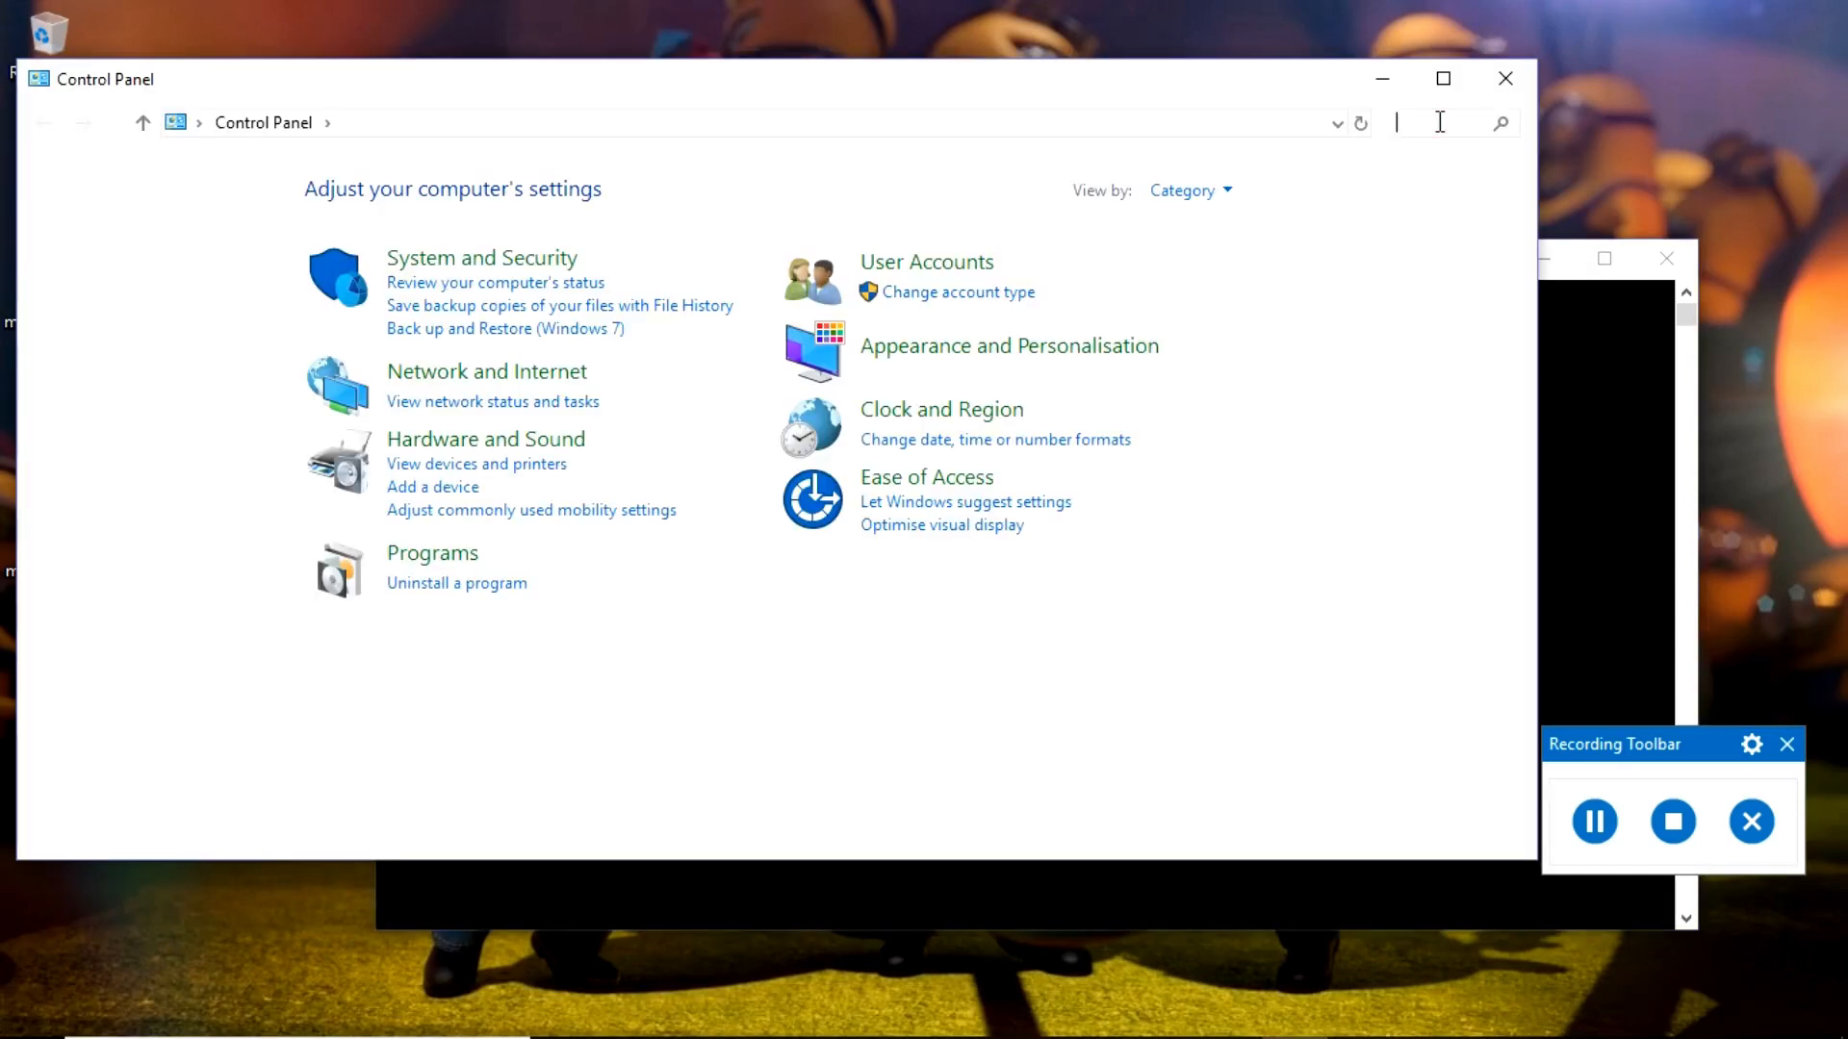
- Search Control Panel for 'system' and open the Environment Variables dialog
{"action": "type", "text": "system"}
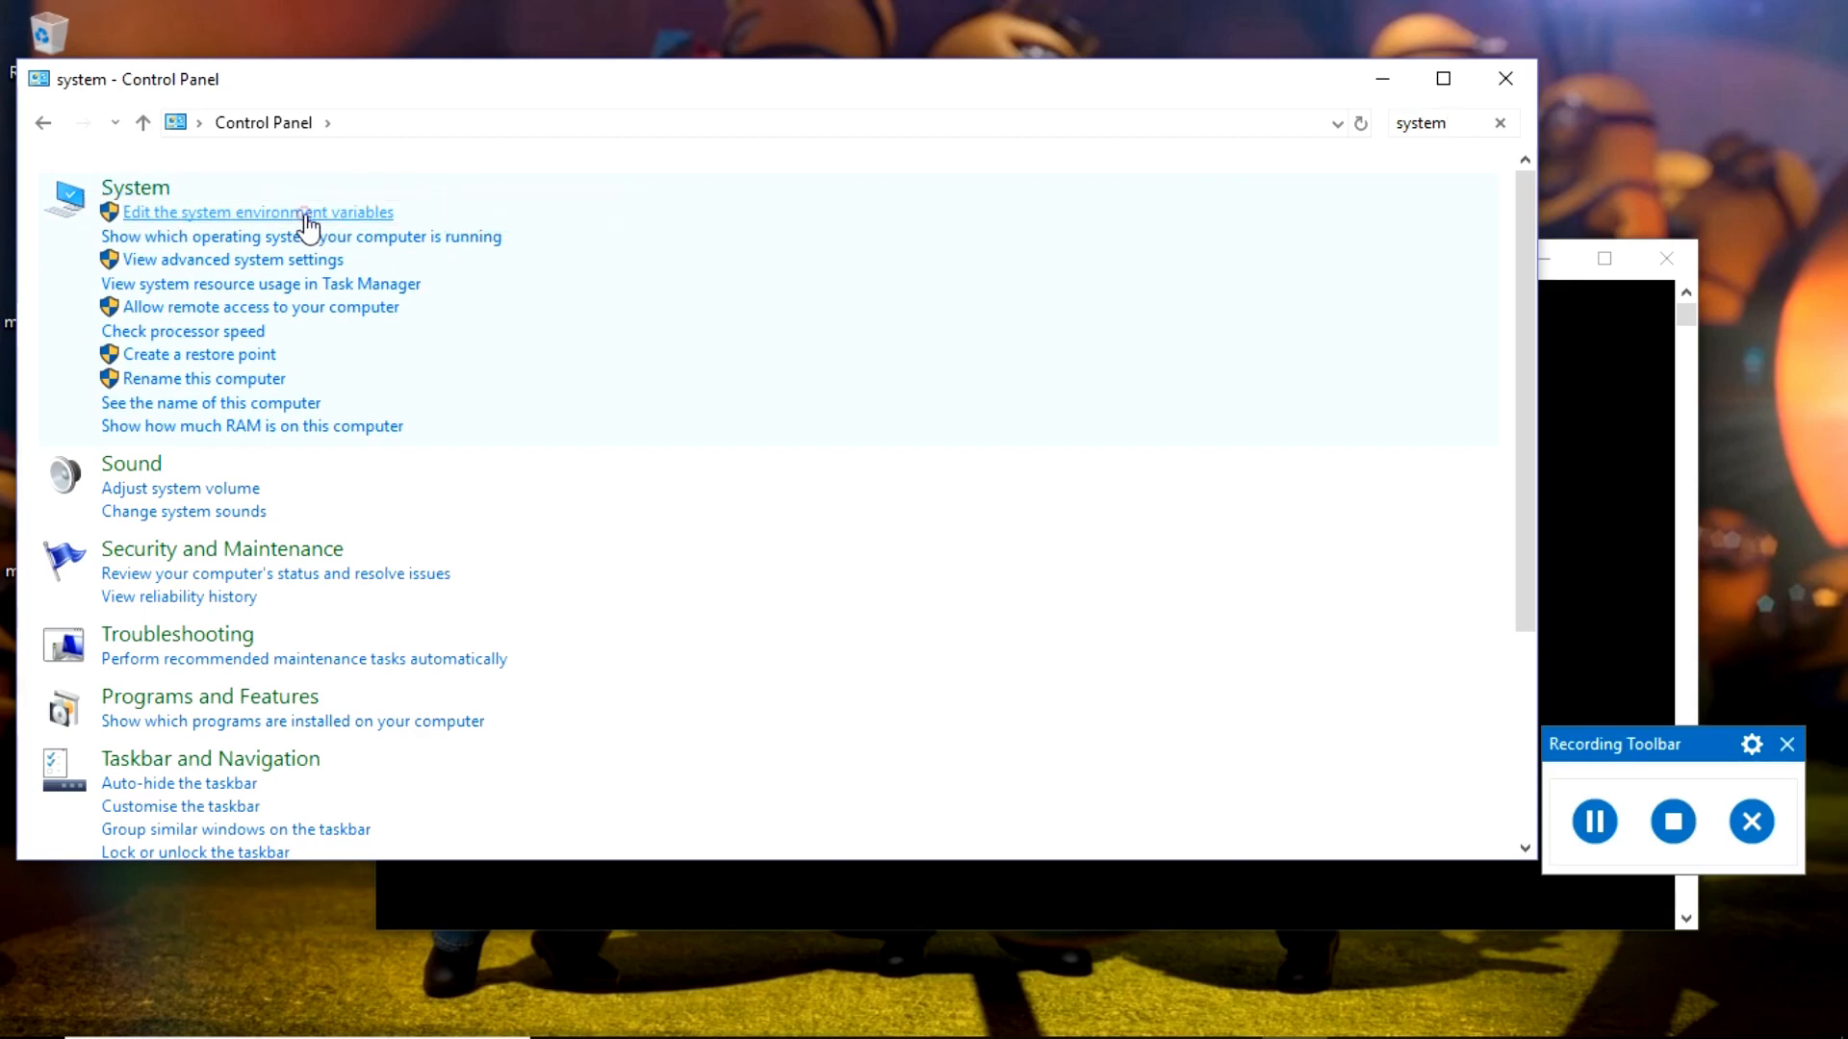
{"action": "left_click", "coordinate": [257, 212]}
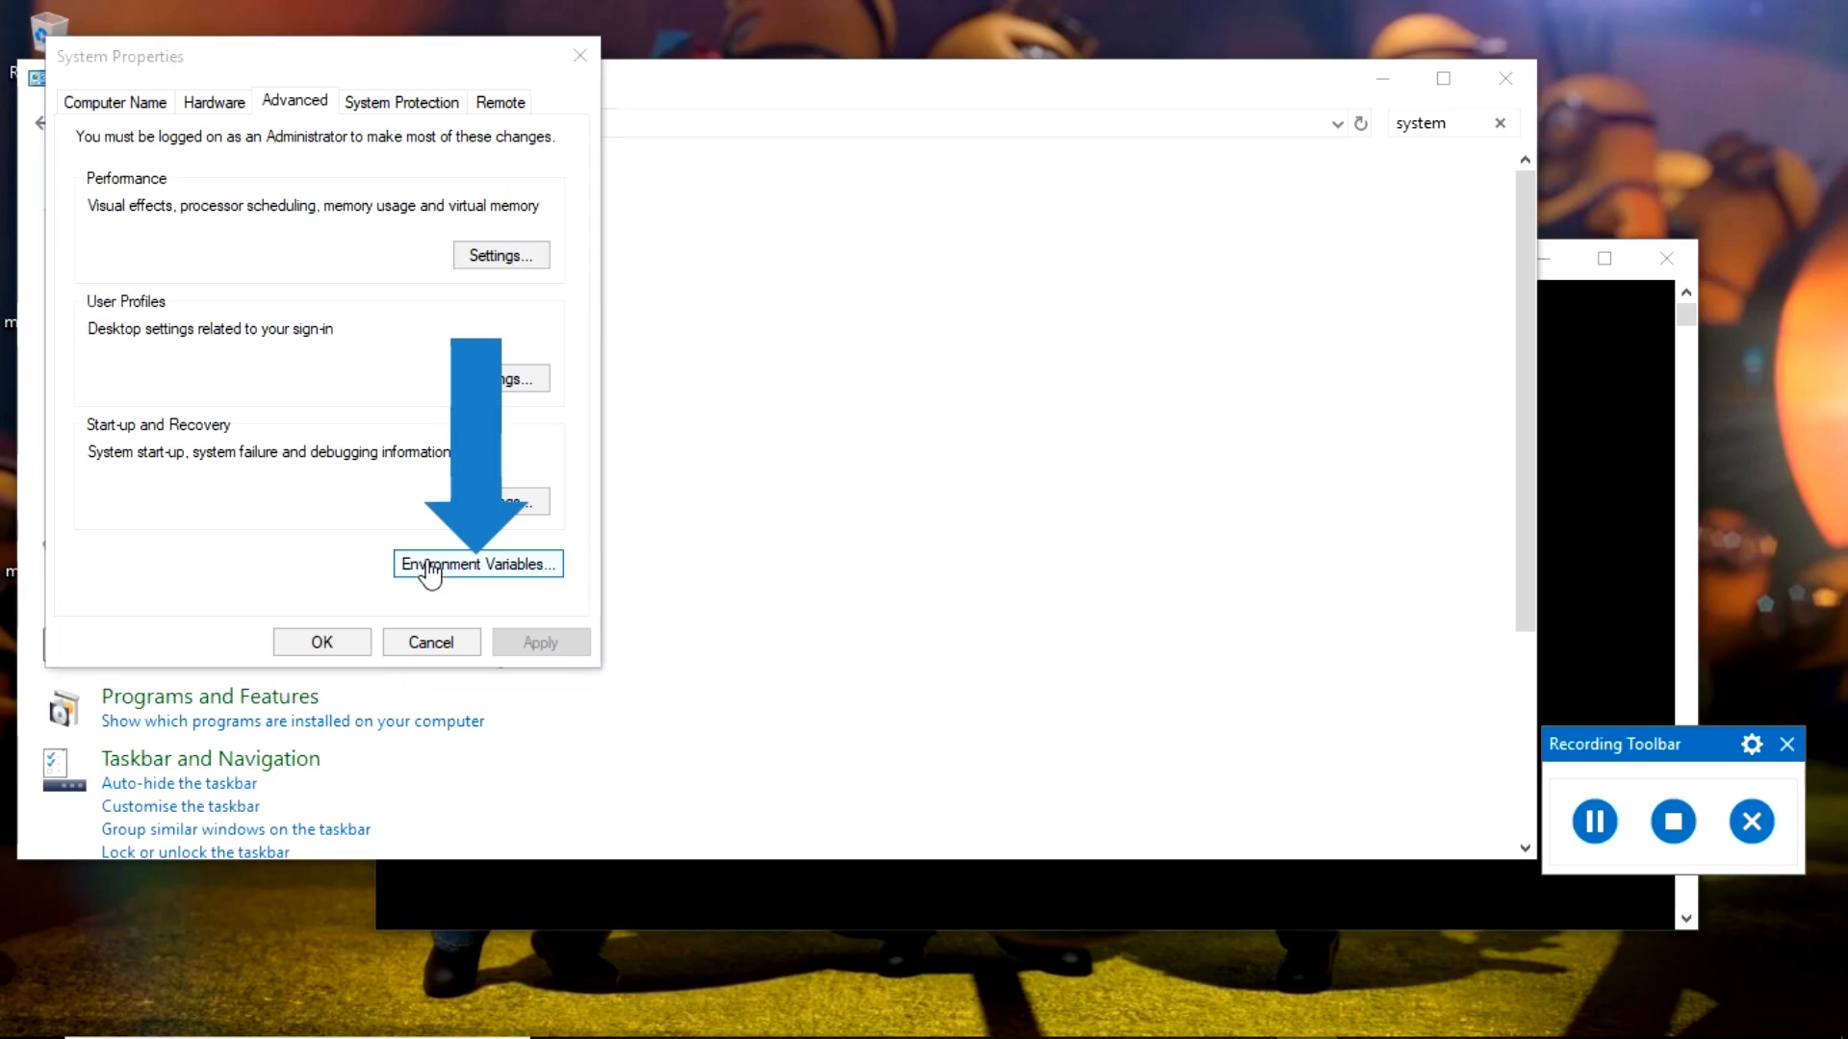
{"action": "left_click", "coordinate": [475, 564]}
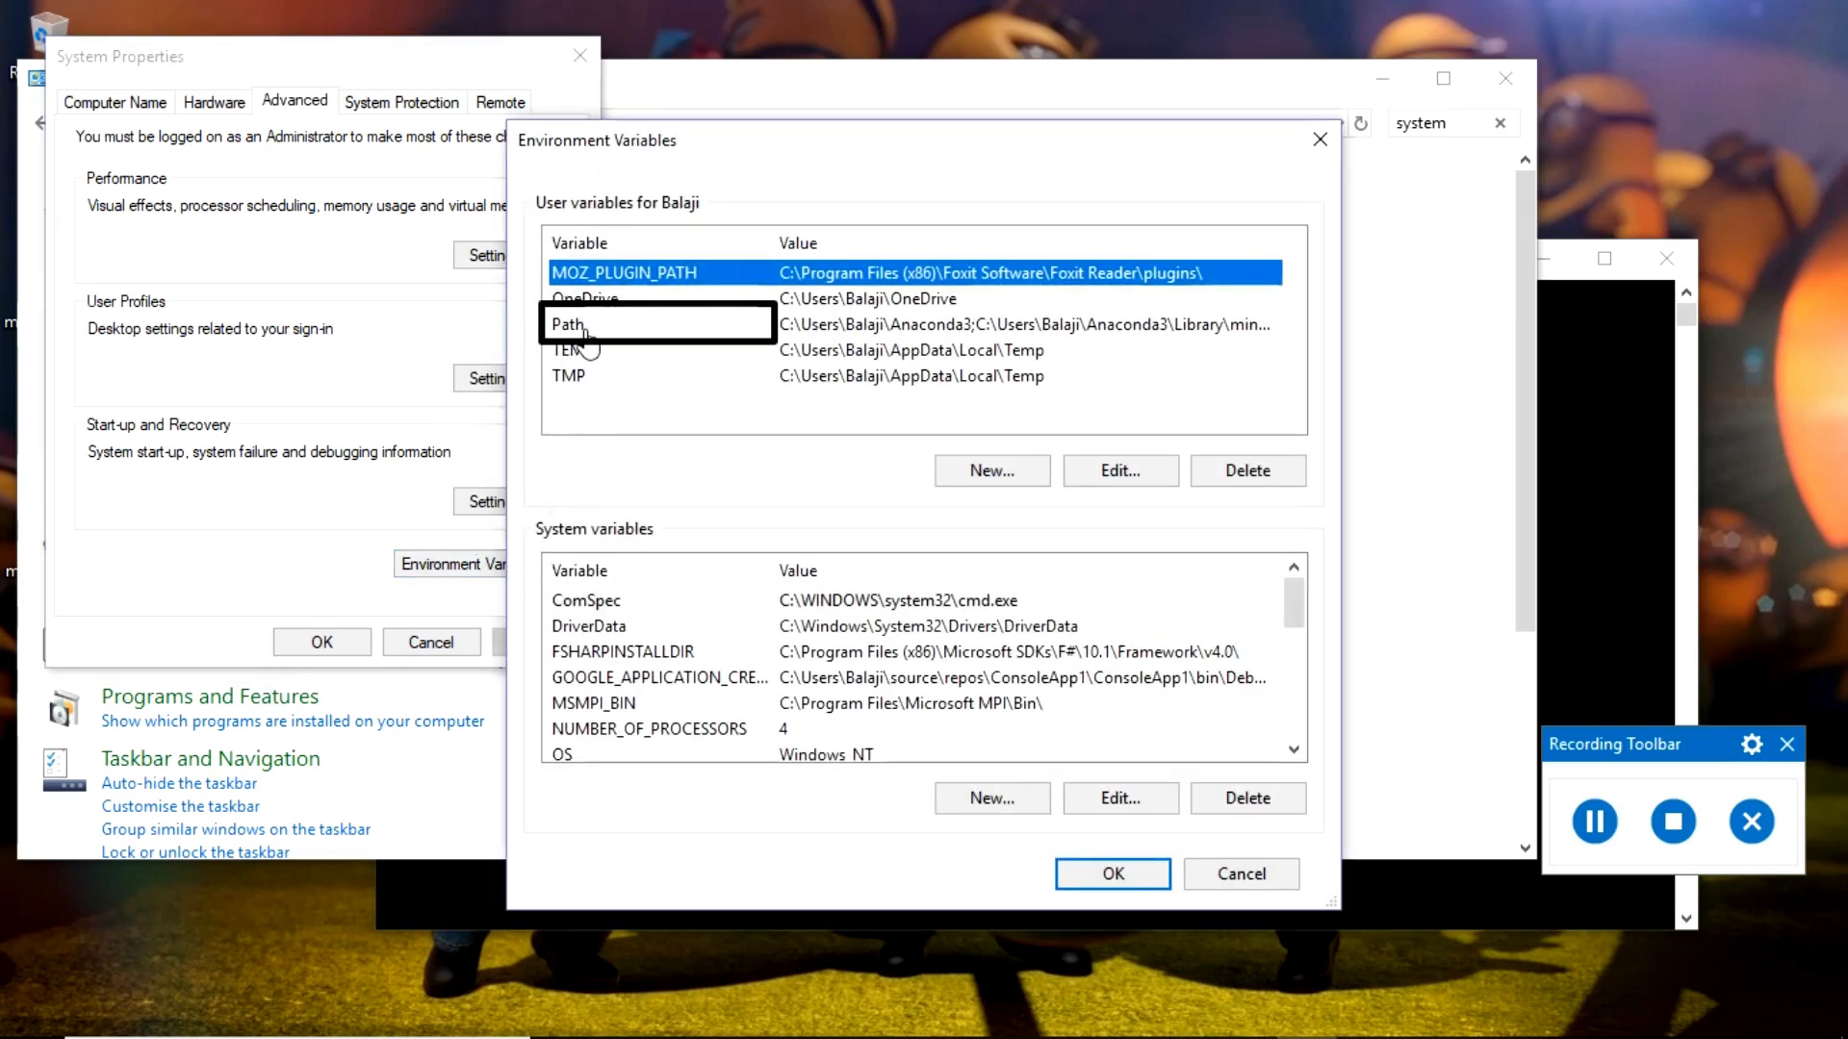
- Add C:\Program Files\MongoDB\Server\4.0\bin as a new user Path entry and confirm
{"action": "left_click", "coordinate": [648, 323]}
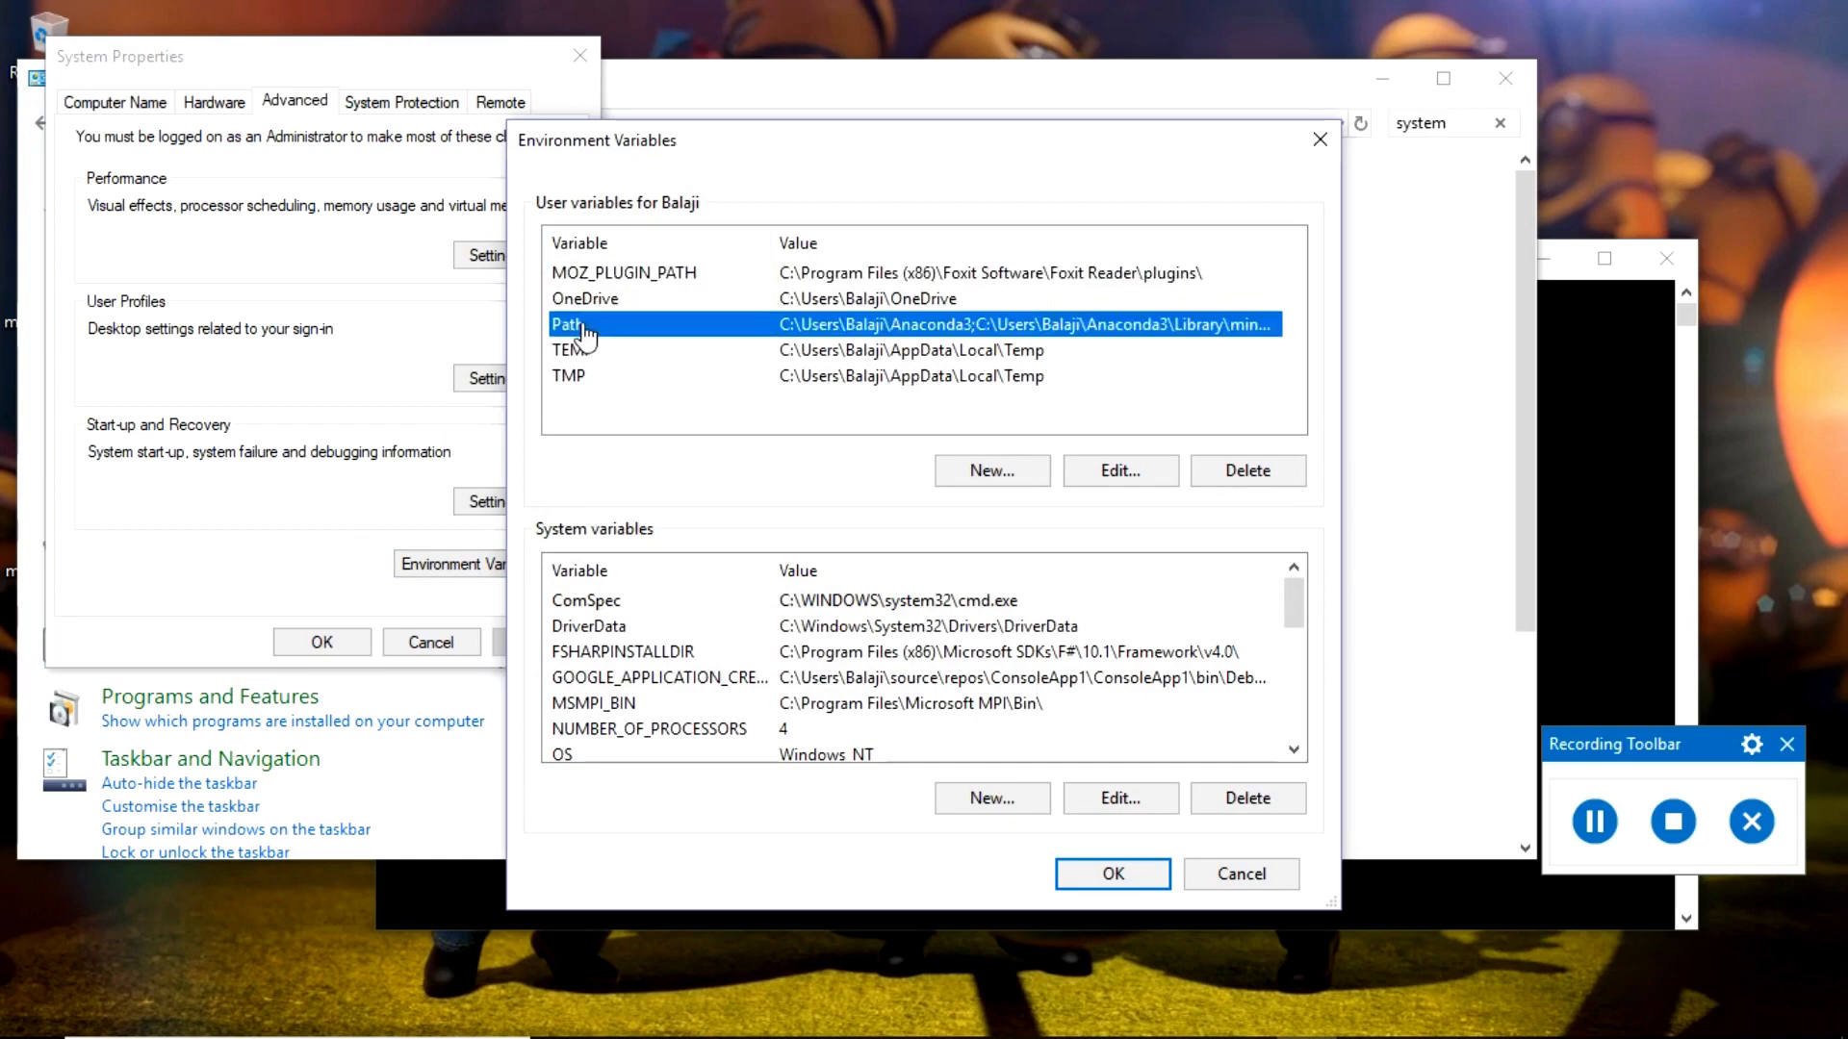
{"action": "left_click", "coordinate": [1118, 470]}
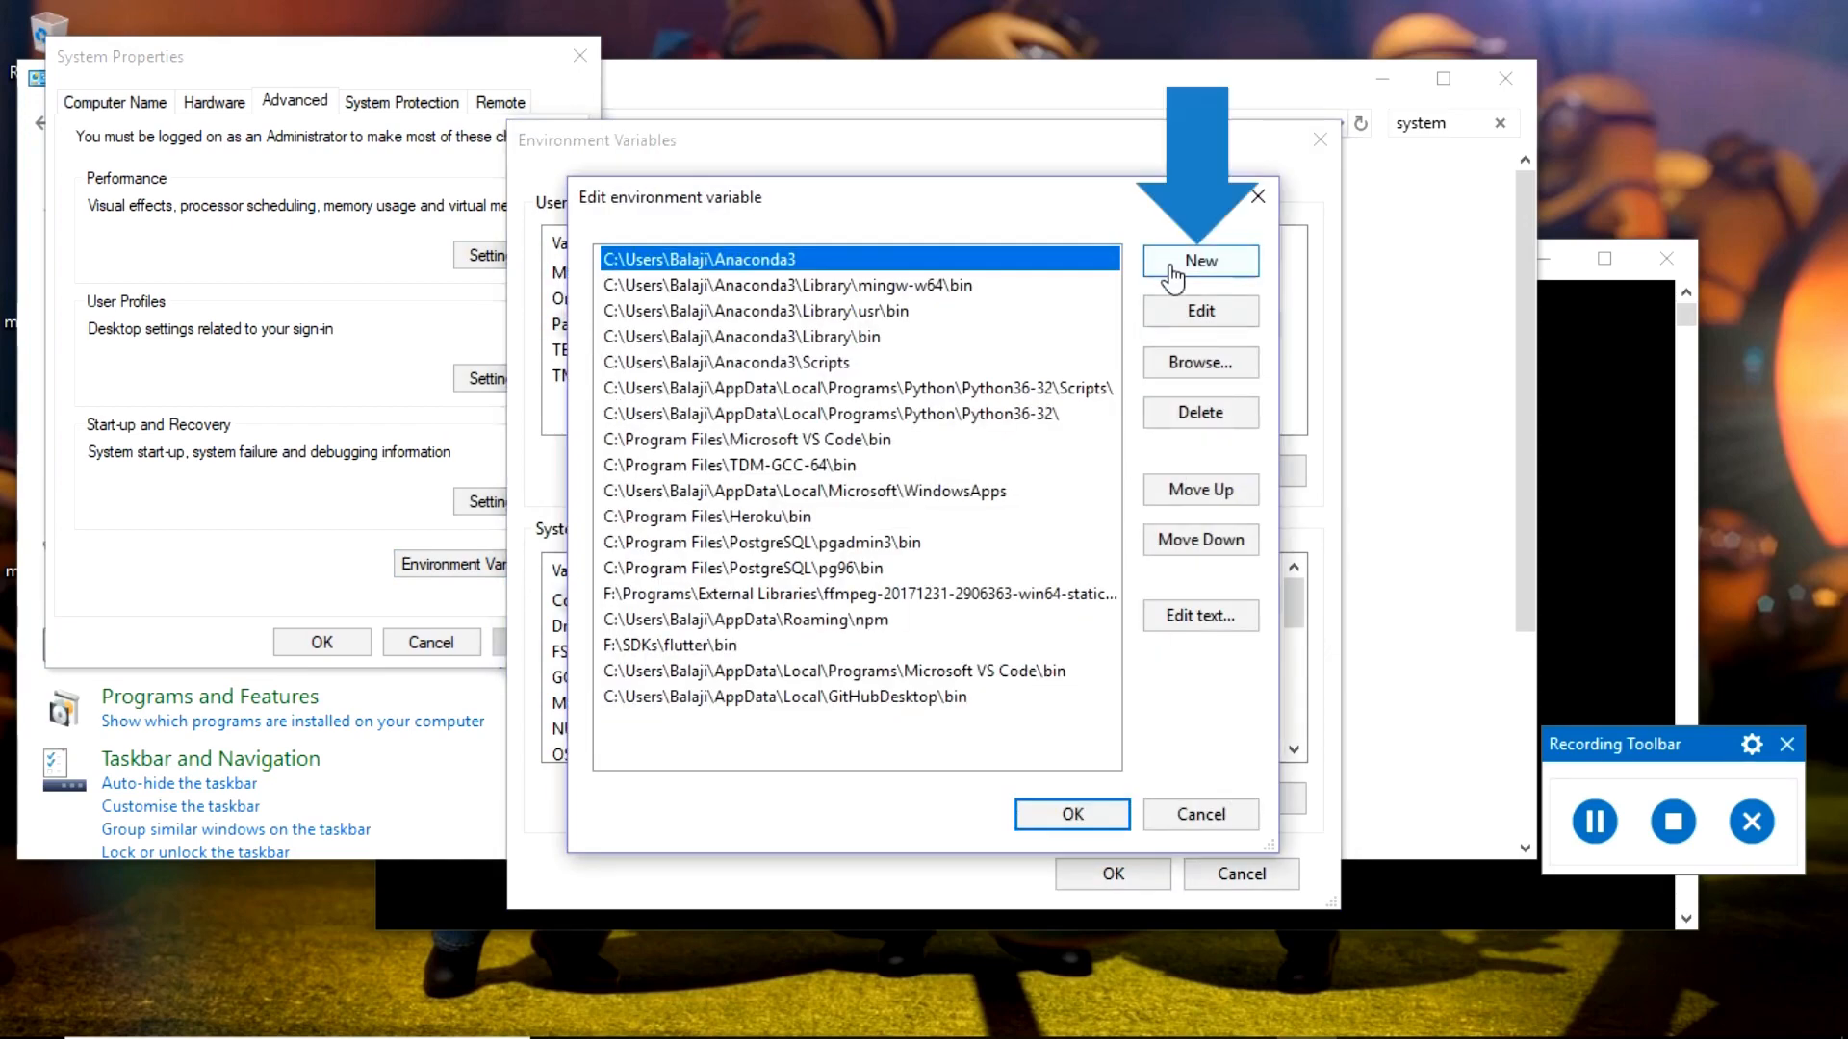
{"action": "left_click", "coordinate": [1198, 261]}
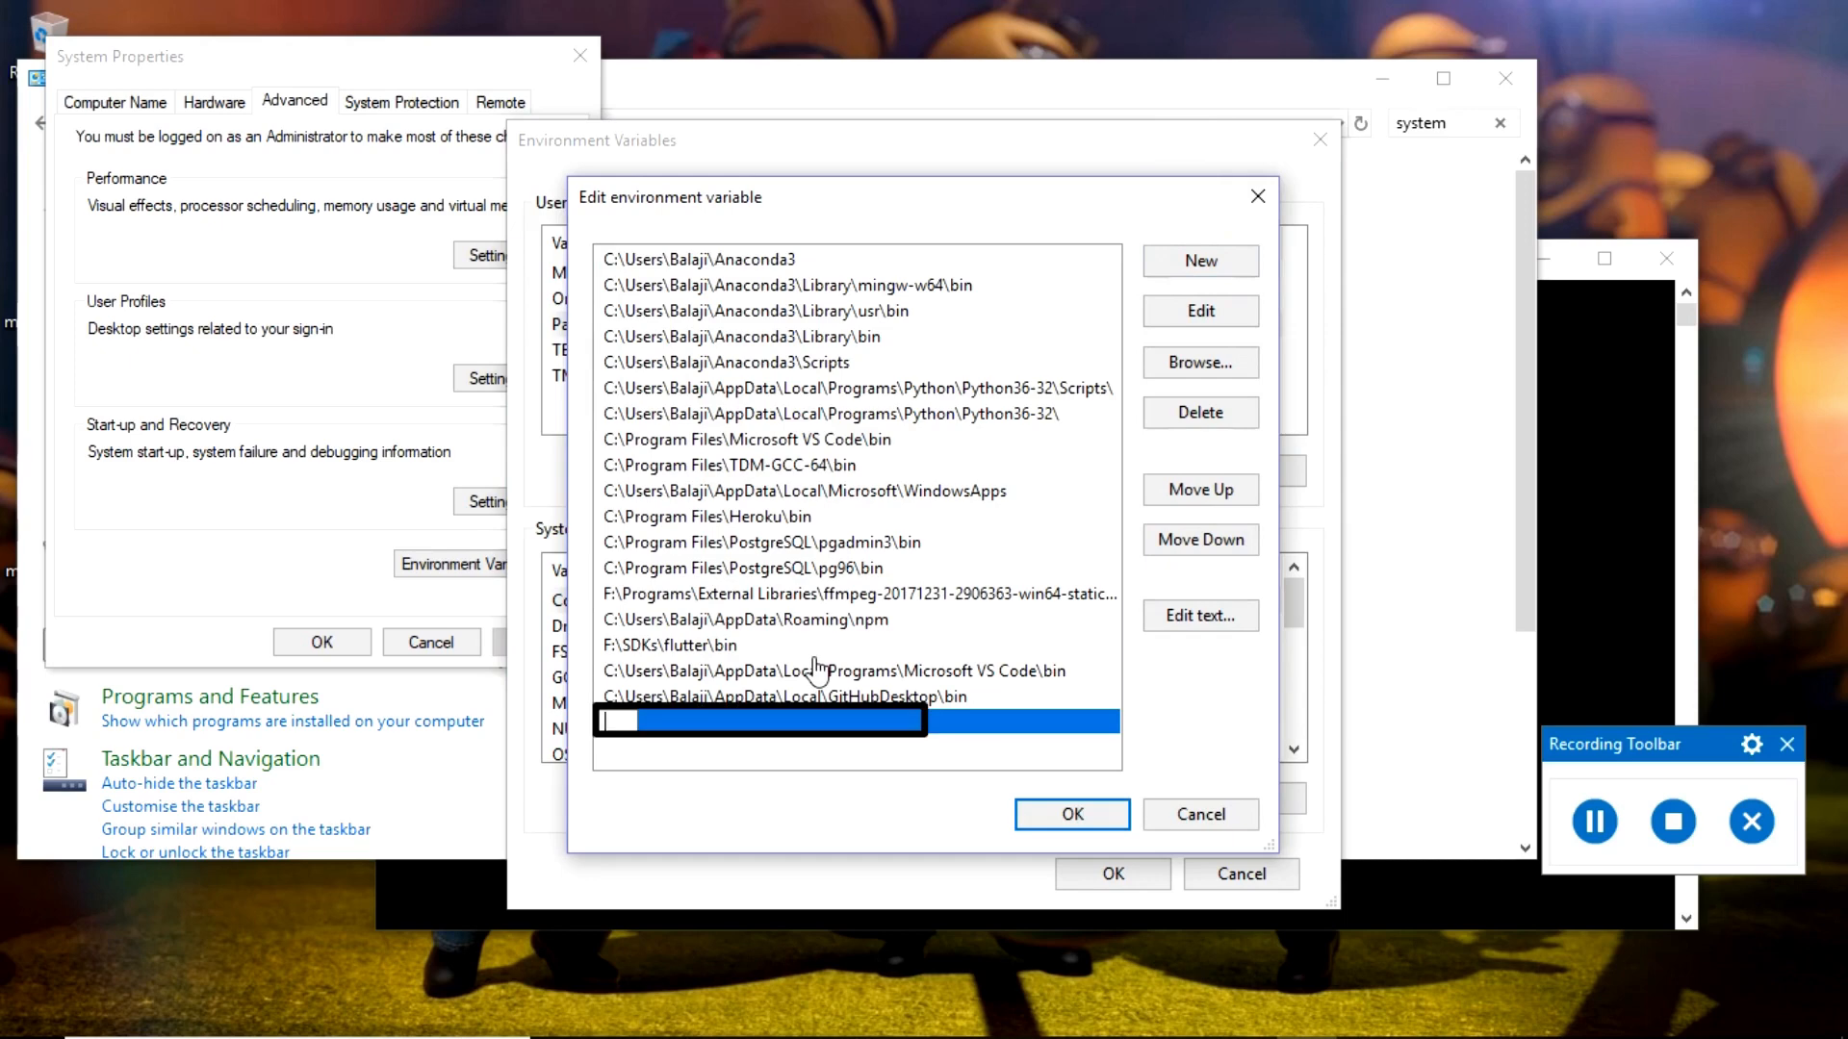
{"action": "type", "text": "C:\\Program Files\\MongoDB\\Server\\4.0\\bin"}
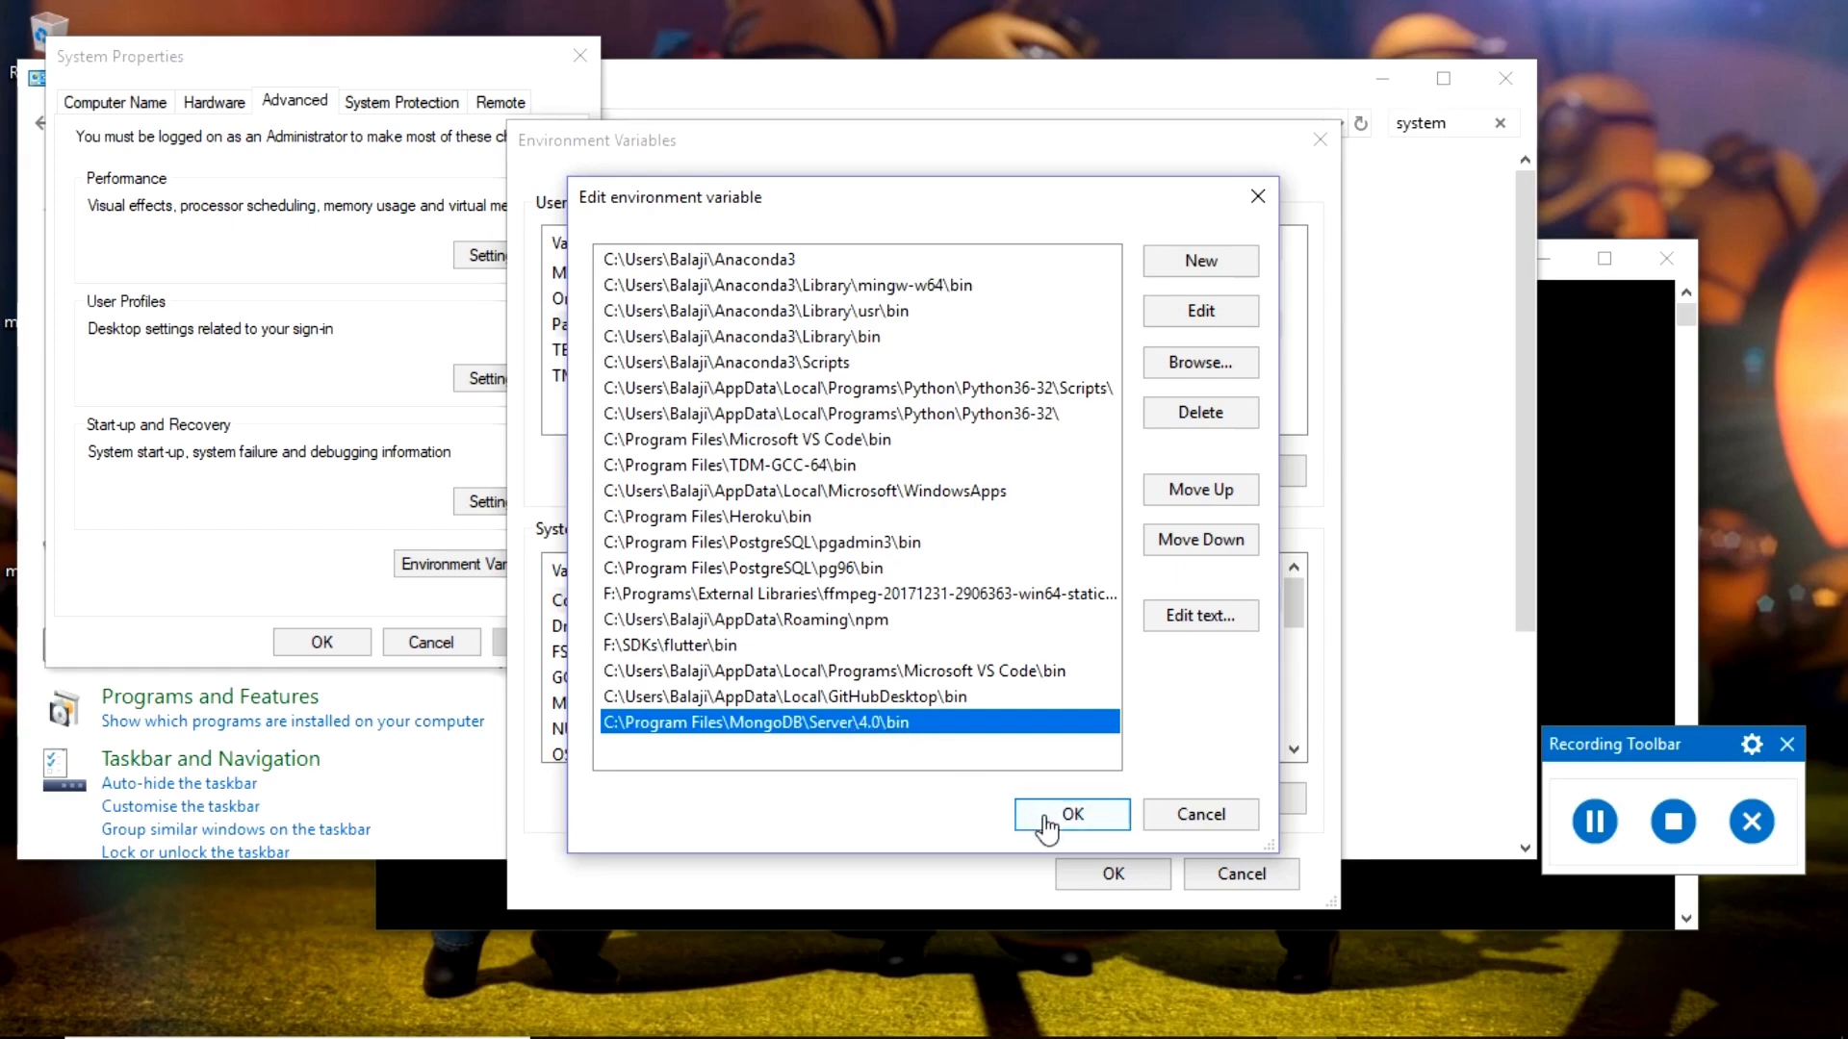
{"action": "left_click", "coordinate": [1068, 814]}
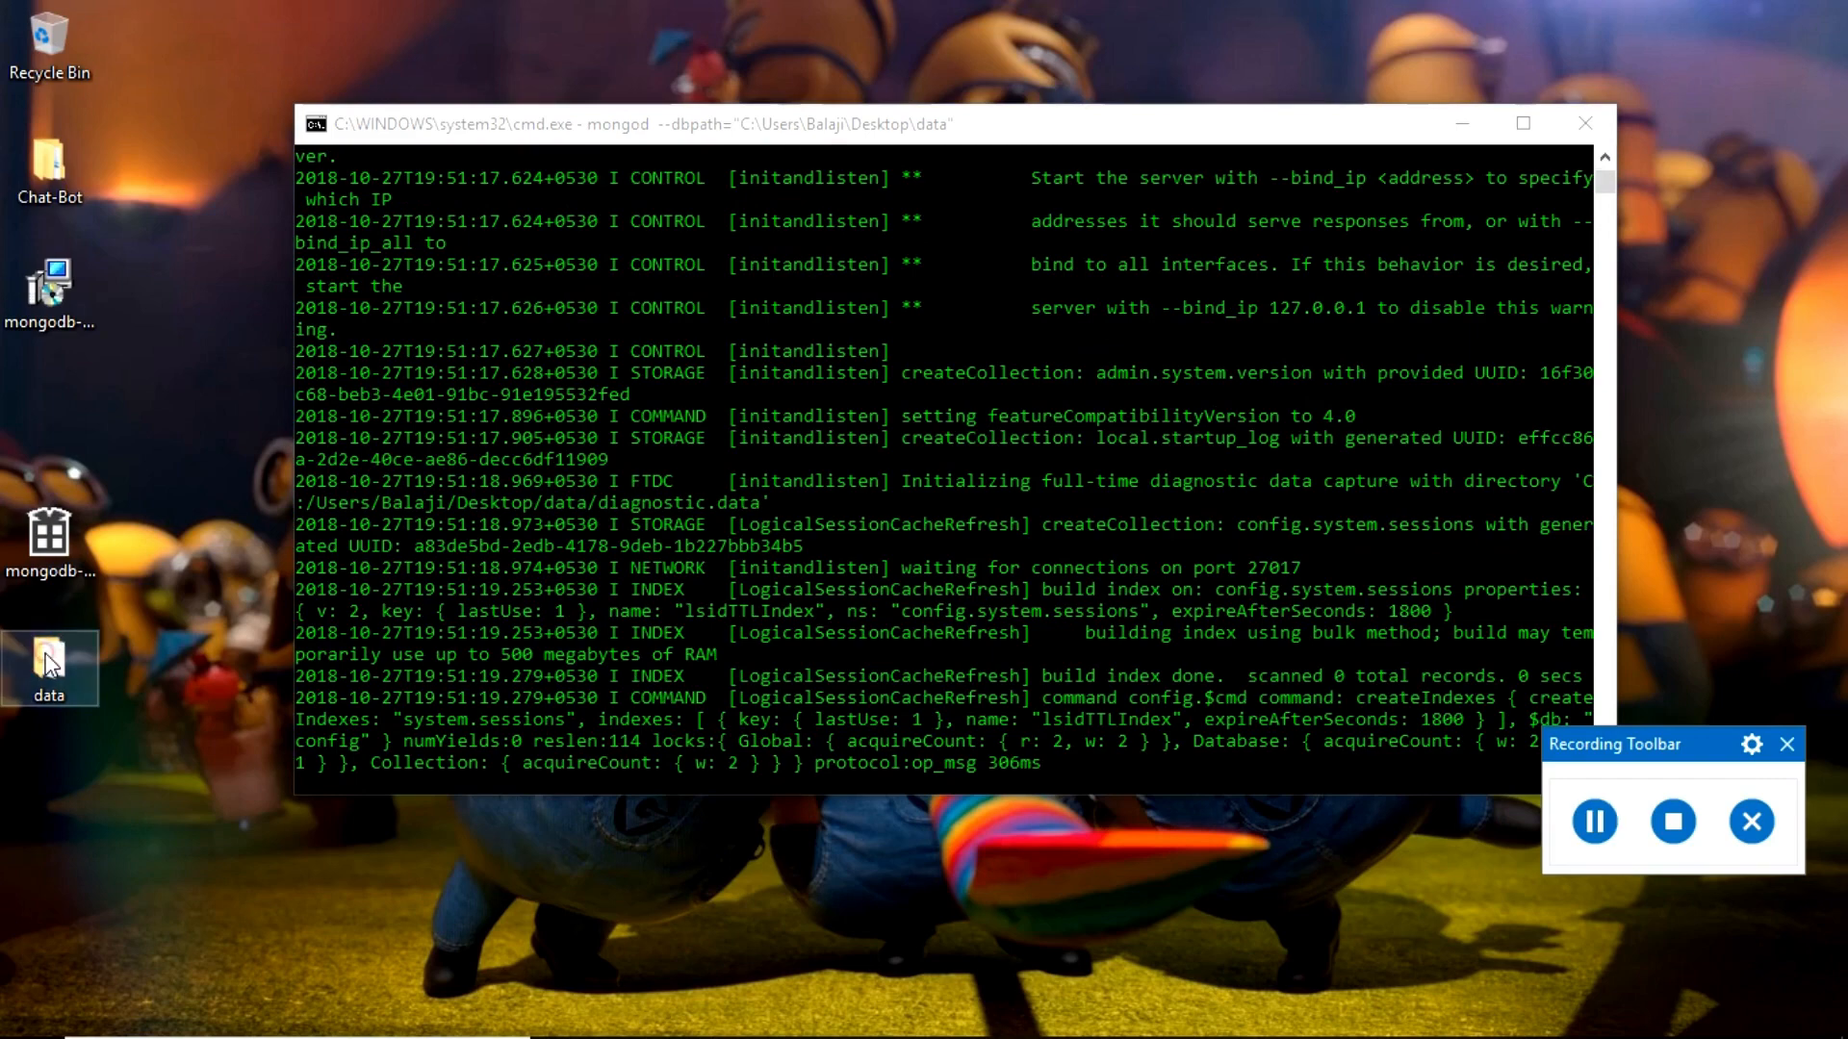
- Open the desktop data folder to check its contents while mongod keeps running
{"action": "double_click", "coordinate": [49, 667]}
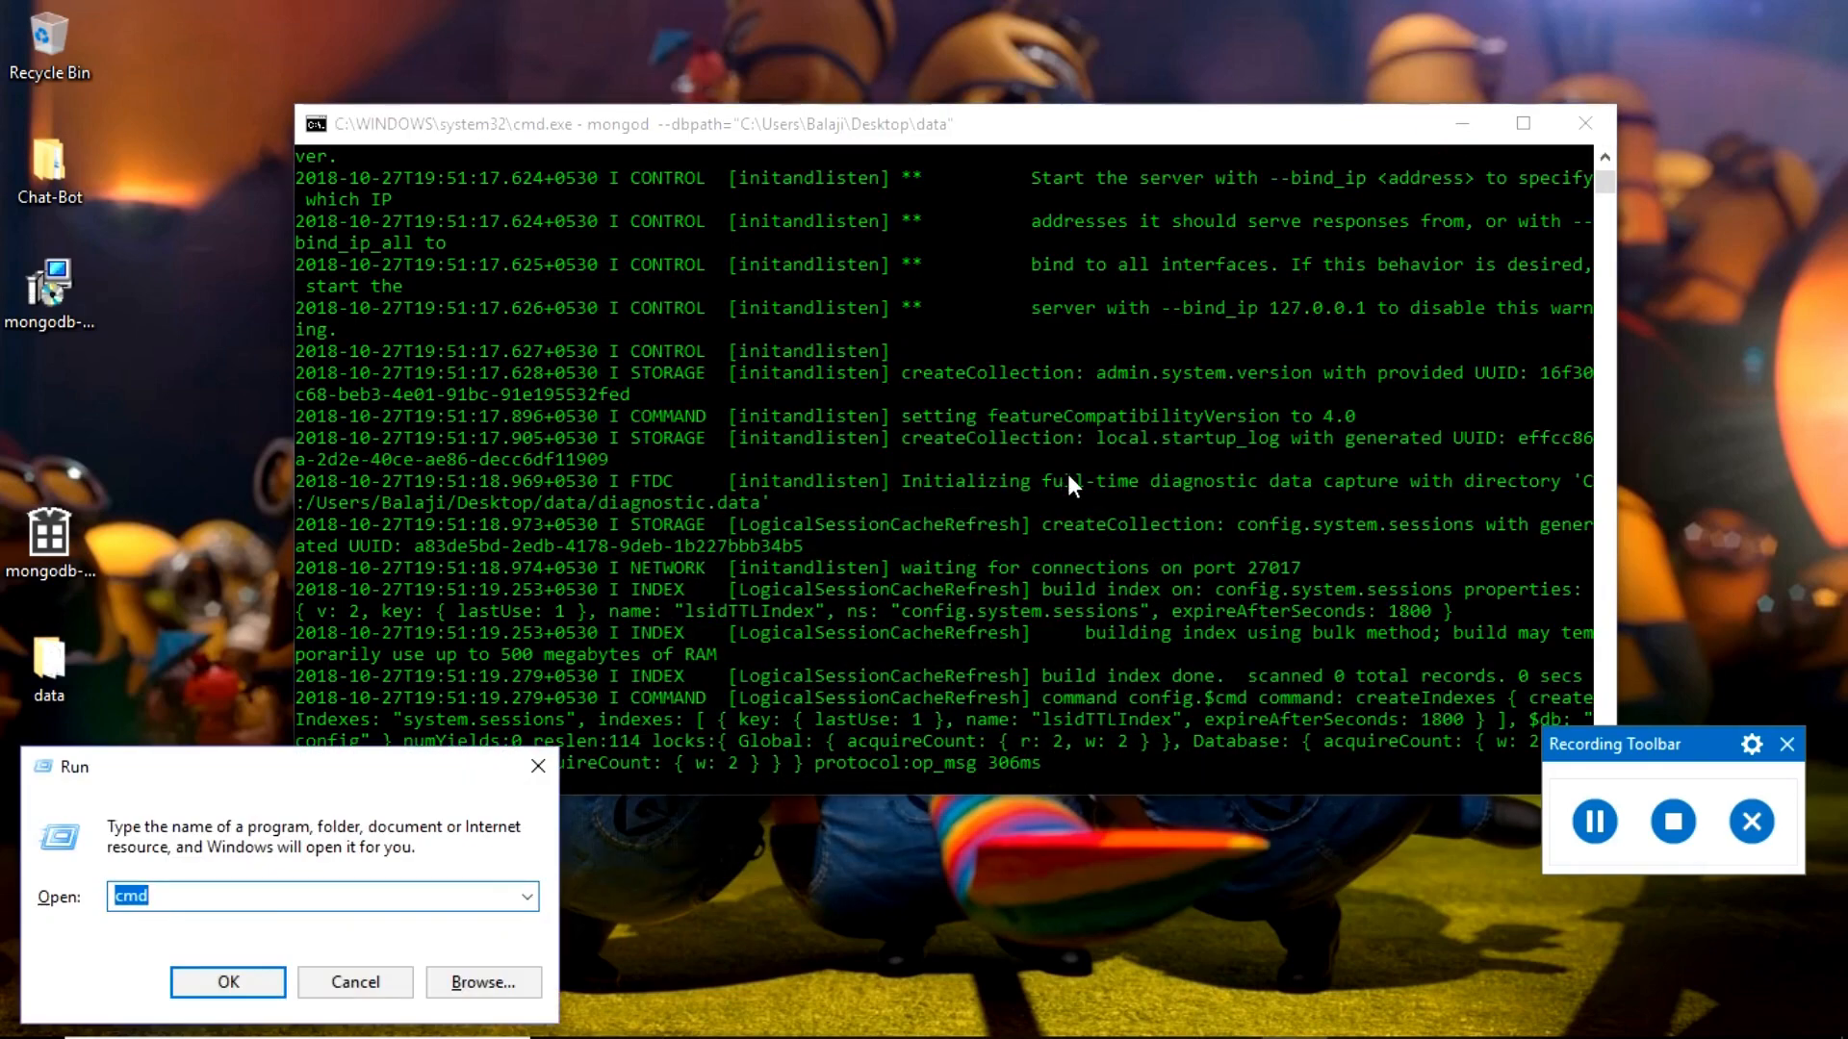
- Start mongo in a second Command Prompt and begin typing 'show databs'
{"action": "left_click", "coordinate": [227, 982]}
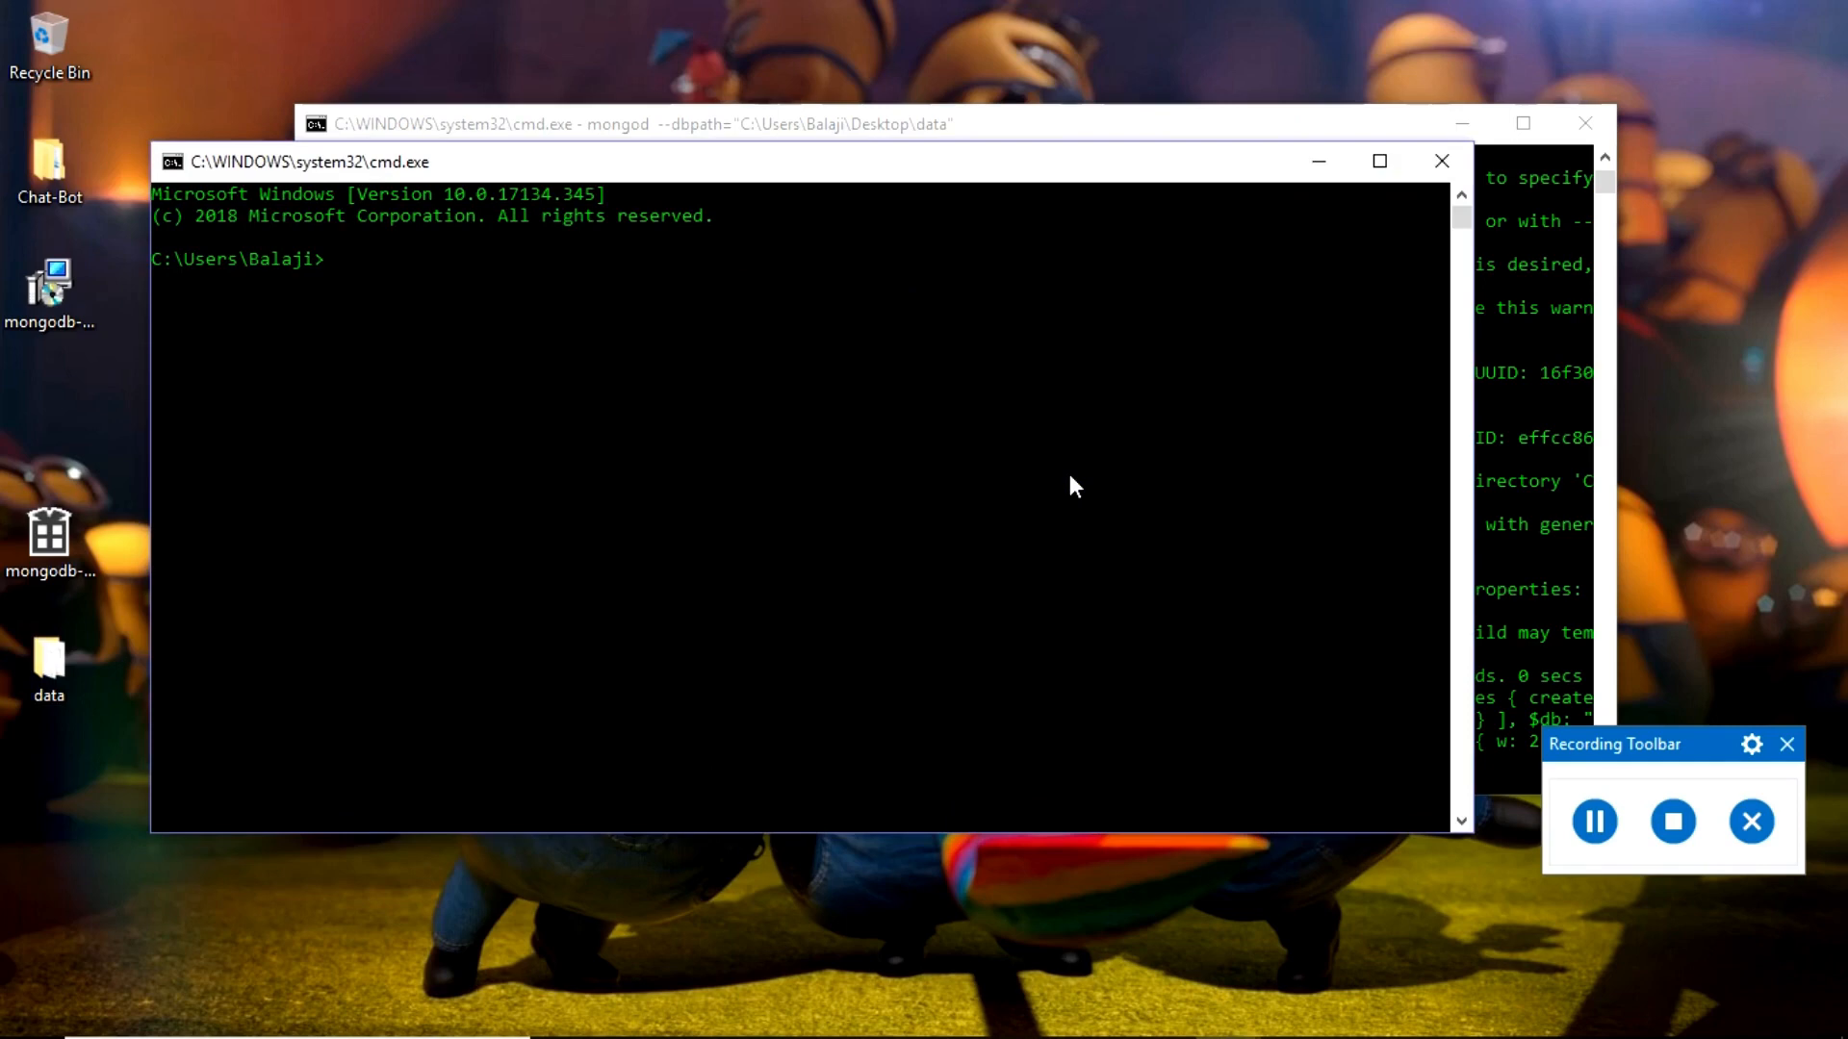
{"action": "type", "text": "mon"}
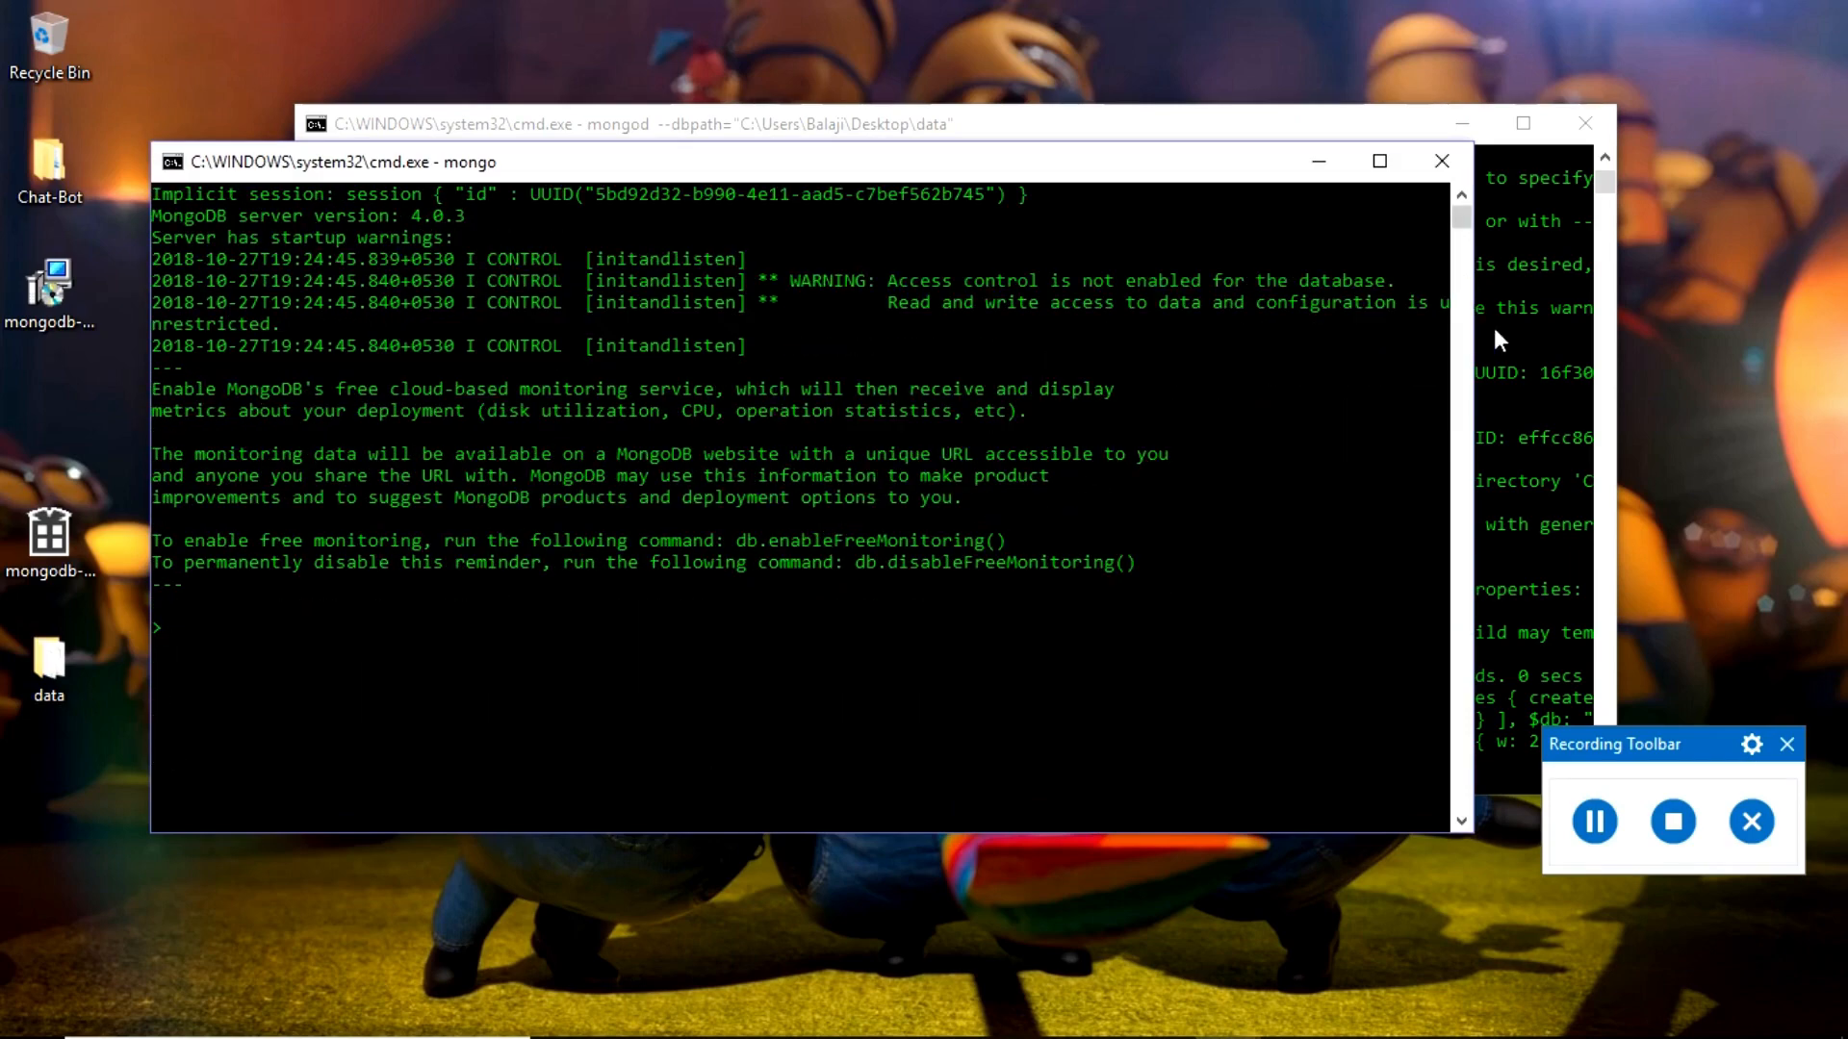
{"action": "type", "text": "show"}
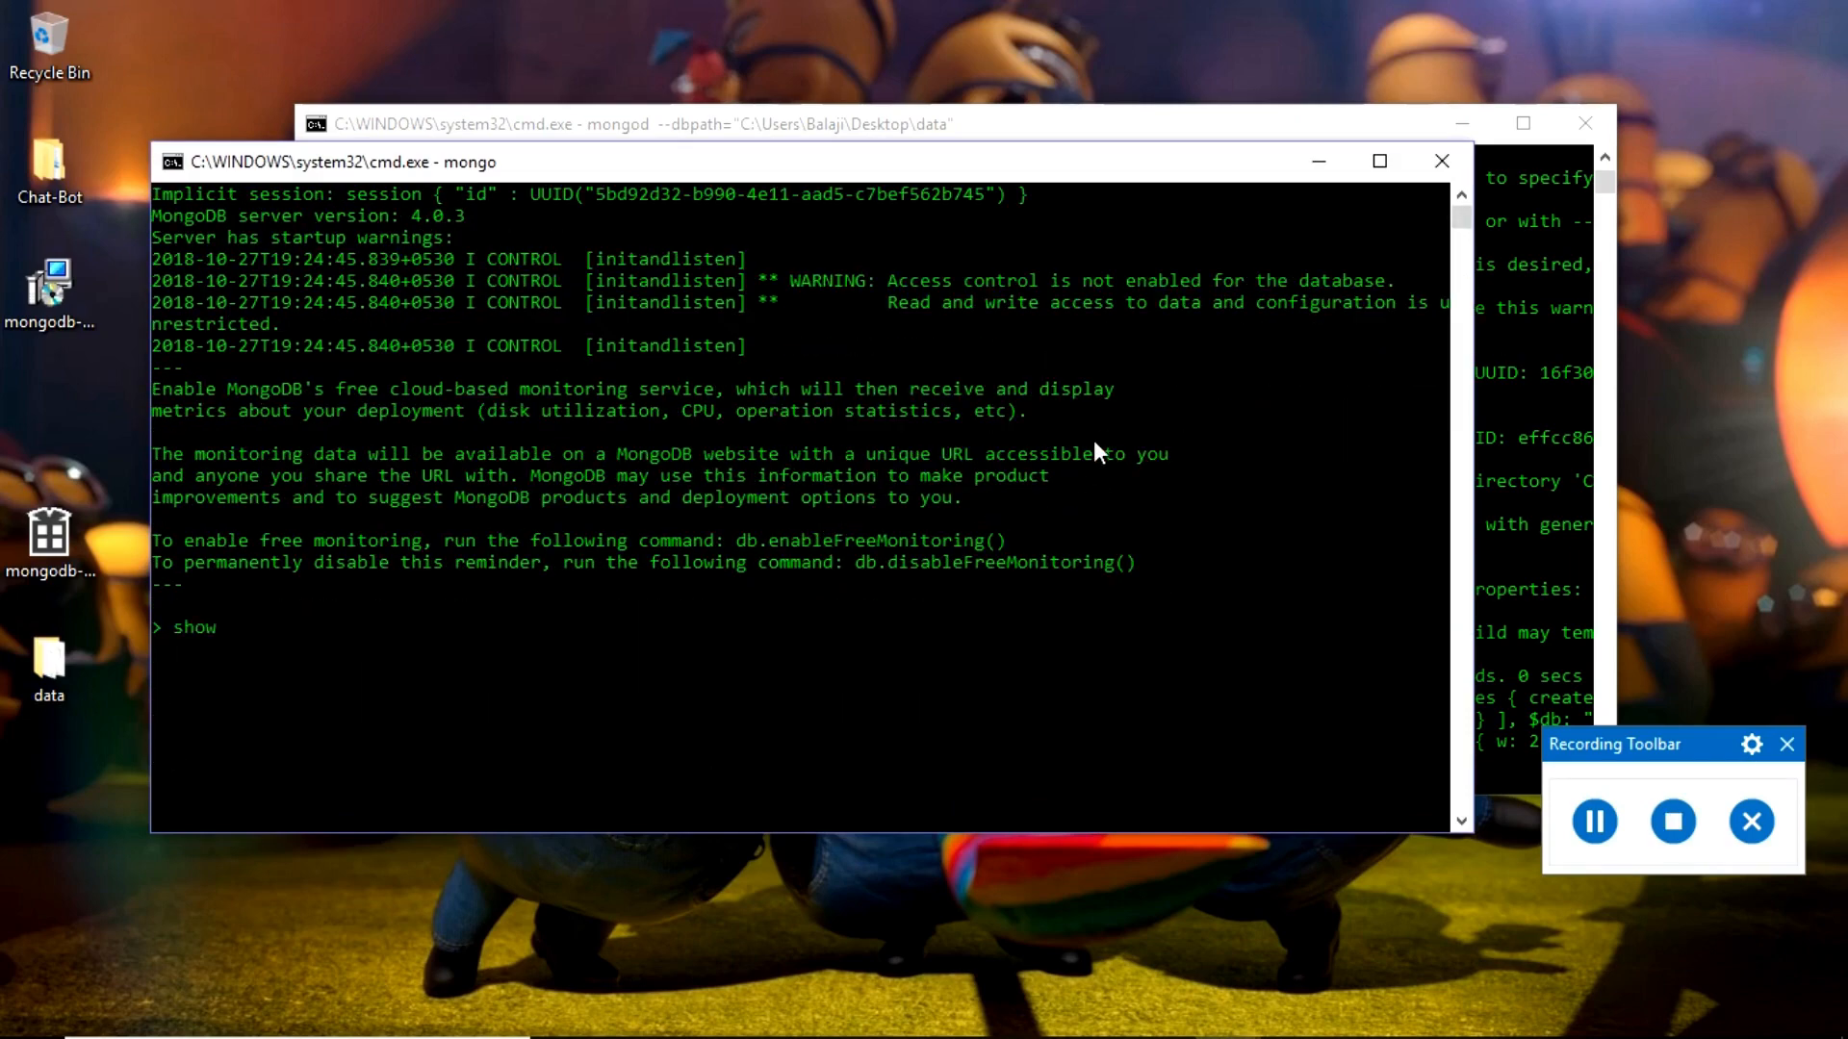
{"action": "type", "text": "databs"}
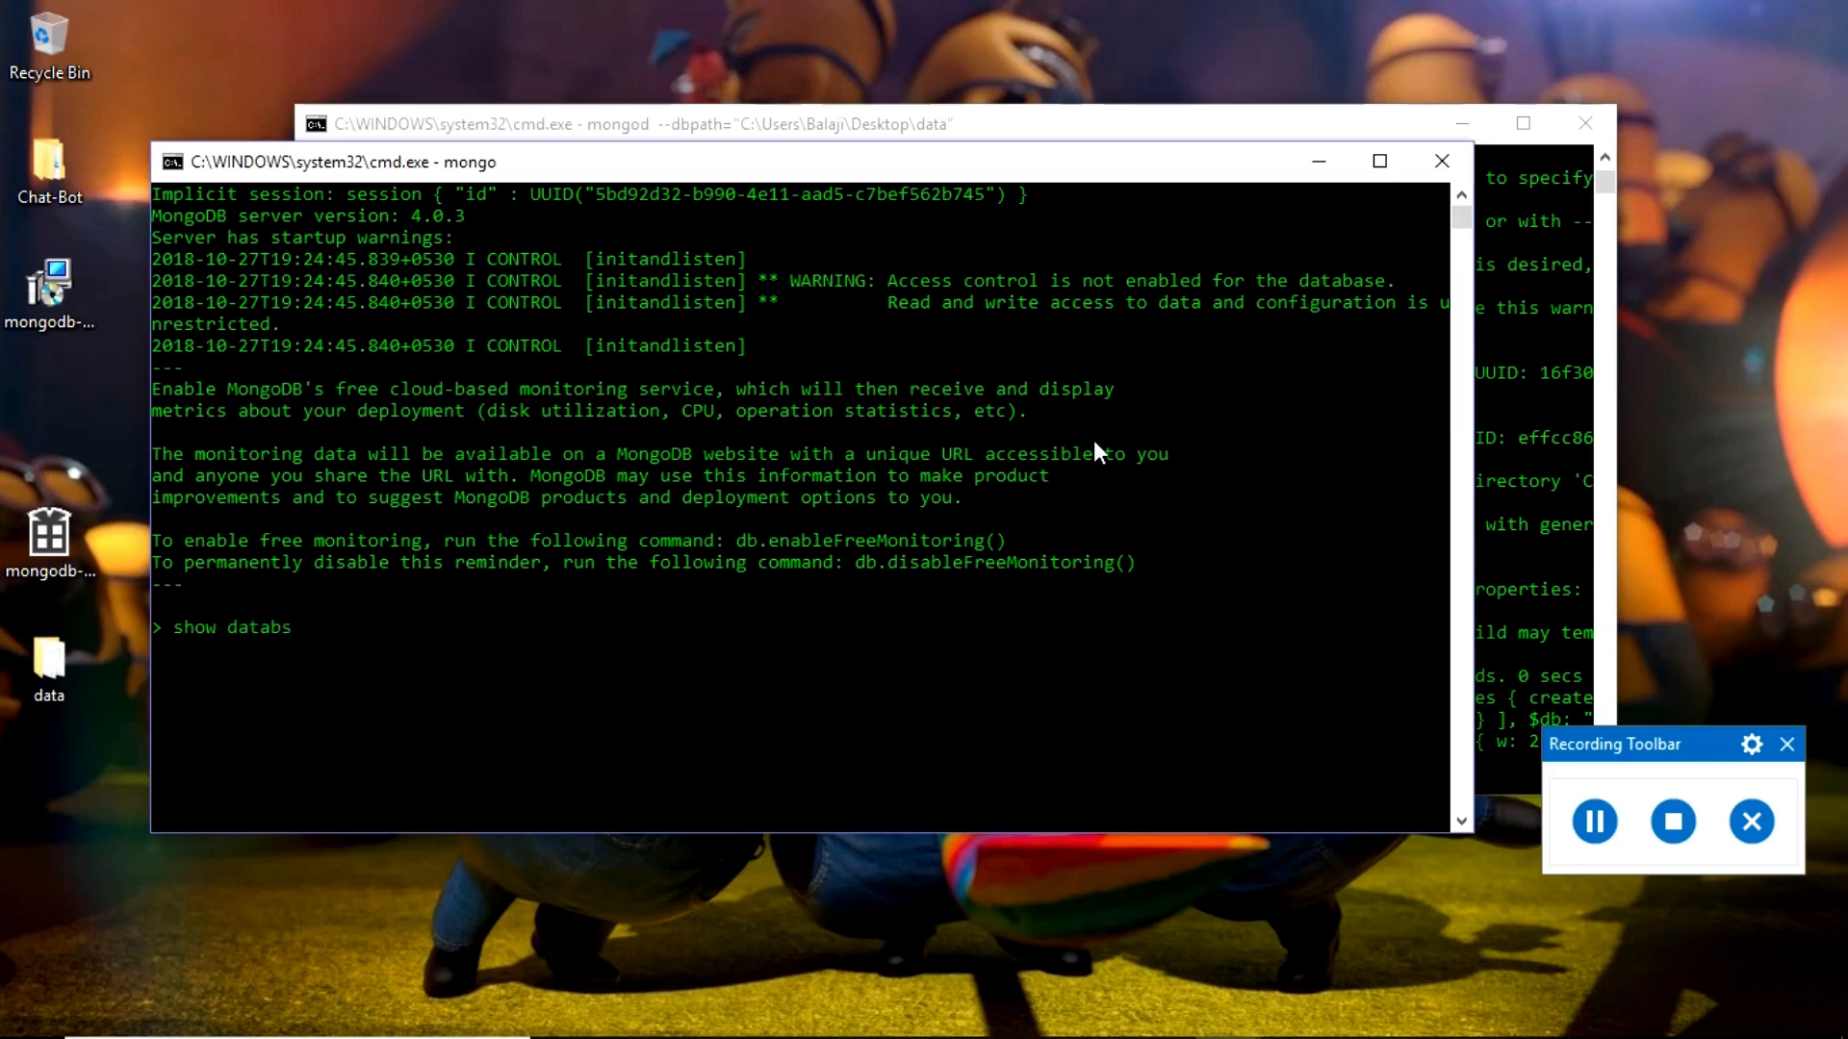